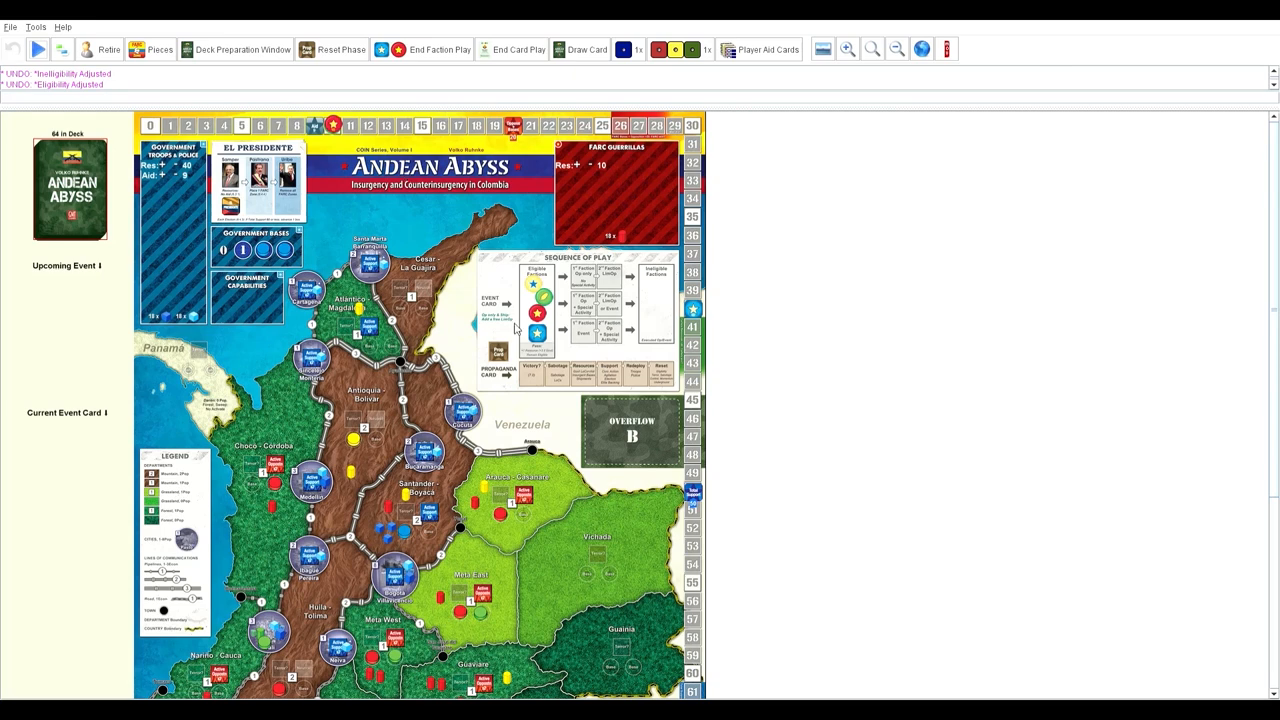
mouse_move(818, 356)
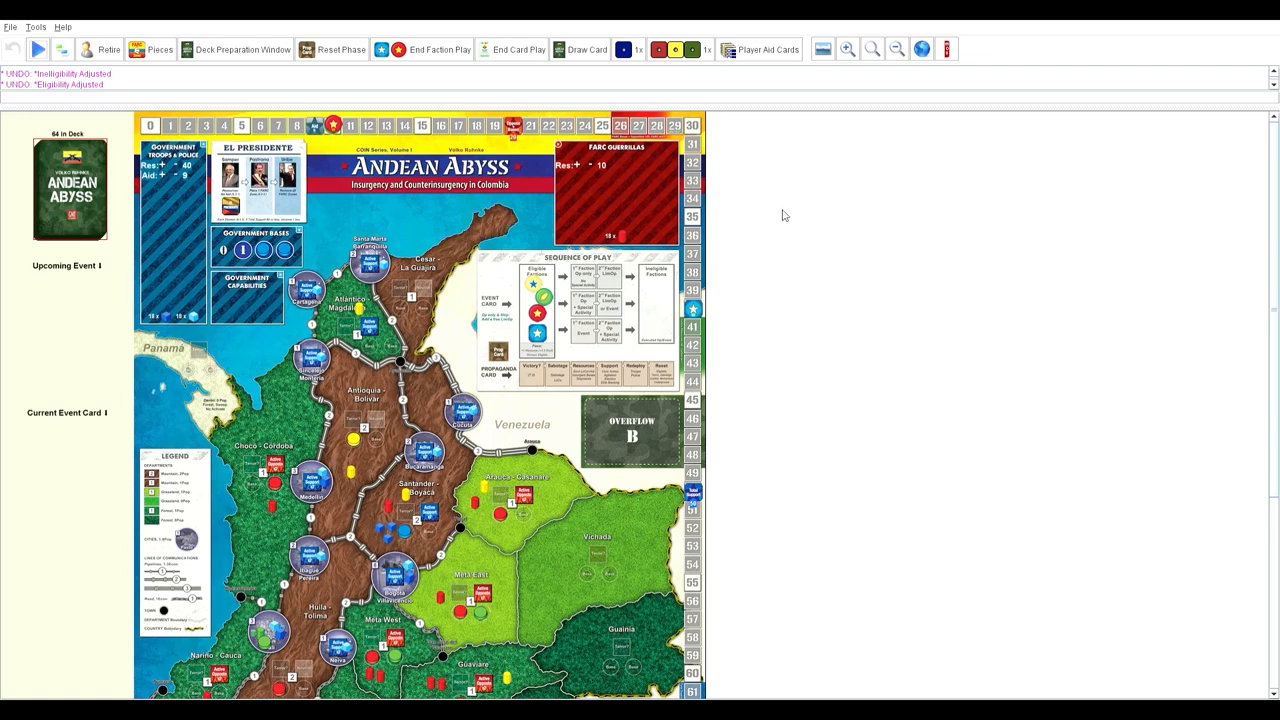
mouse_move(752, 200)
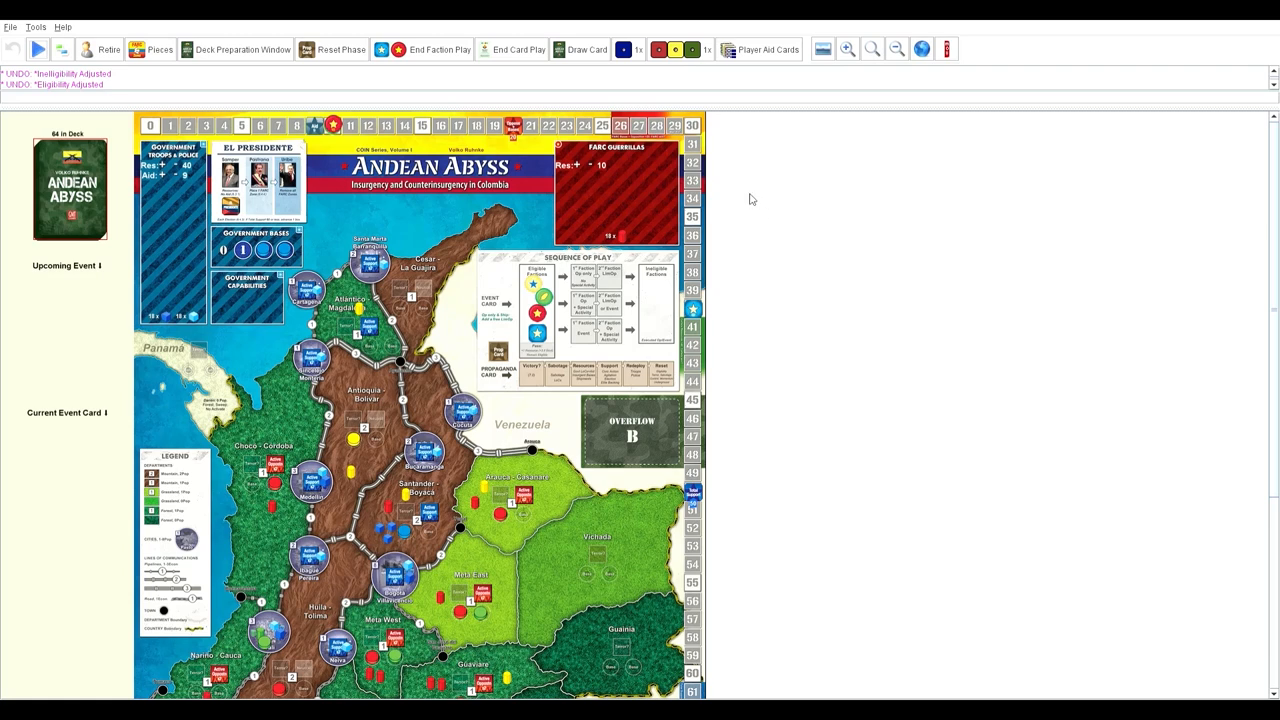
mouse_move(532, 296)
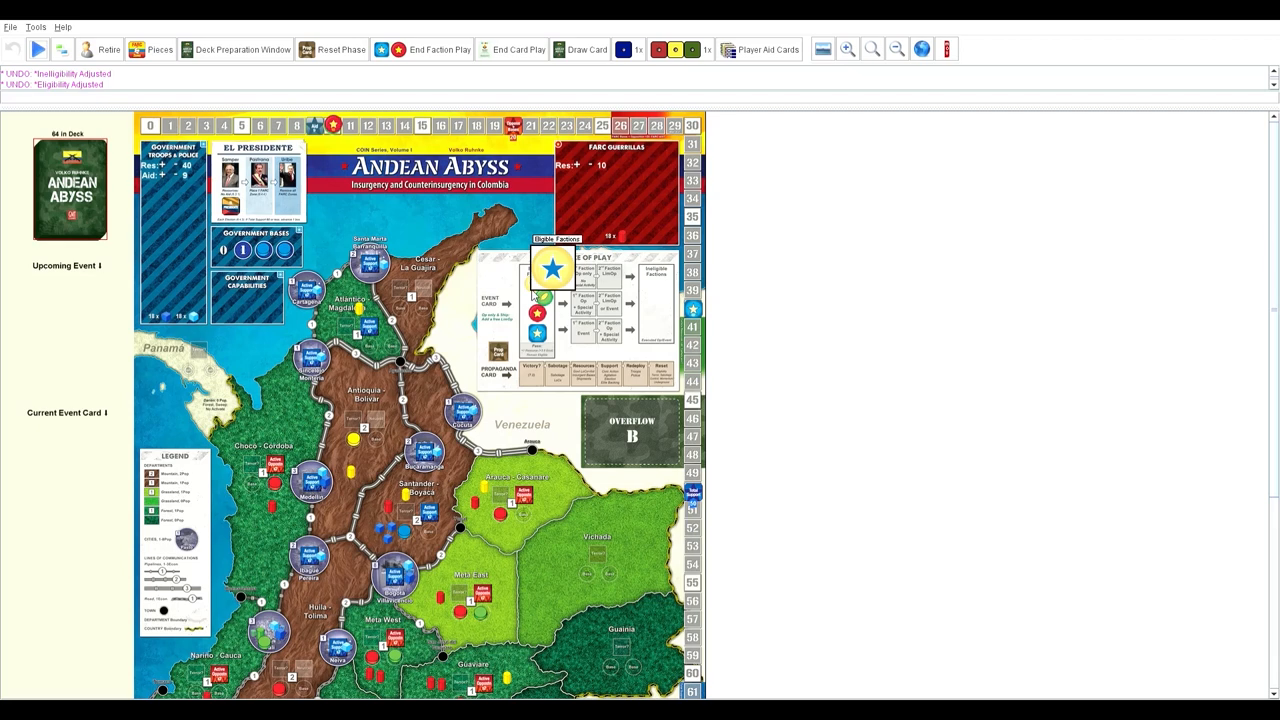
Step: Step the replay forward until both event card slots fill and the first AUC moves play out
scroll("down", 3)
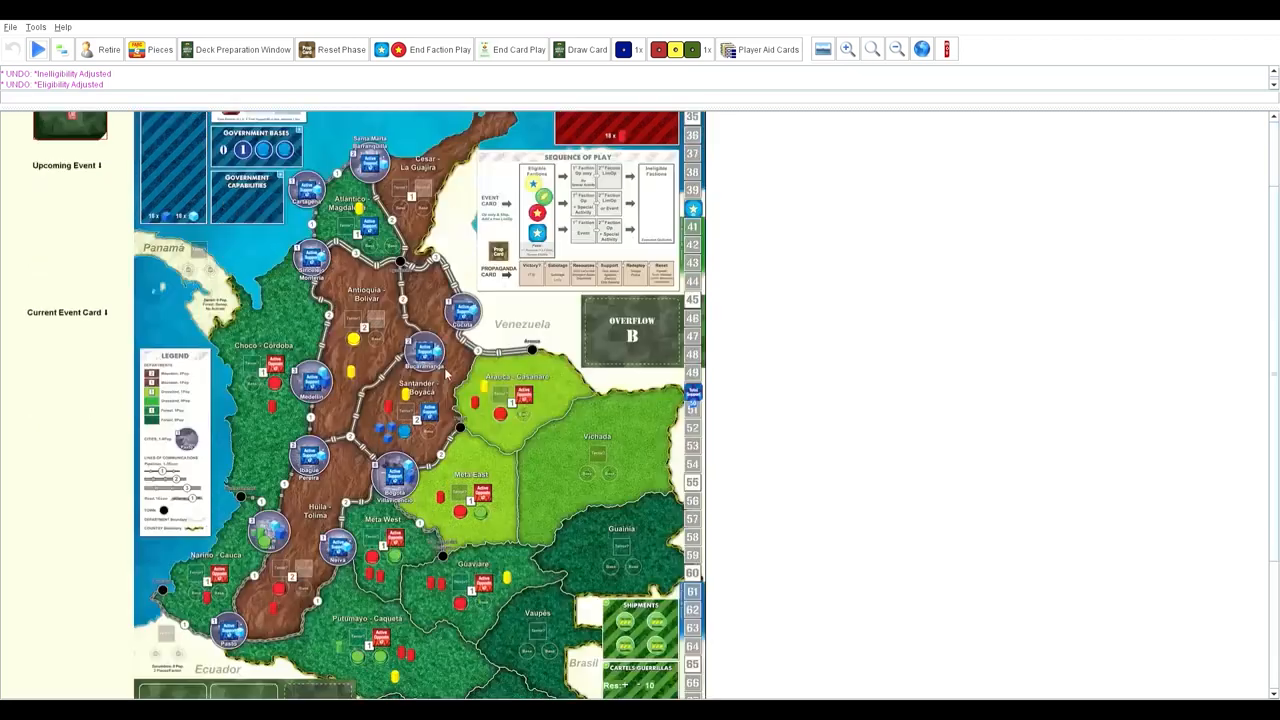
scroll("down", 3)
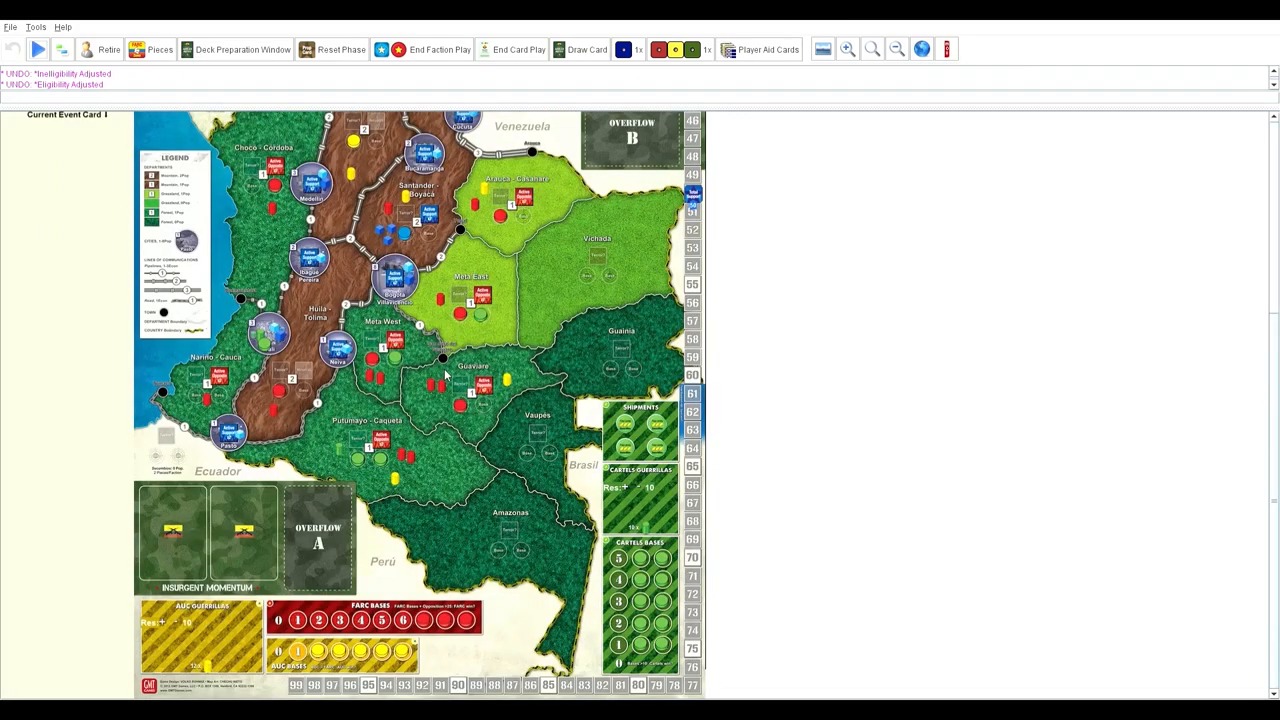
scroll("up", 3)
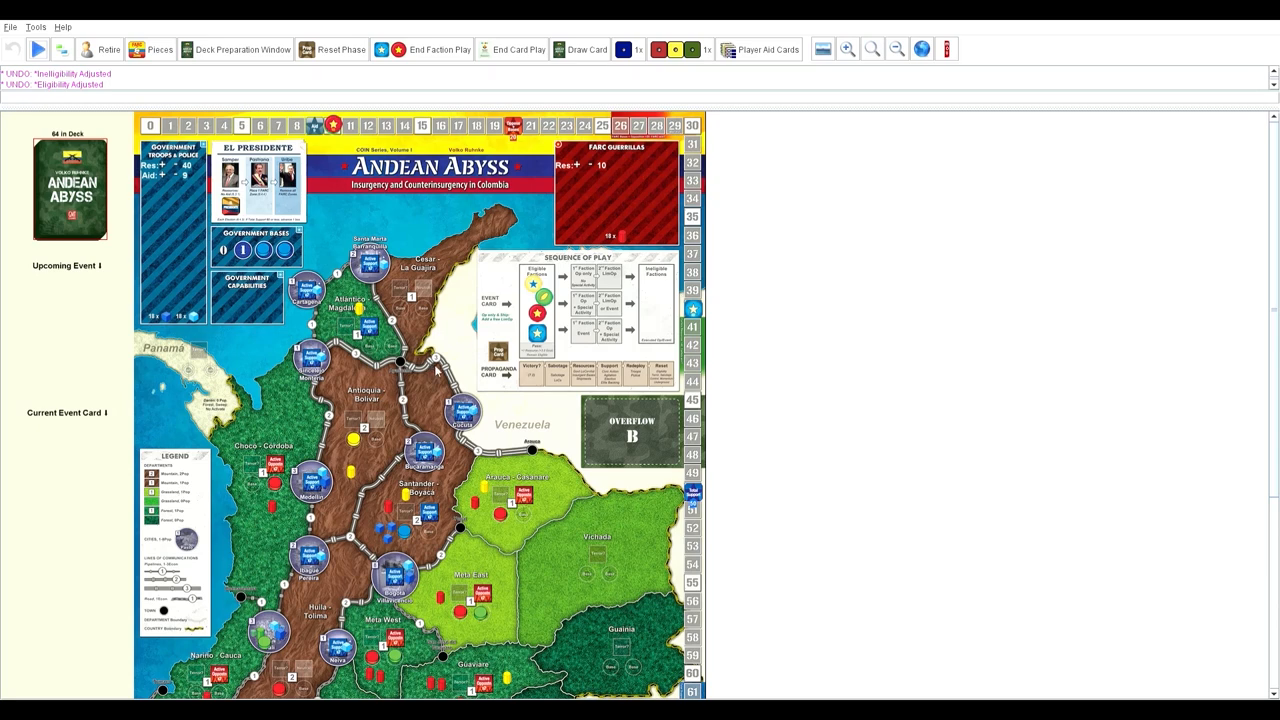
mouse_move(118, 396)
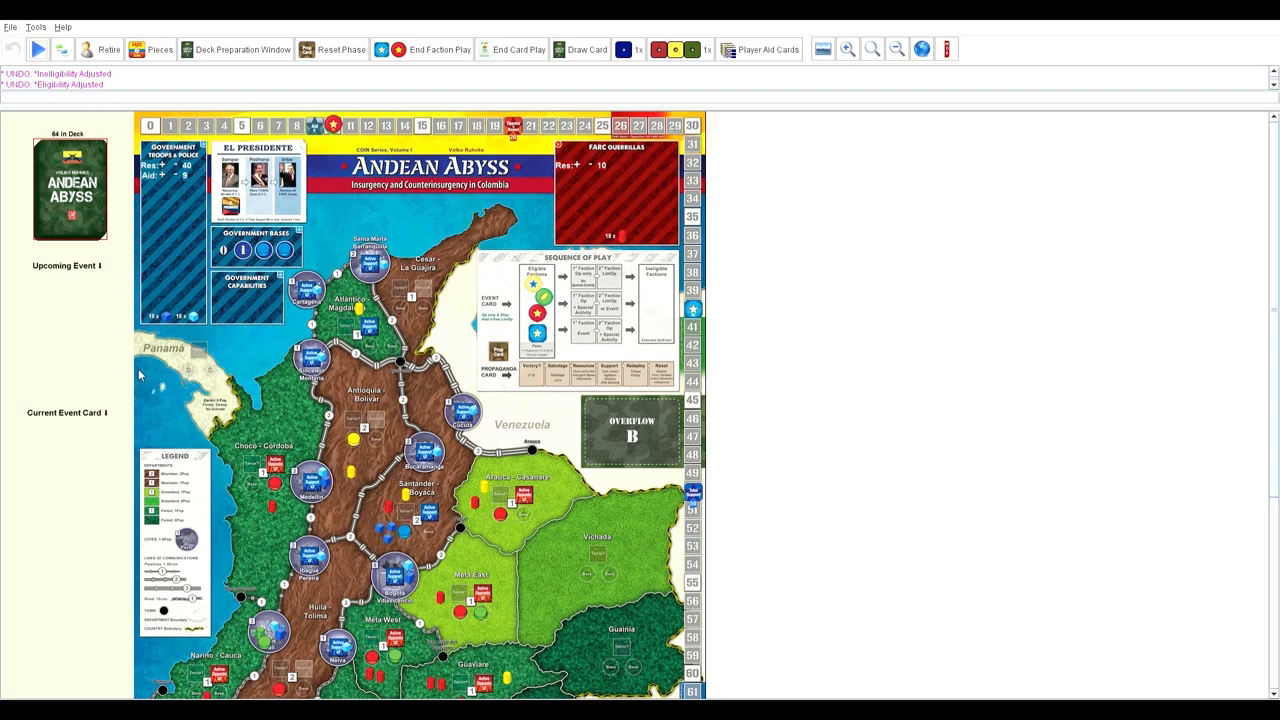
mouse_move(244, 376)
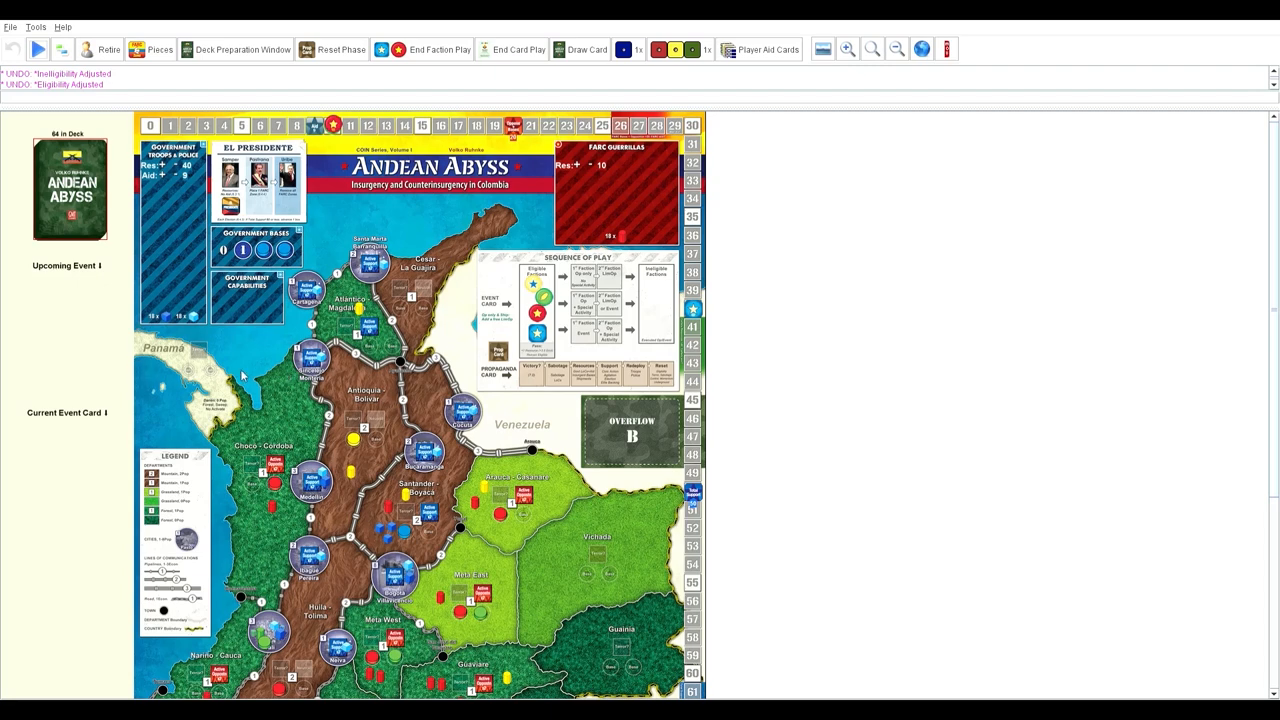
mouse_move(284, 390)
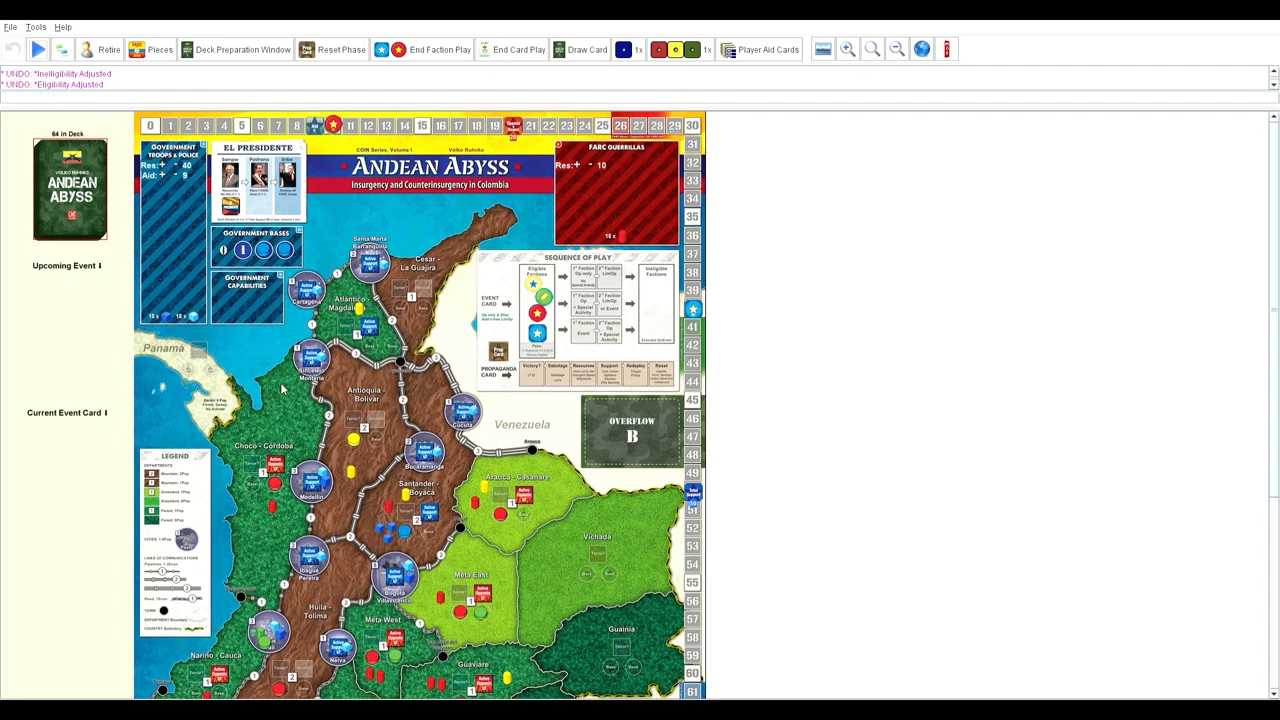
mouse_move(276, 380)
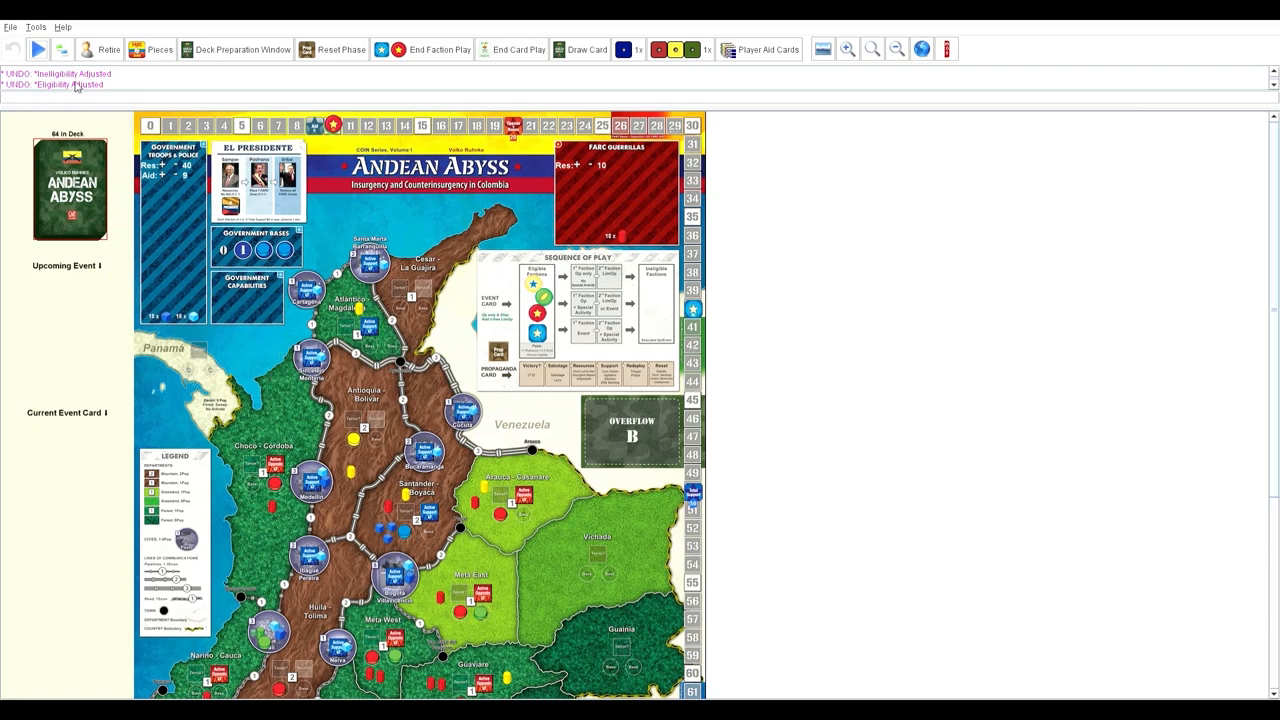
left_click(36, 48)
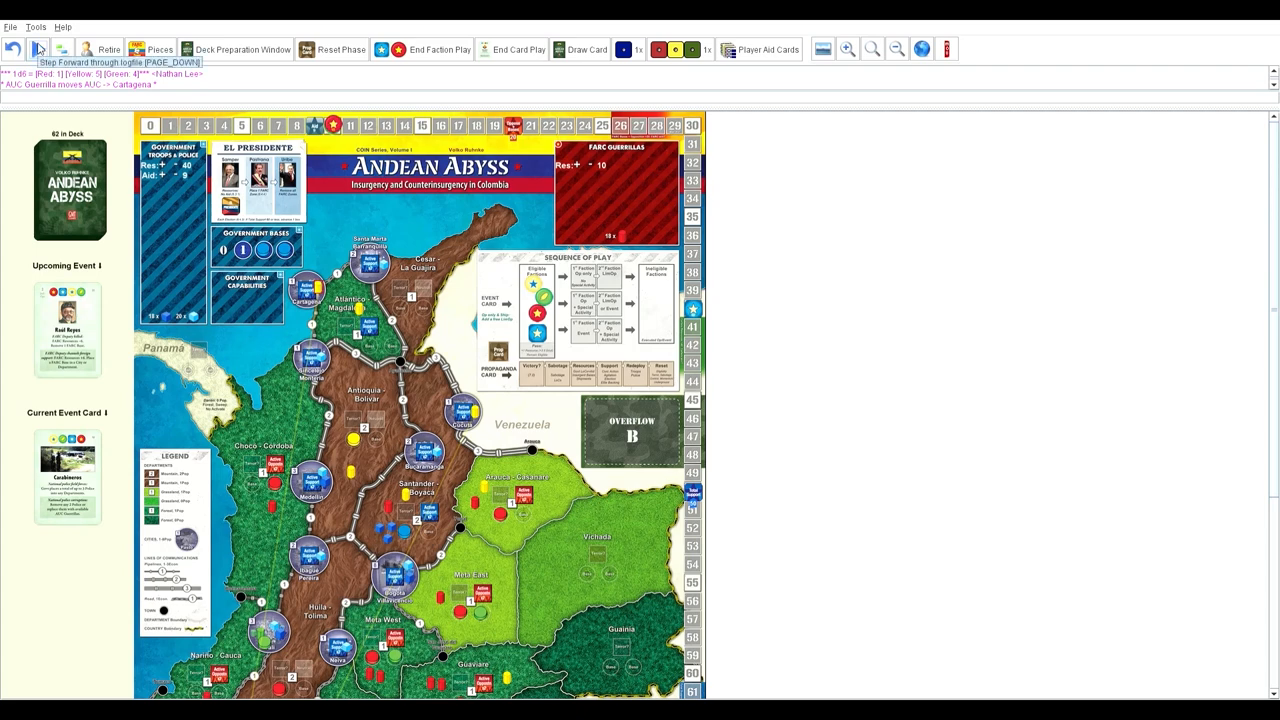
left_click(60, 48)
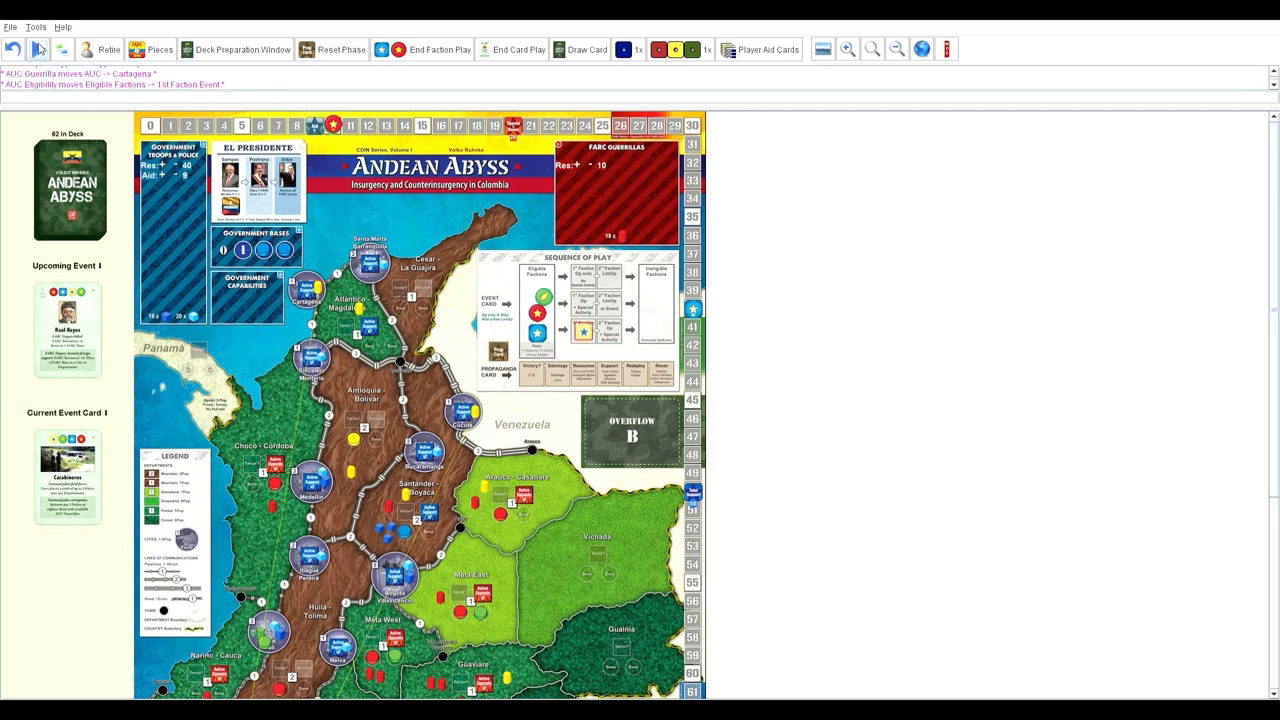
mouse_move(38, 48)
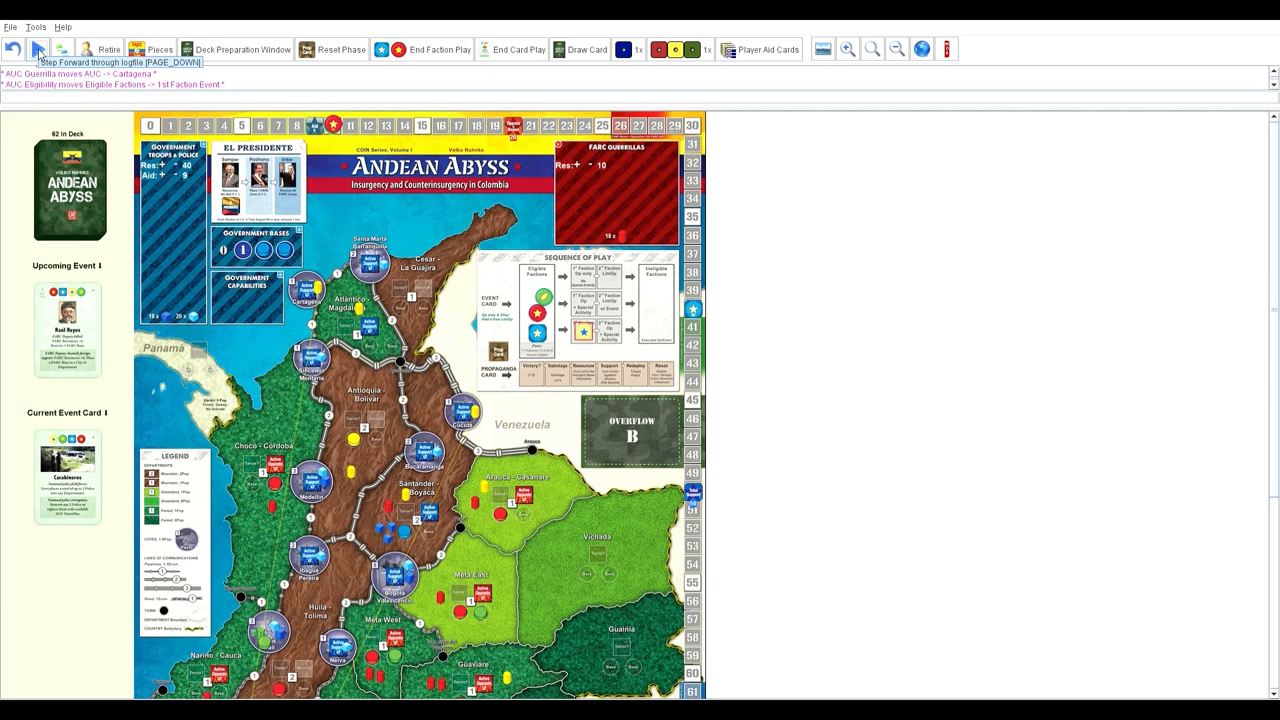
left_click(38, 48)
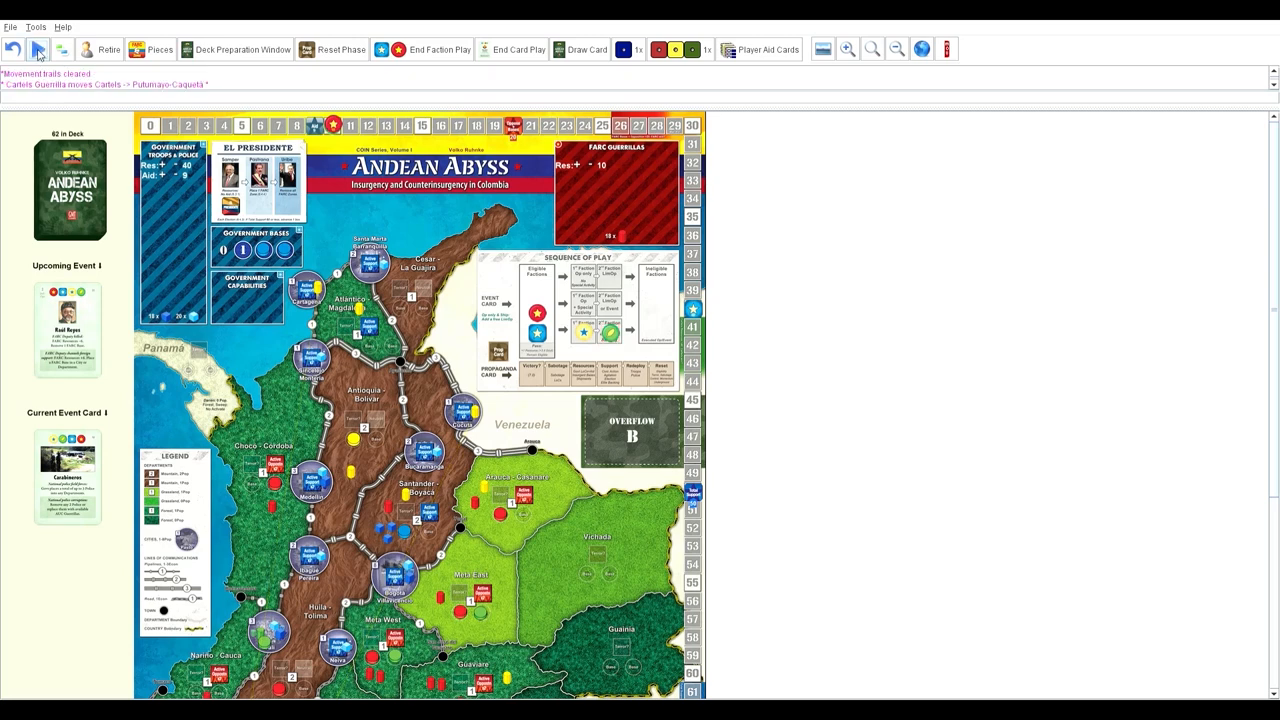
Step: Advance the replay through the Cartels base placements, including the base in Narino-Cauca
scroll("down", 3)
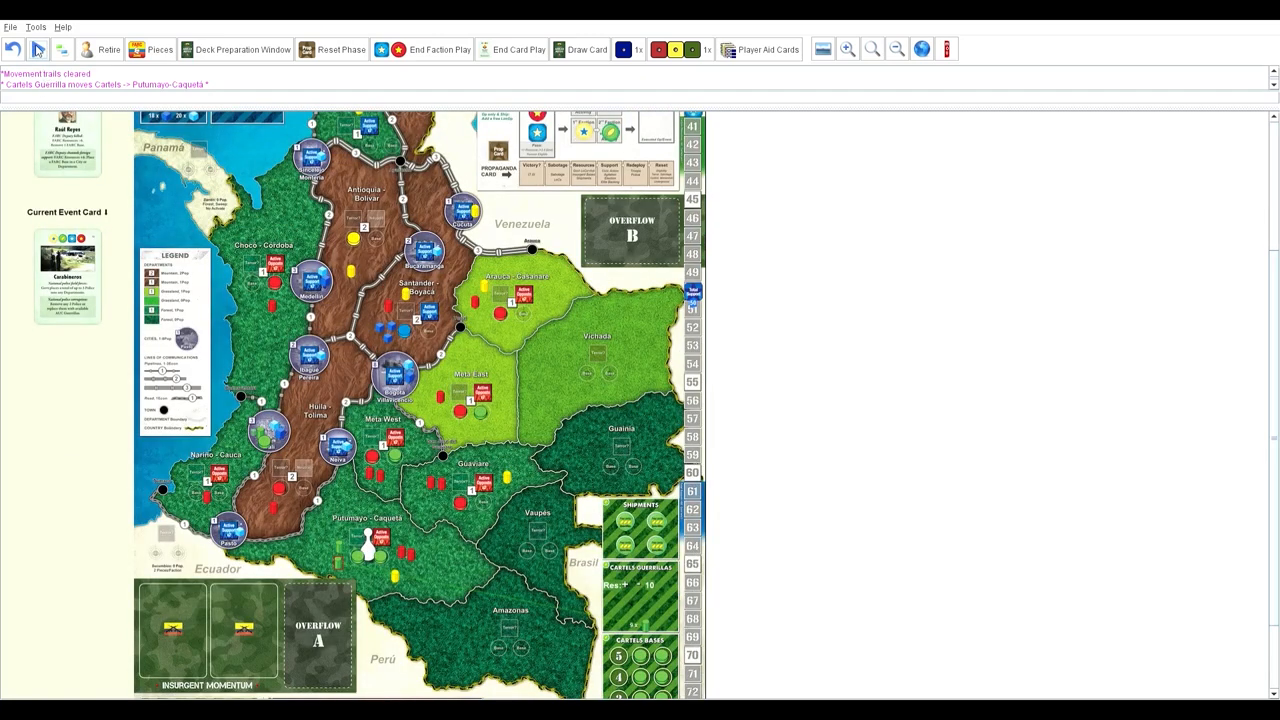
mouse_move(62, 48)
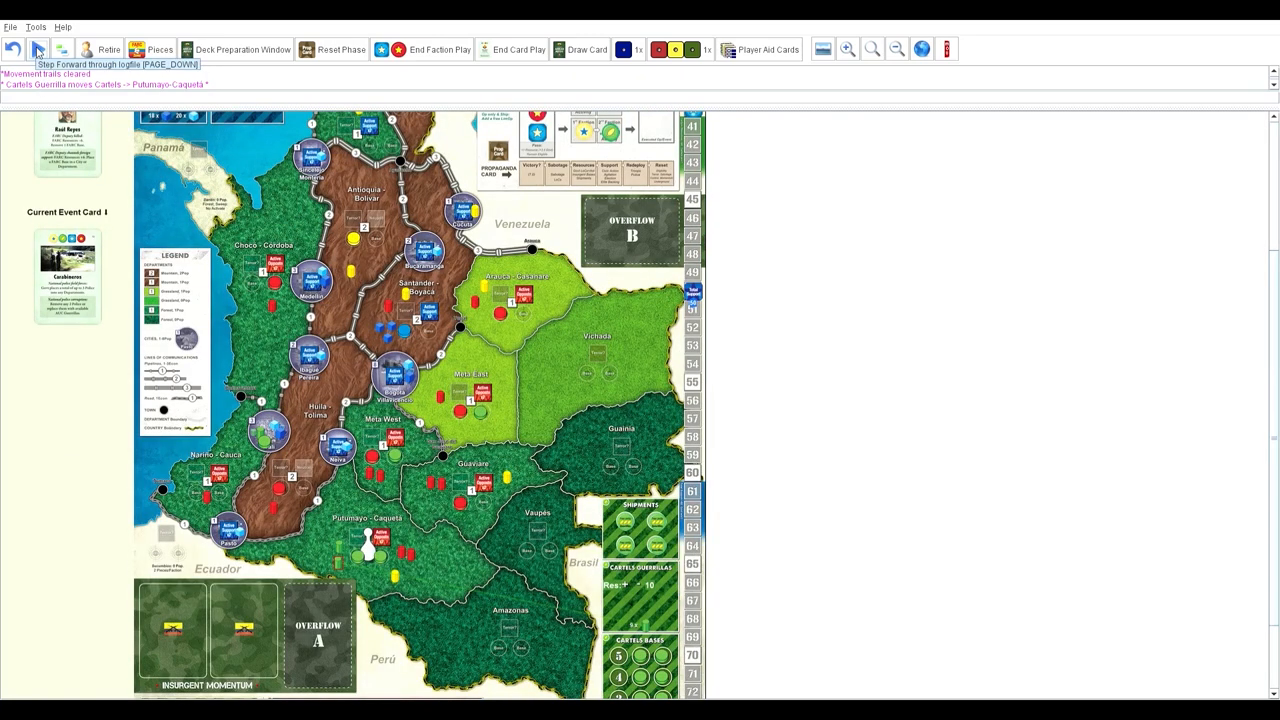
left_click(36, 48)
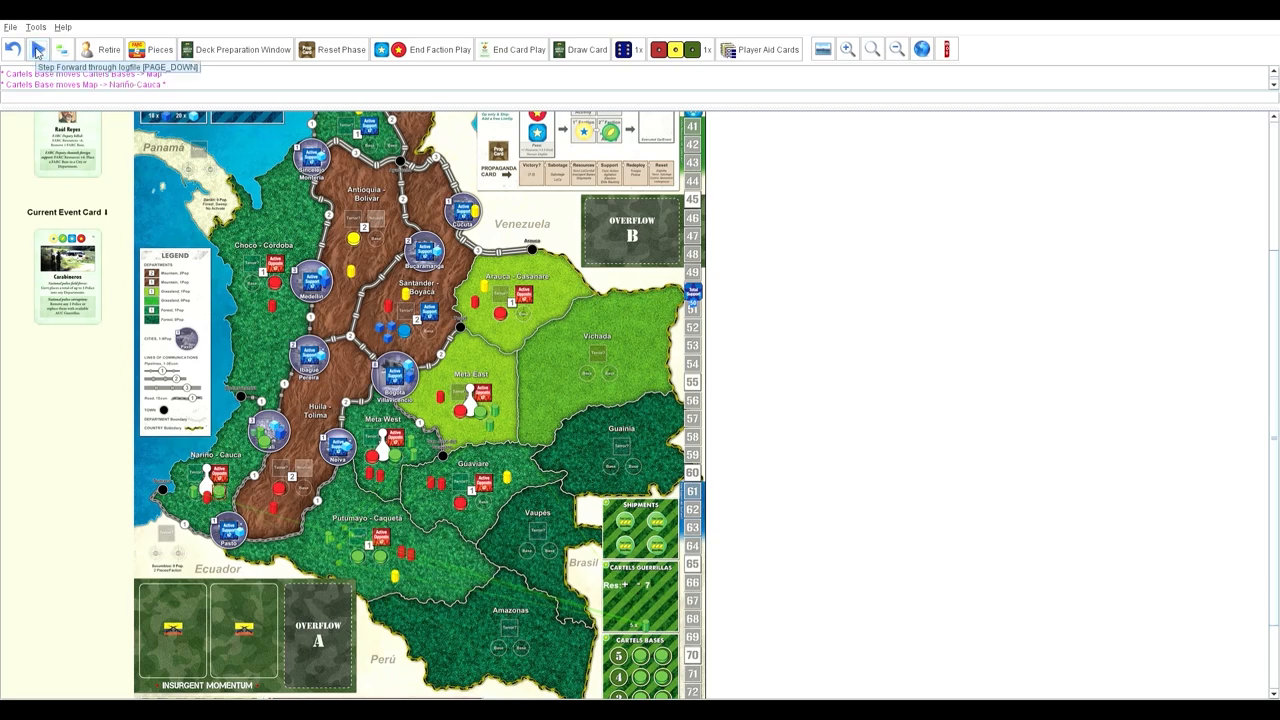
mouse_move(36, 48)
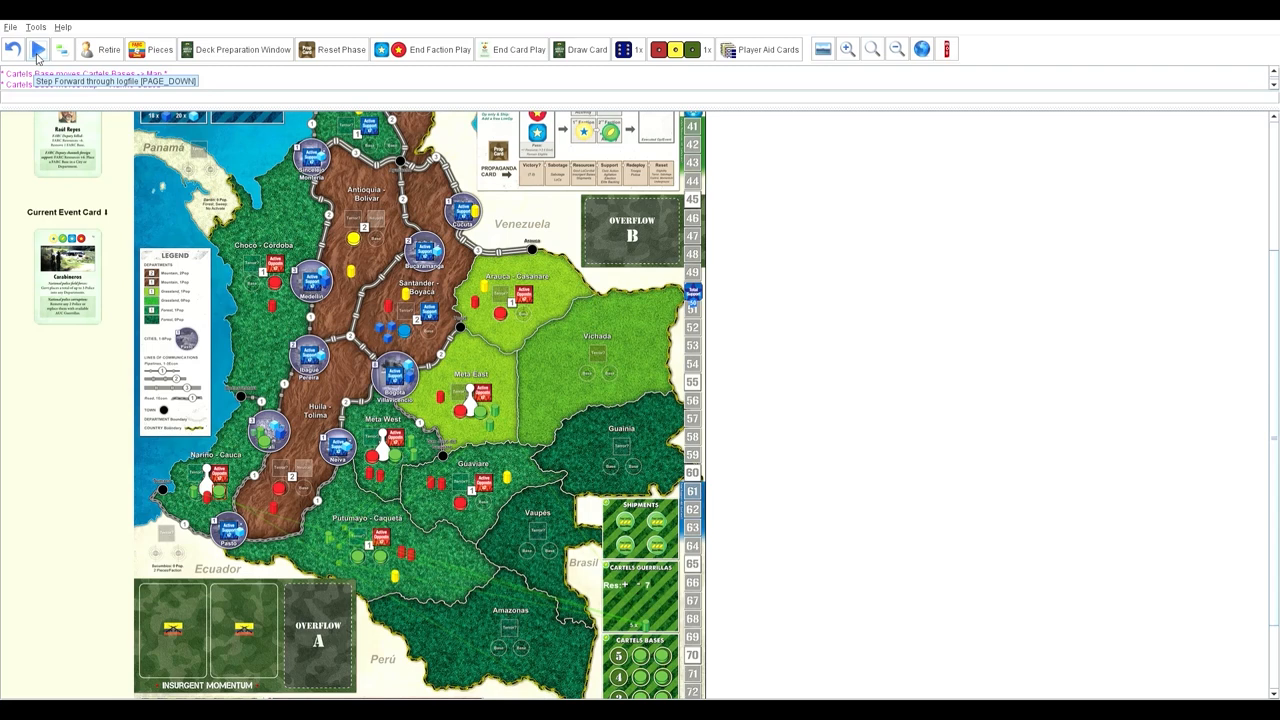
left_click(38, 48)
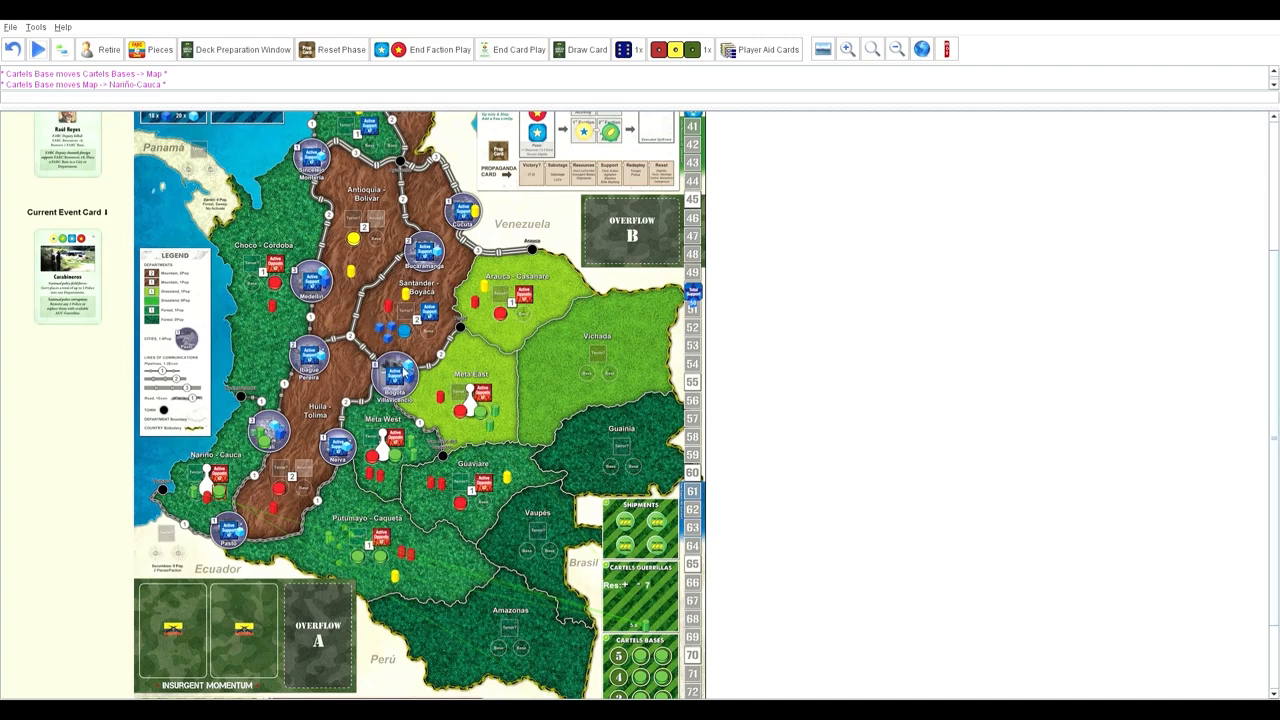
scroll("down", 3)
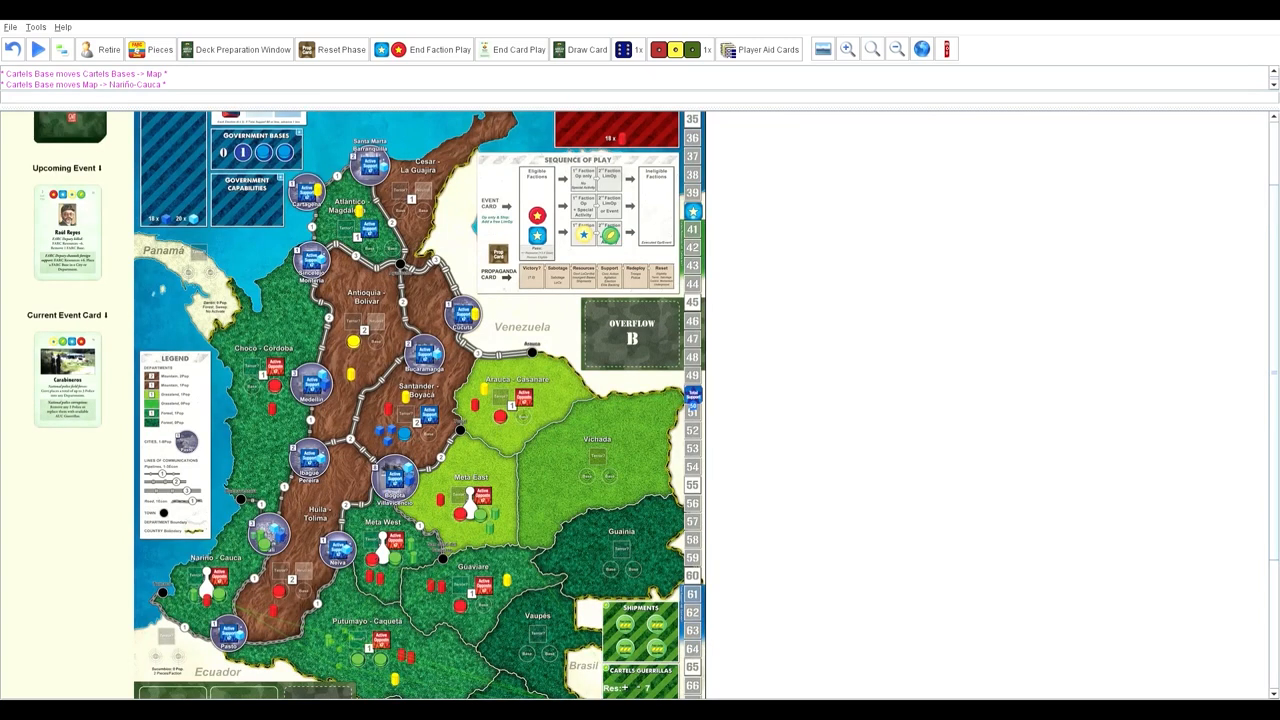
mouse_move(294, 488)
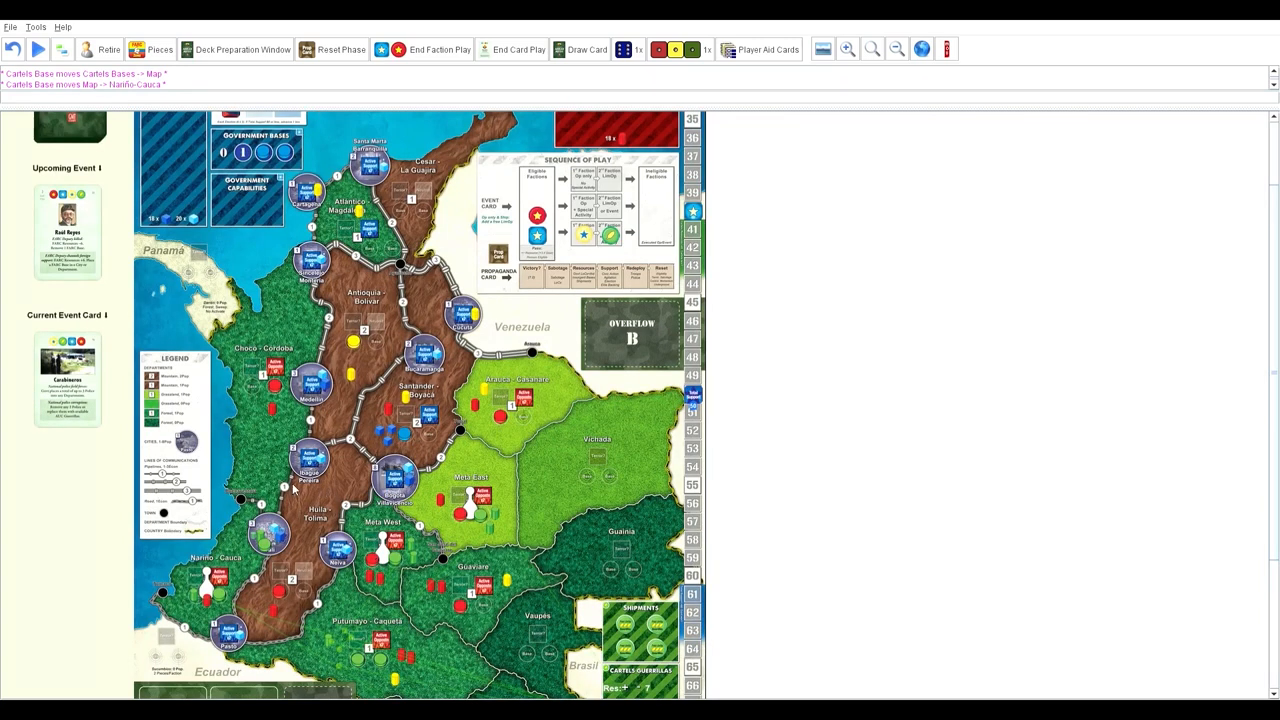
mouse_move(284, 490)
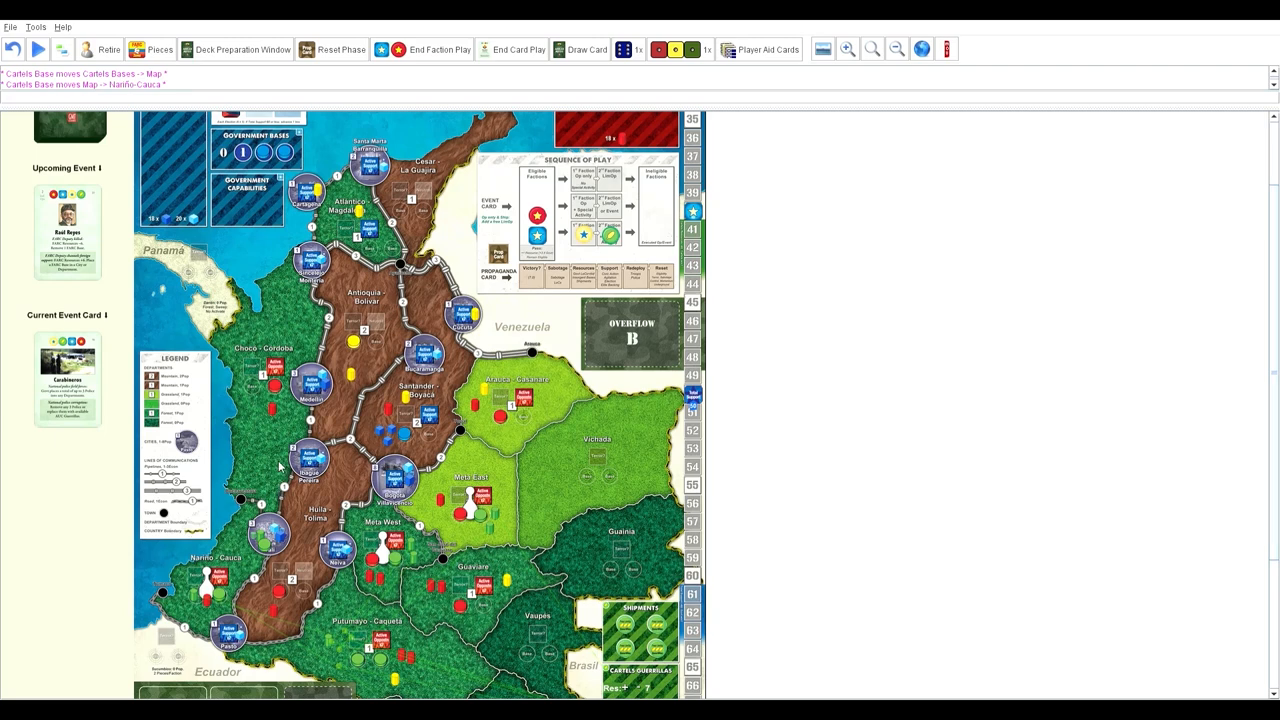
mouse_move(310, 456)
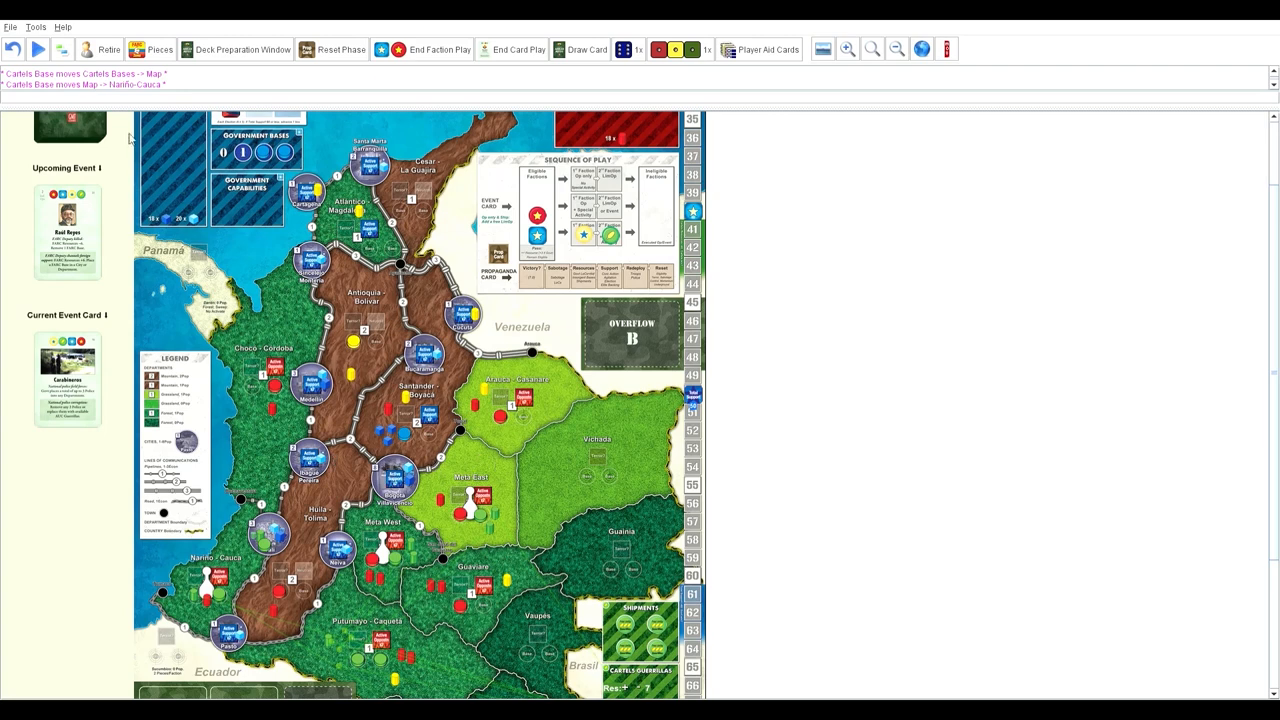
Step: Draw the next card so ELN is upcoming and set FARC as 1st faction taking the Event
left_click(38, 48)
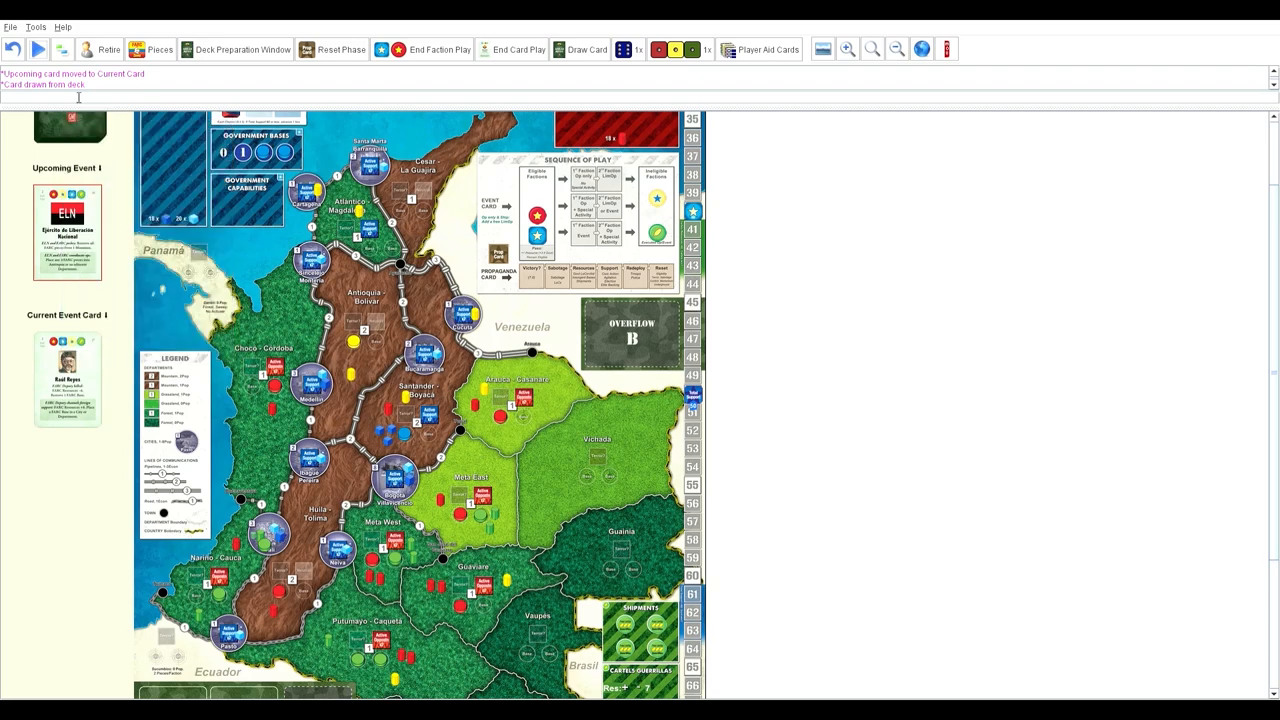
left_click(38, 48)
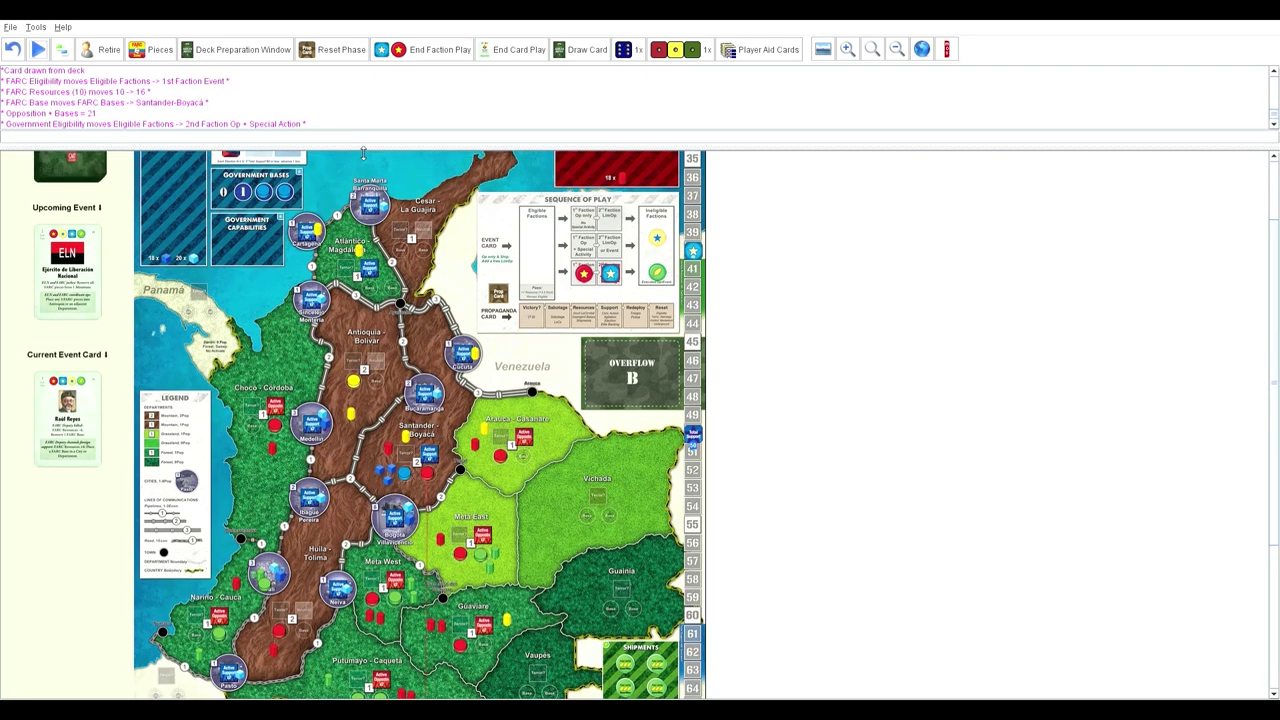
scroll("down", 3)
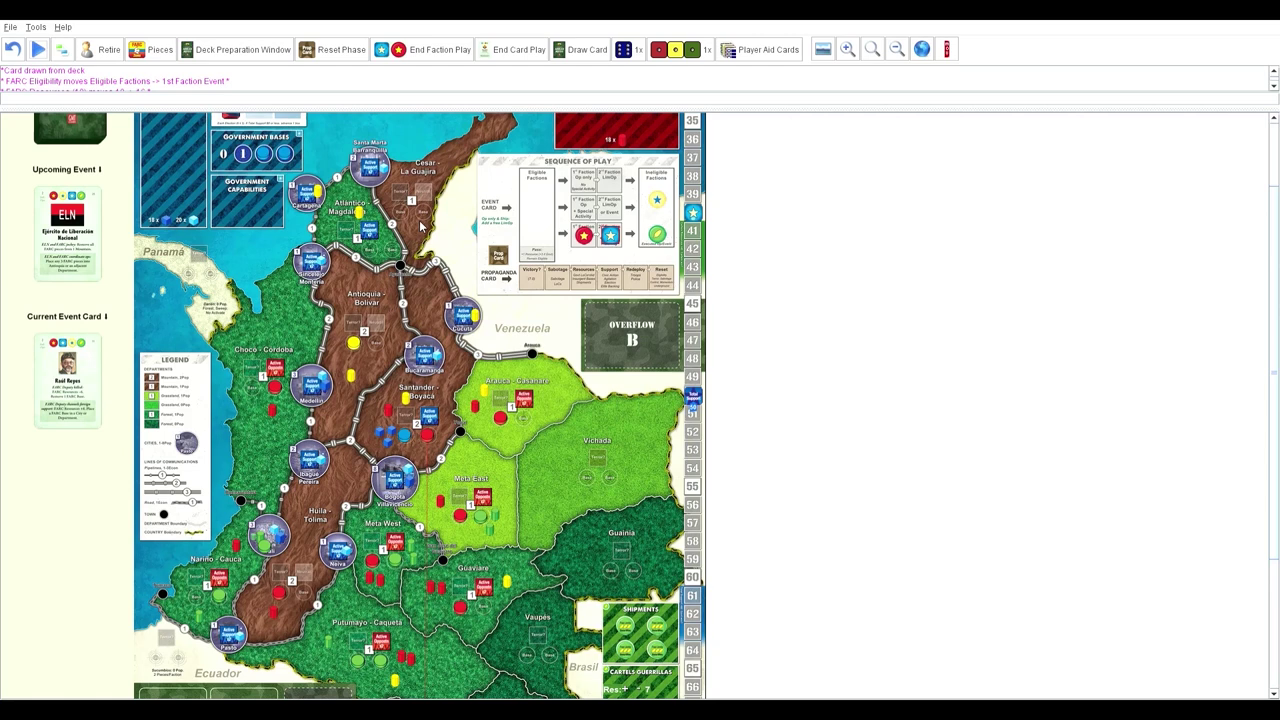
mouse_move(404, 210)
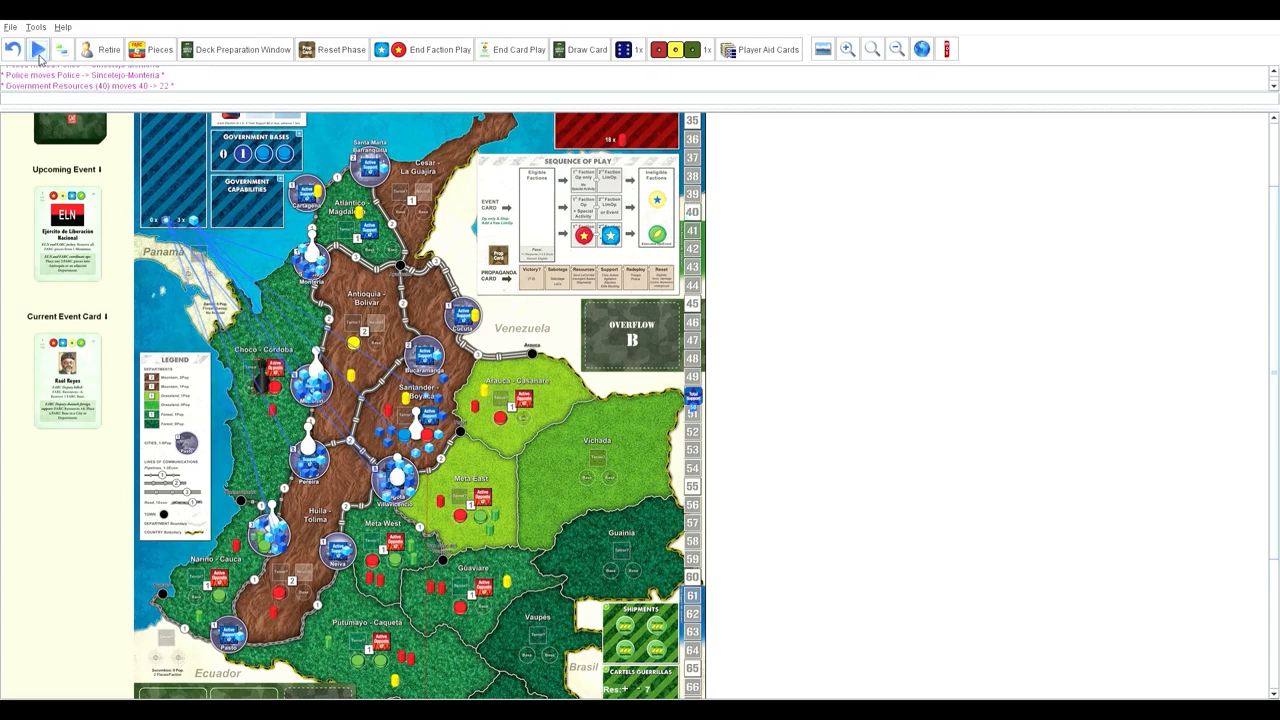
mouse_move(64, 48)
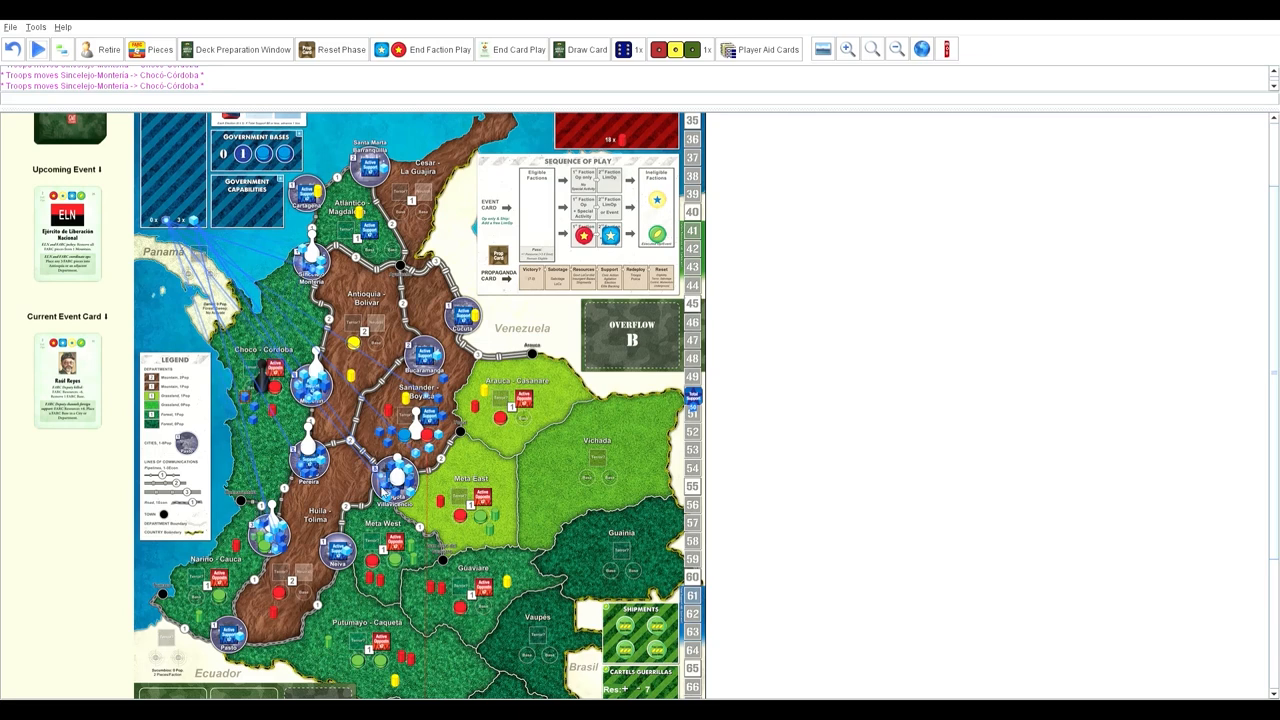
mouse_move(462, 568)
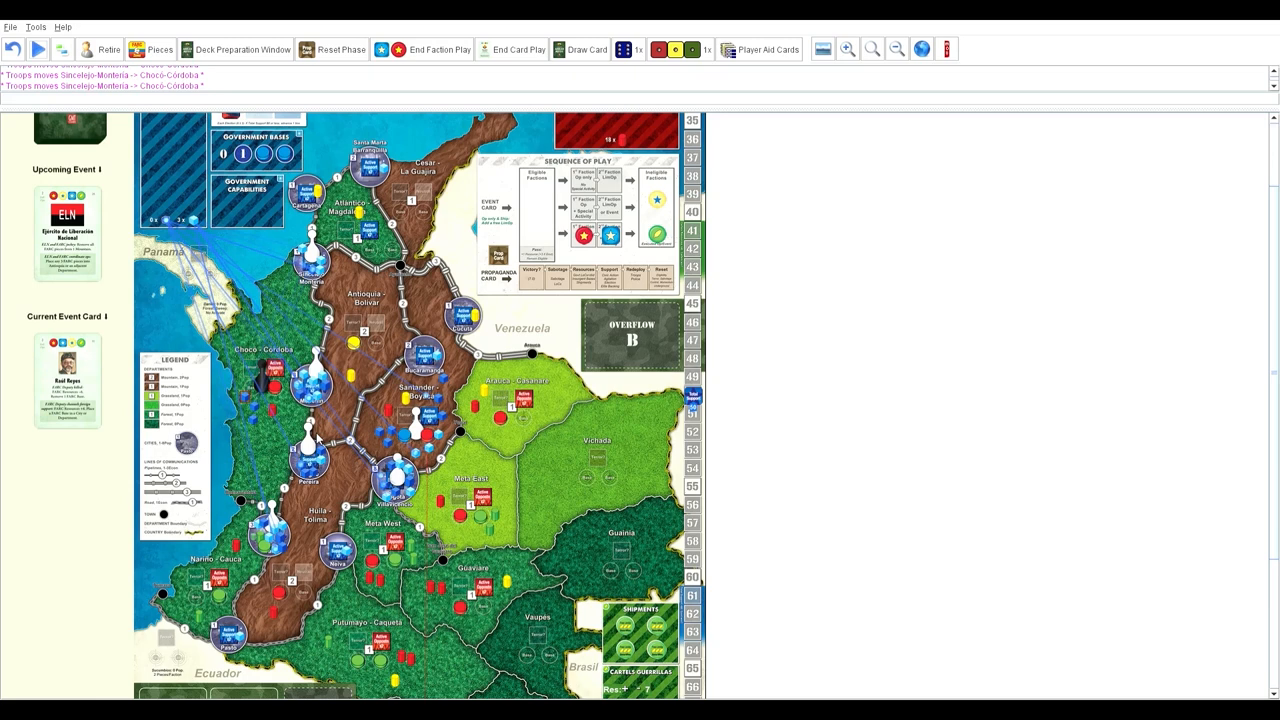
mouse_move(234, 492)
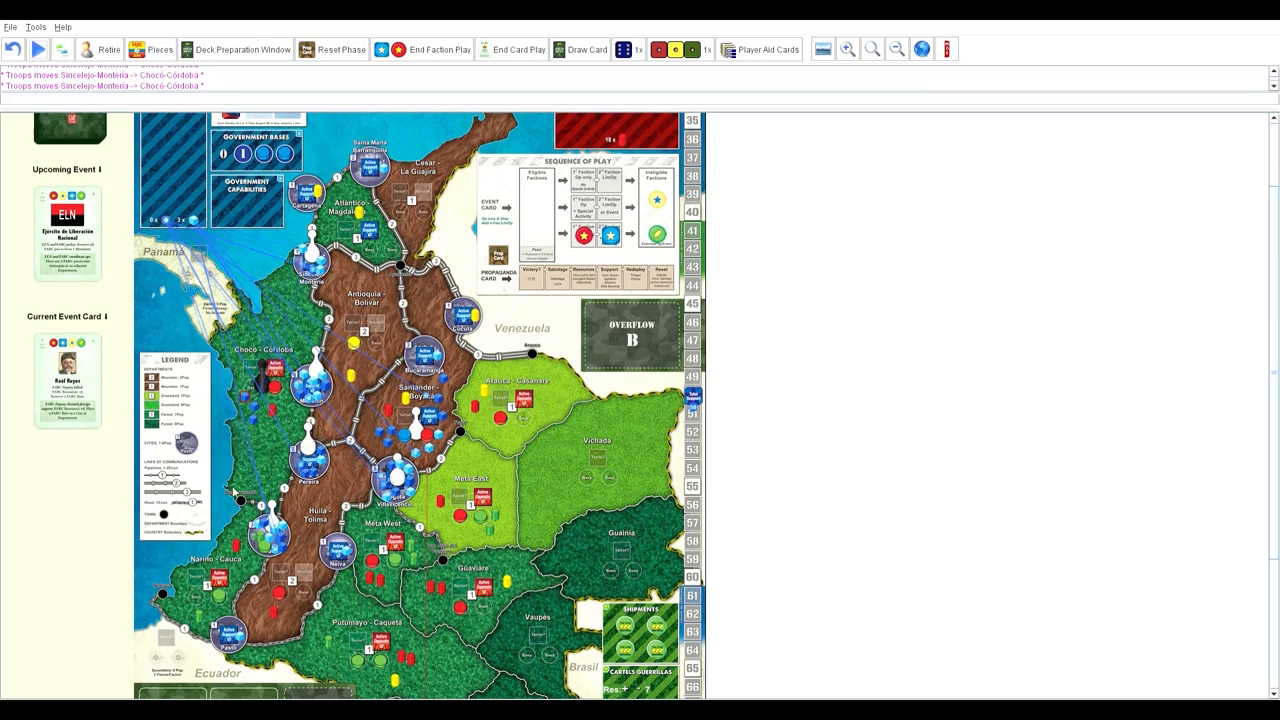
mouse_move(270, 480)
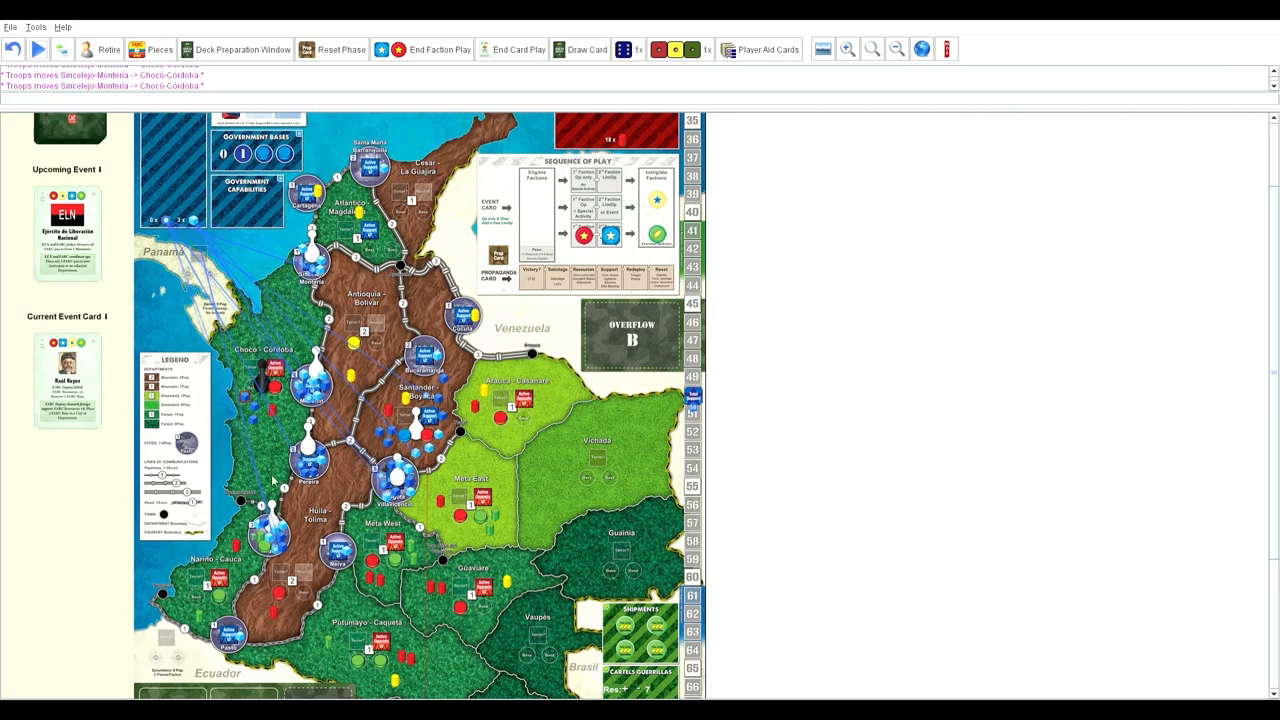
mouse_move(276, 480)
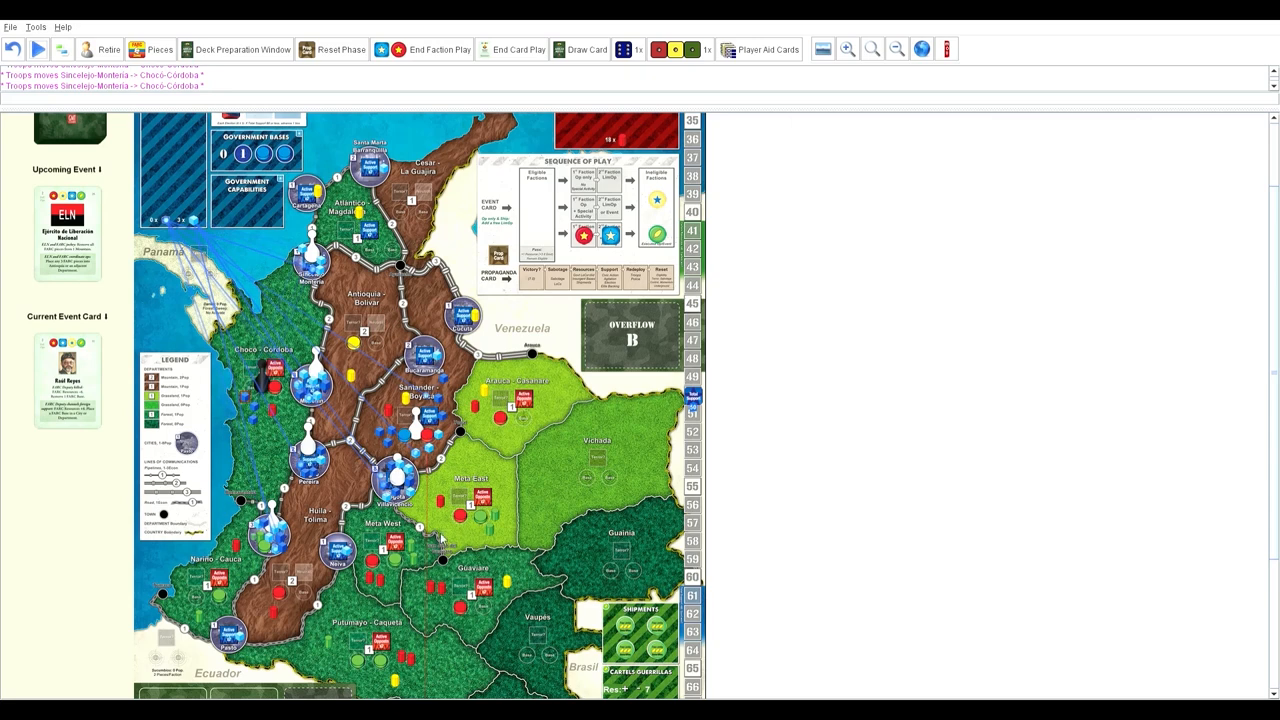
mouse_move(264, 376)
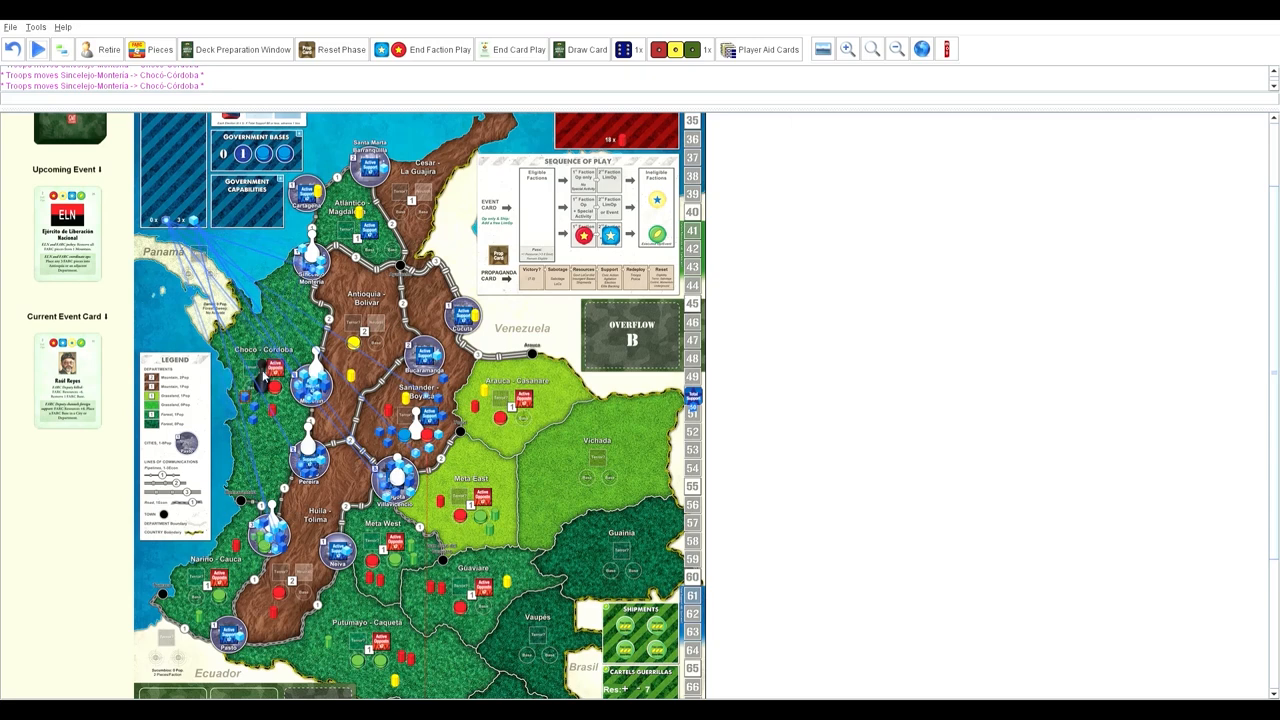
mouse_move(270, 380)
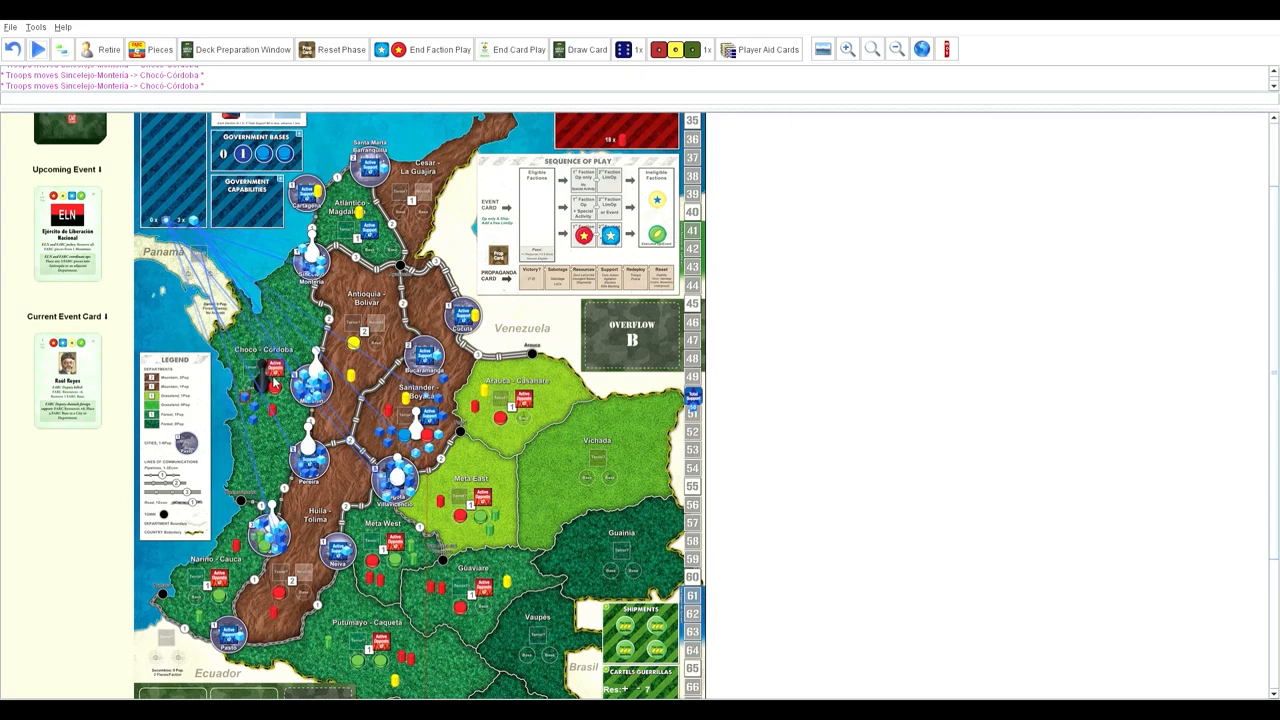
mouse_move(258, 510)
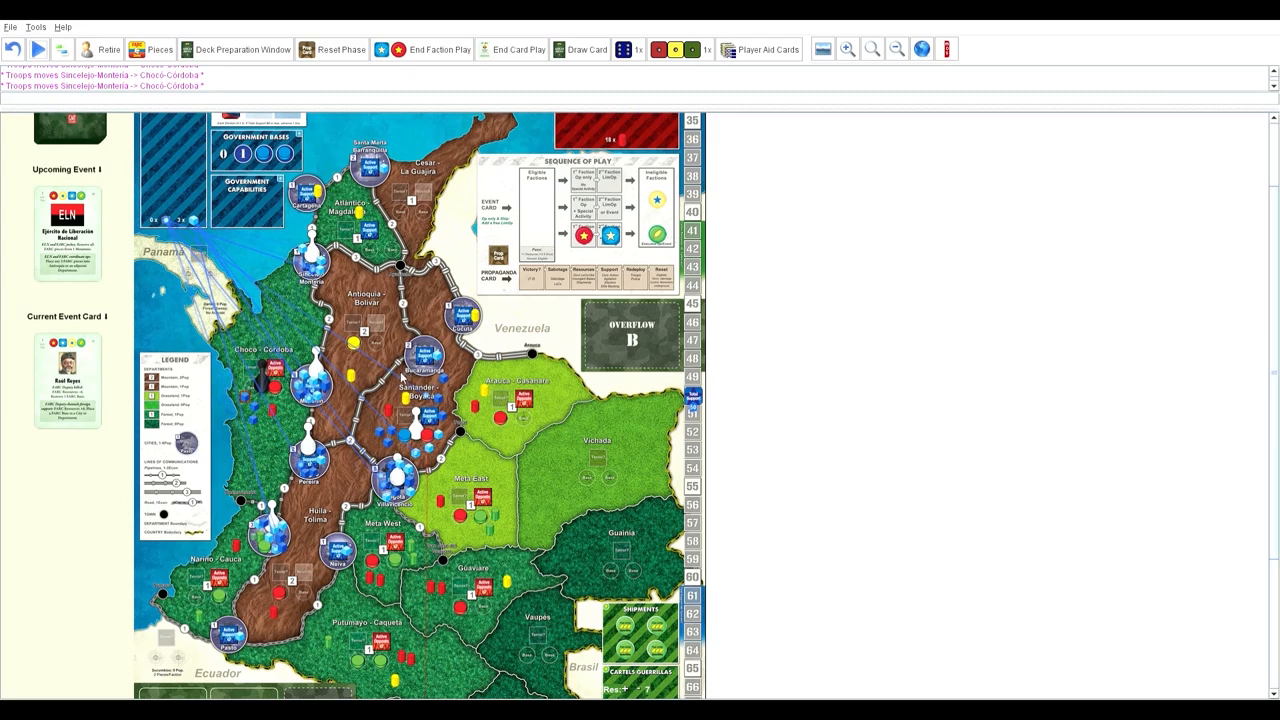
mouse_move(324, 392)
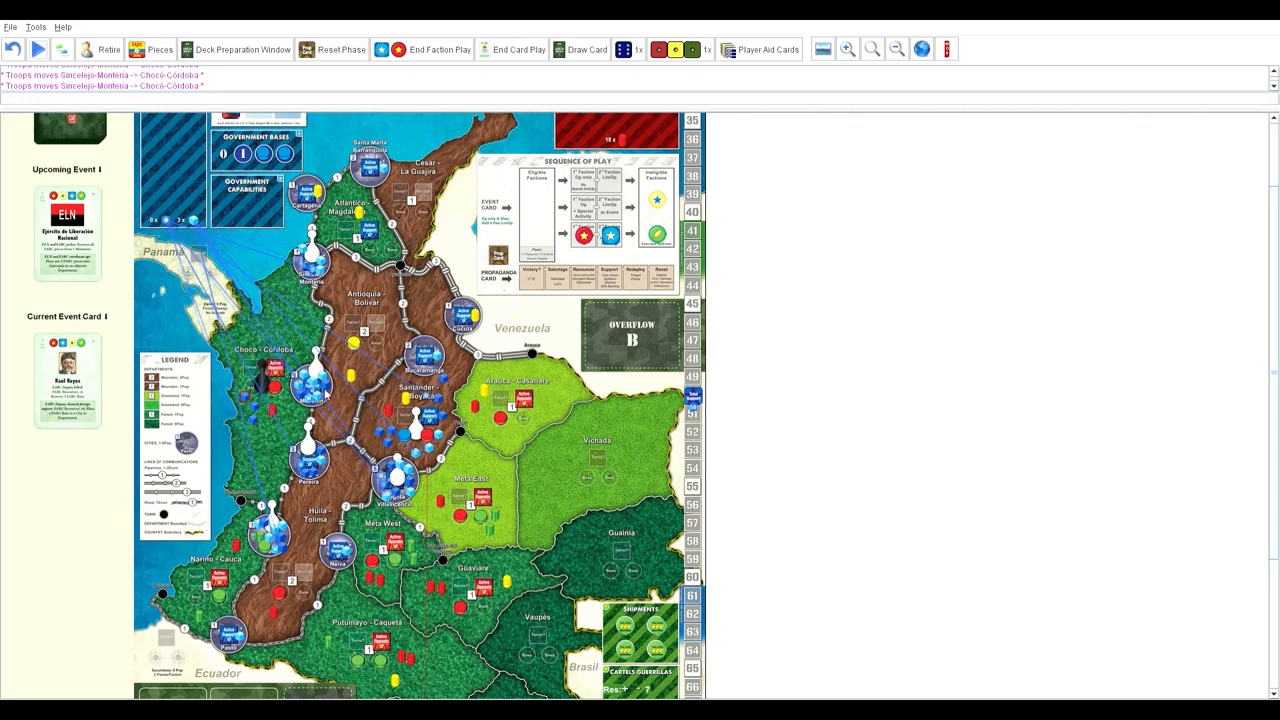
mouse_move(306, 468)
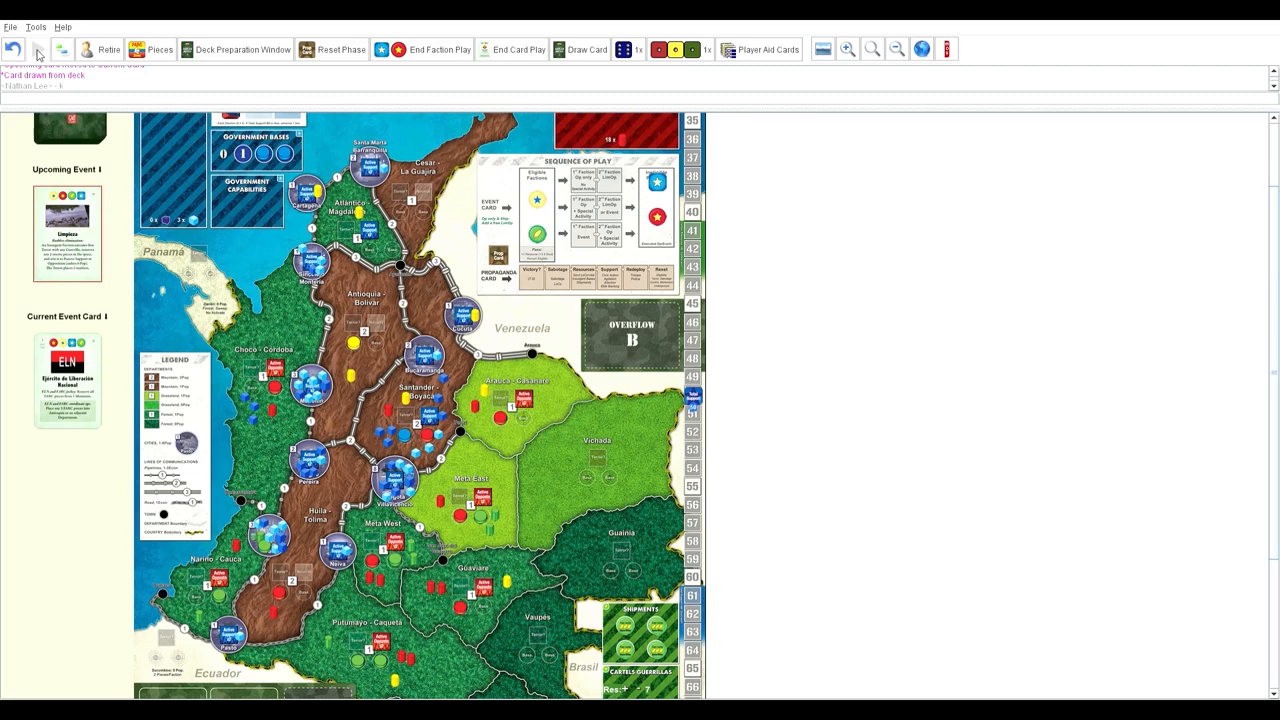
mouse_move(190, 288)
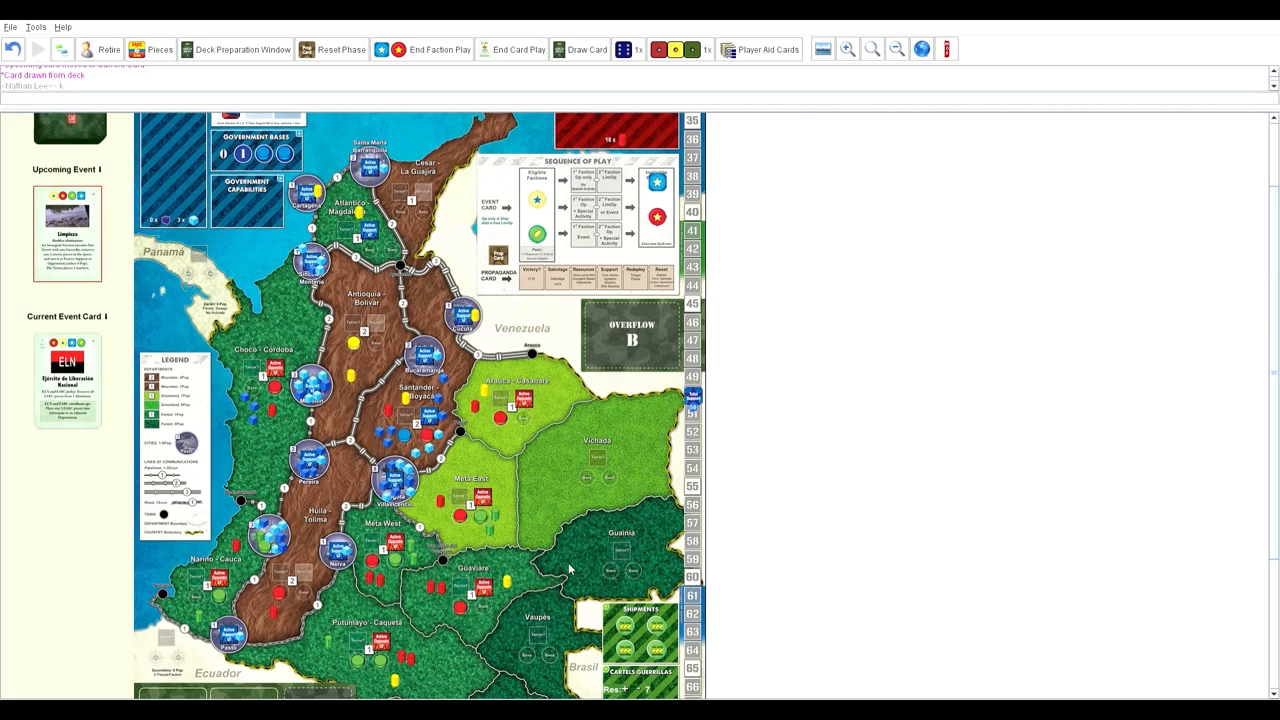
mouse_move(460, 620)
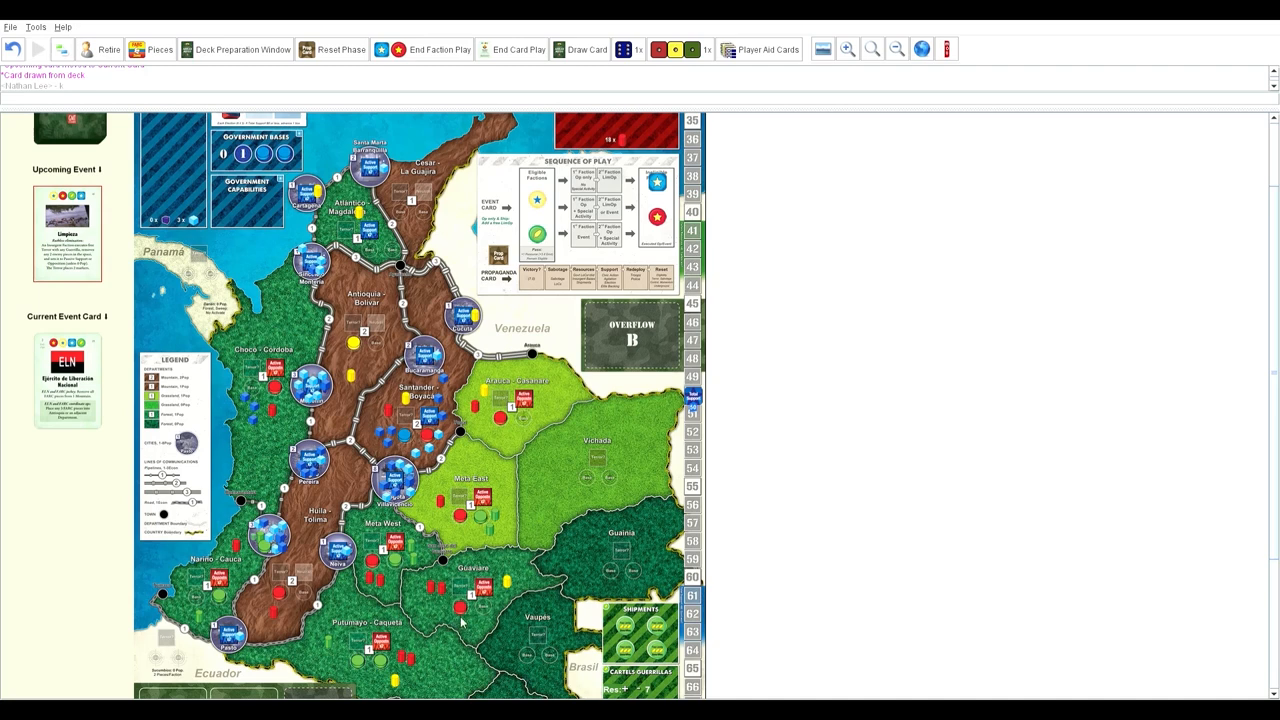
mouse_move(292, 548)
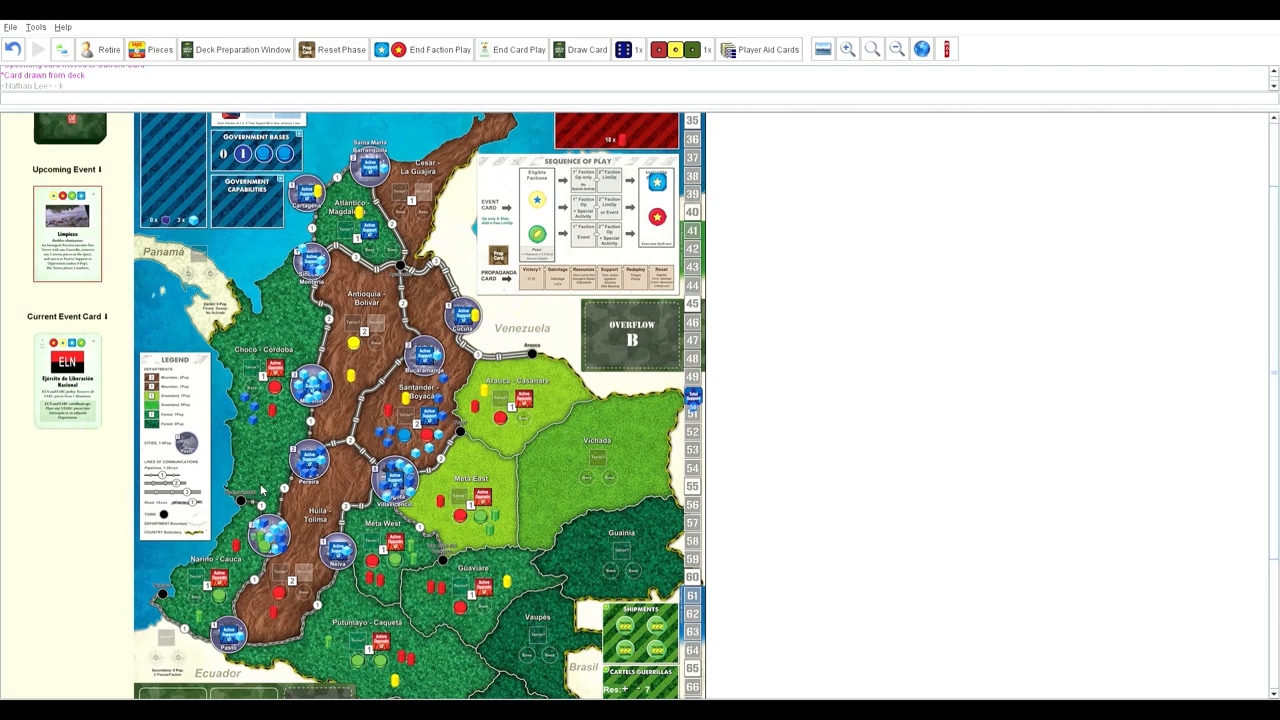
mouse_move(208, 440)
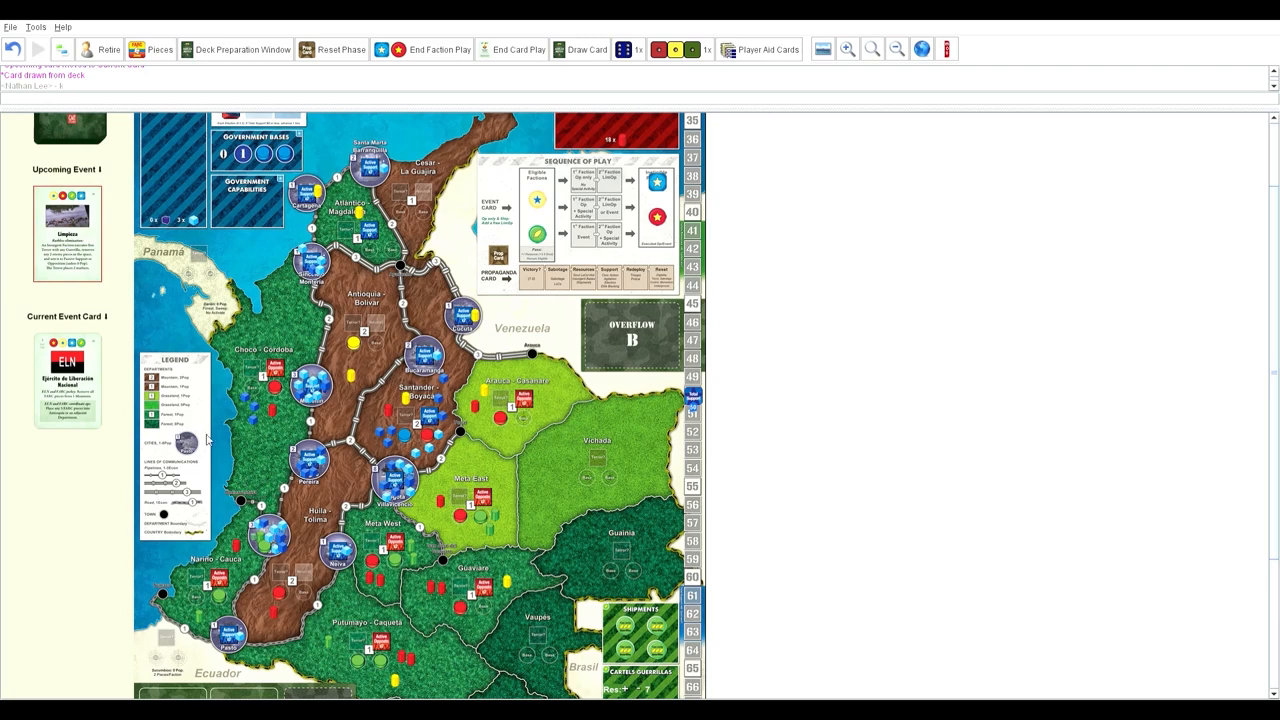
mouse_move(42, 44)
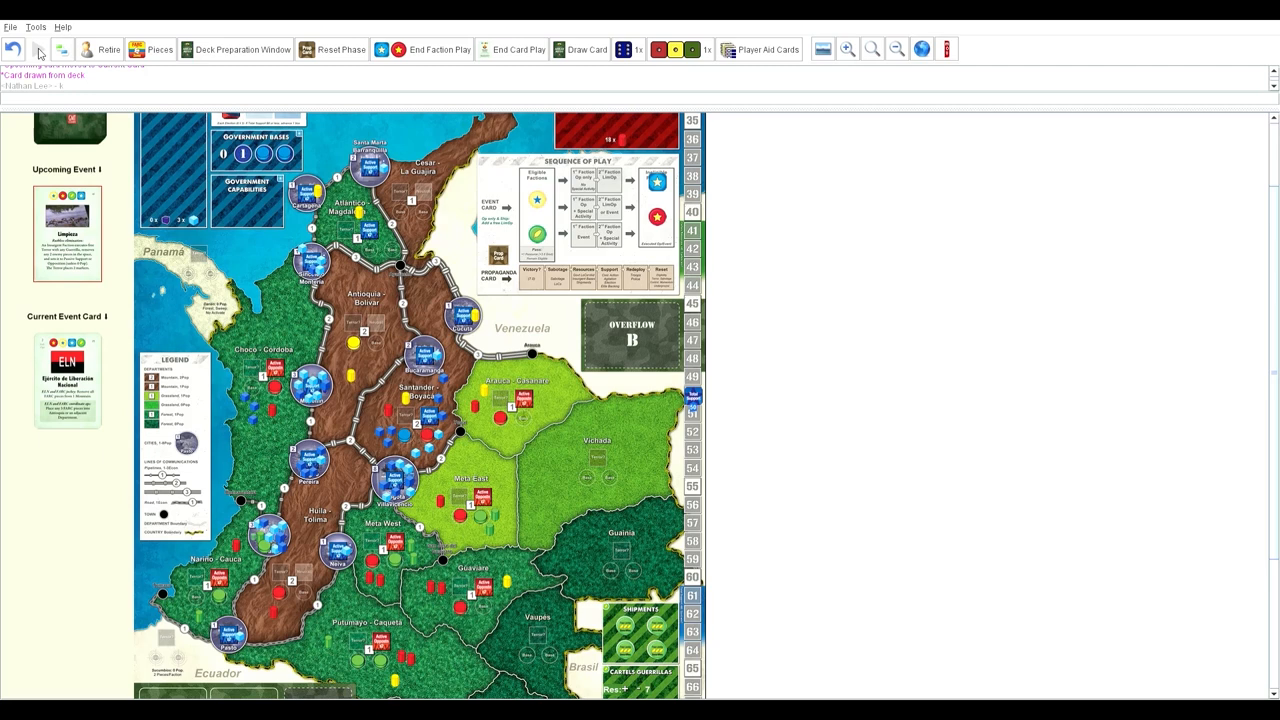
mouse_move(192, 144)
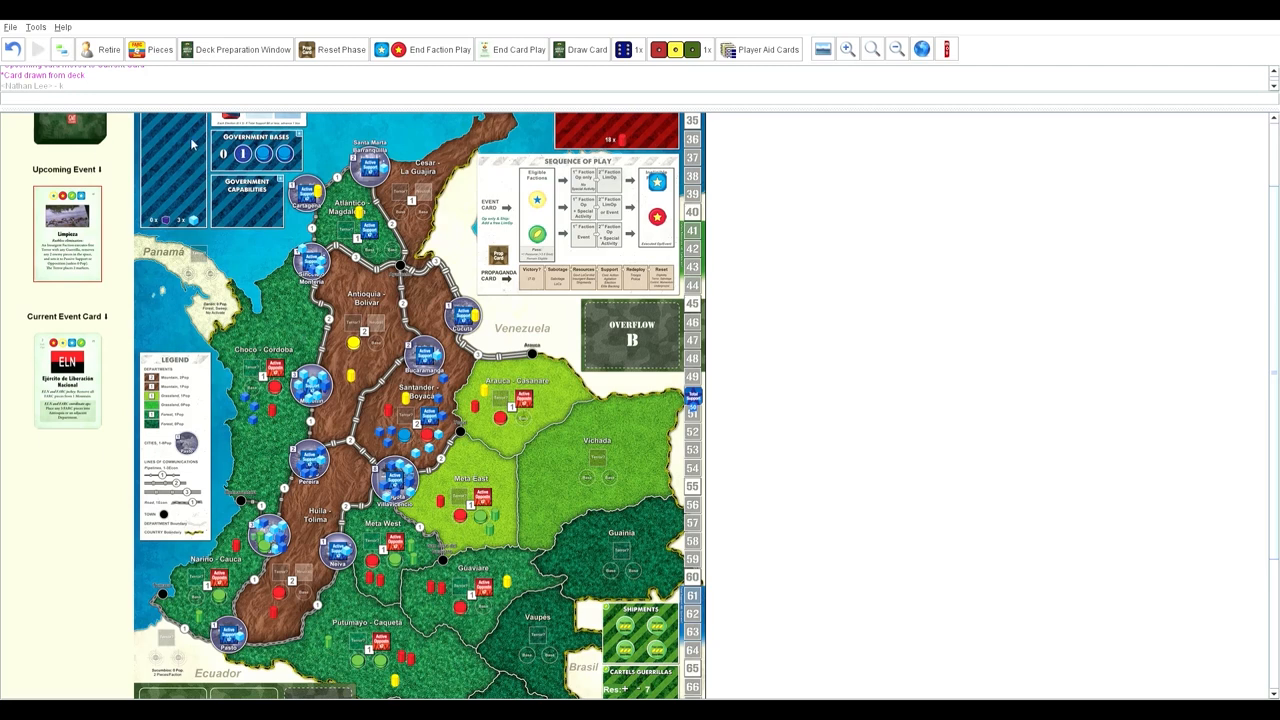
mouse_move(184, 196)
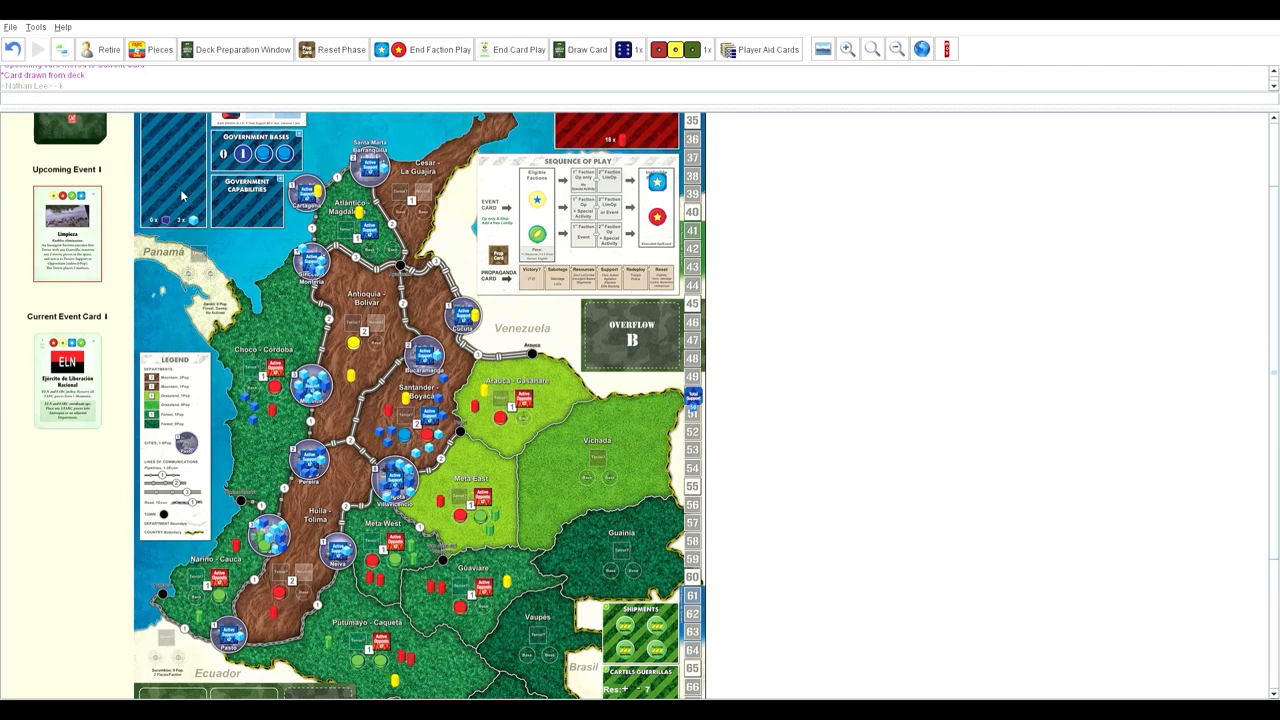
mouse_move(962, 108)
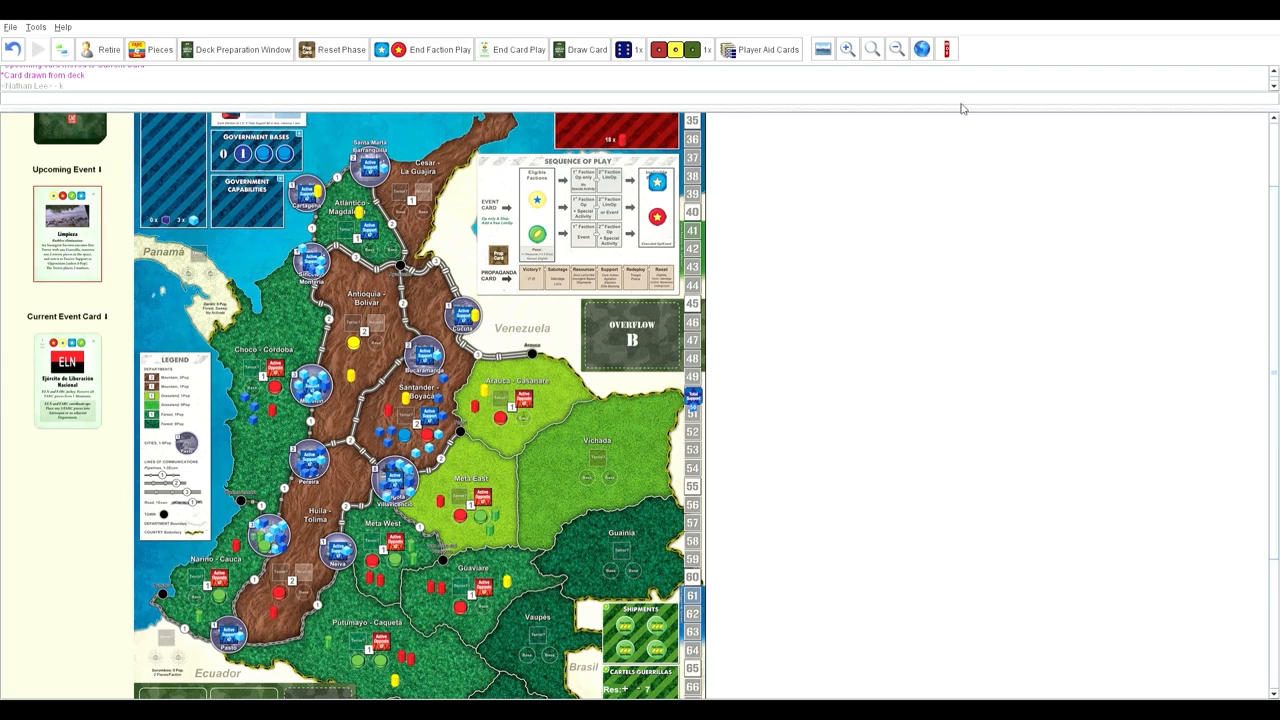
mouse_move(512, 324)
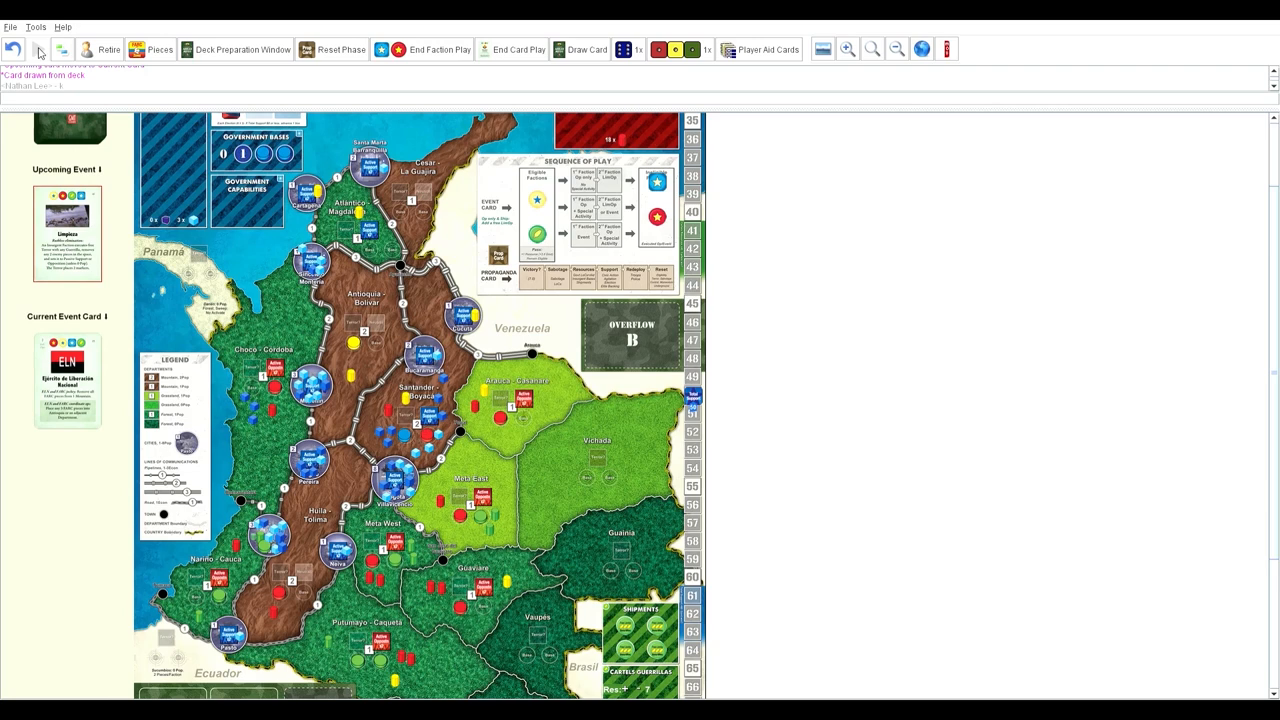
mouse_move(88, 68)
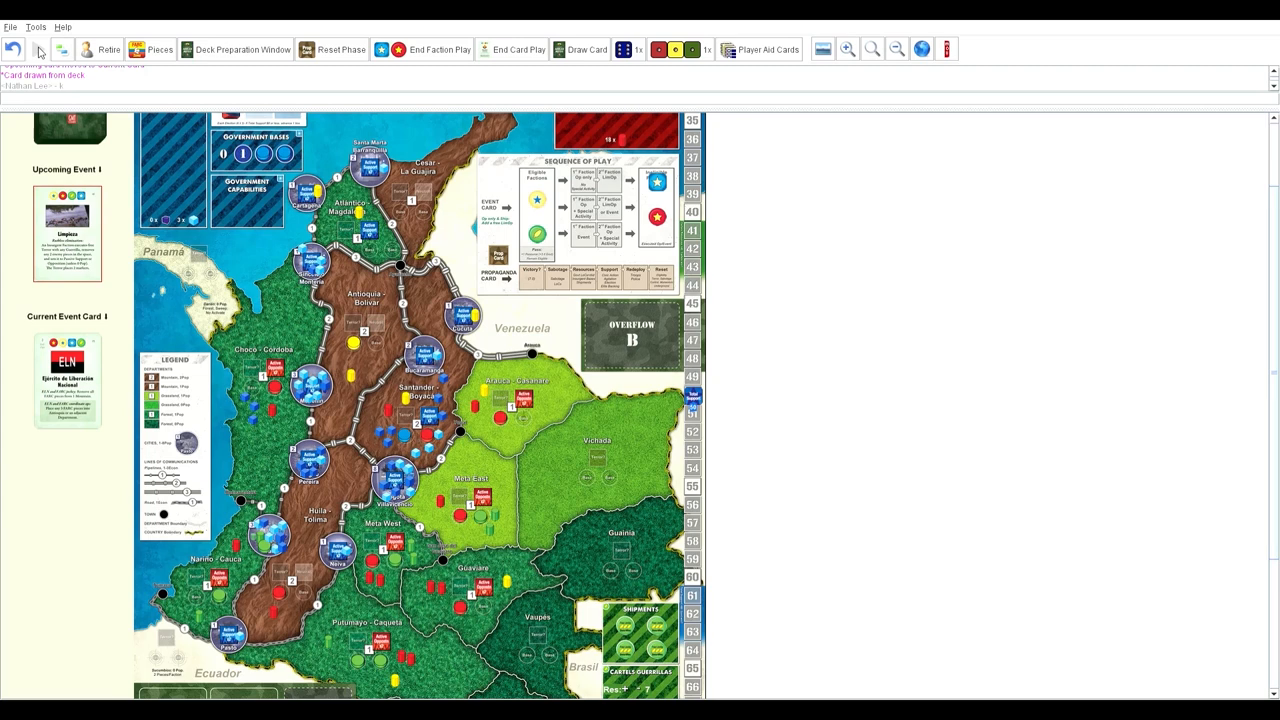
mouse_move(116, 432)
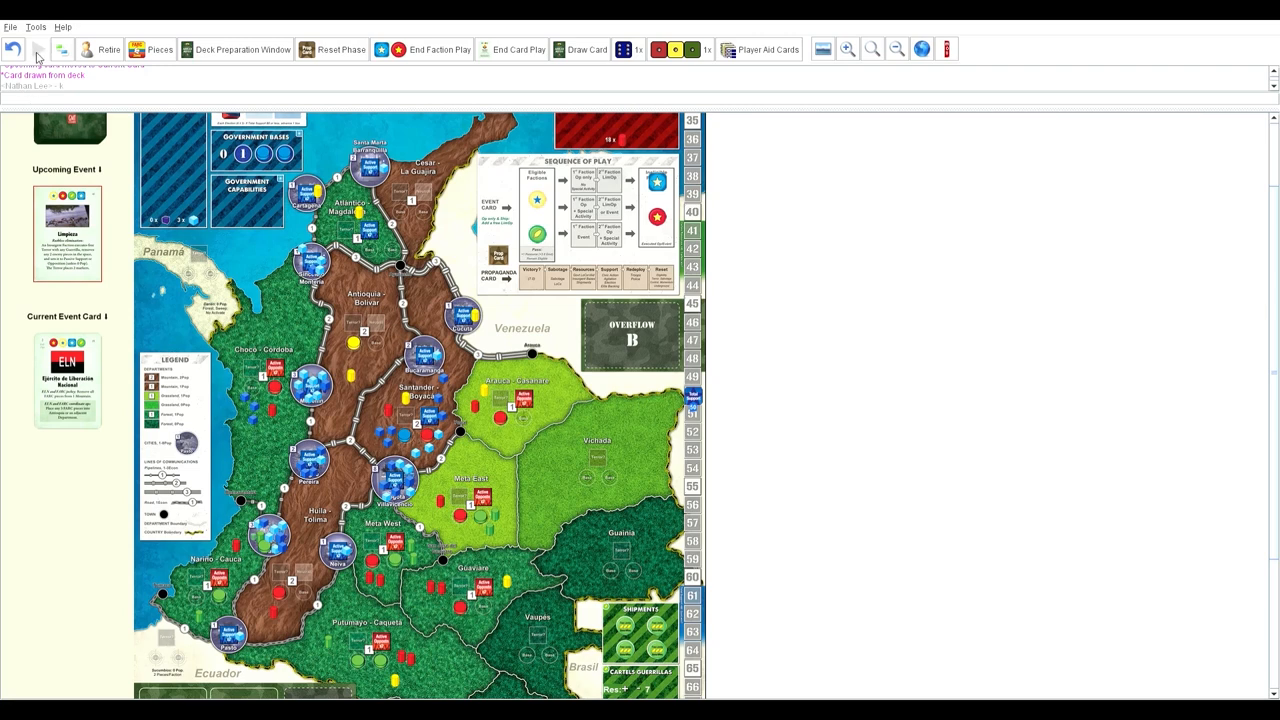
mouse_move(196, 252)
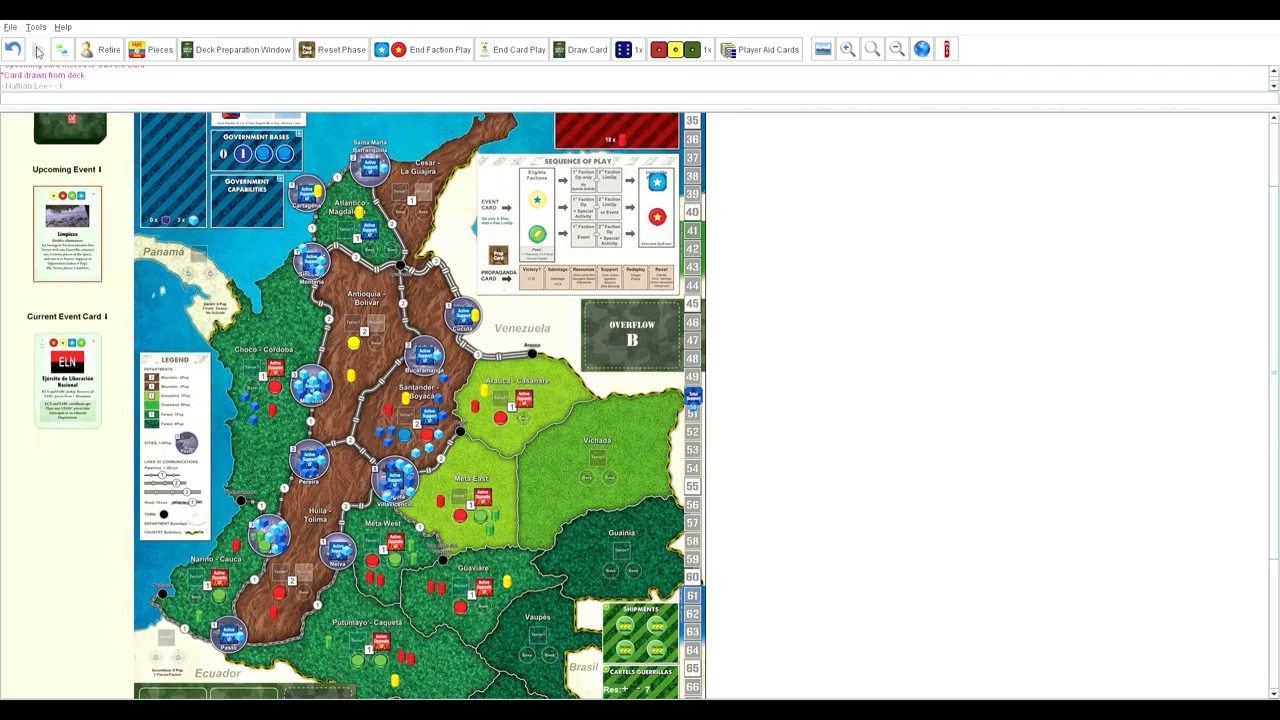
mouse_move(488, 448)
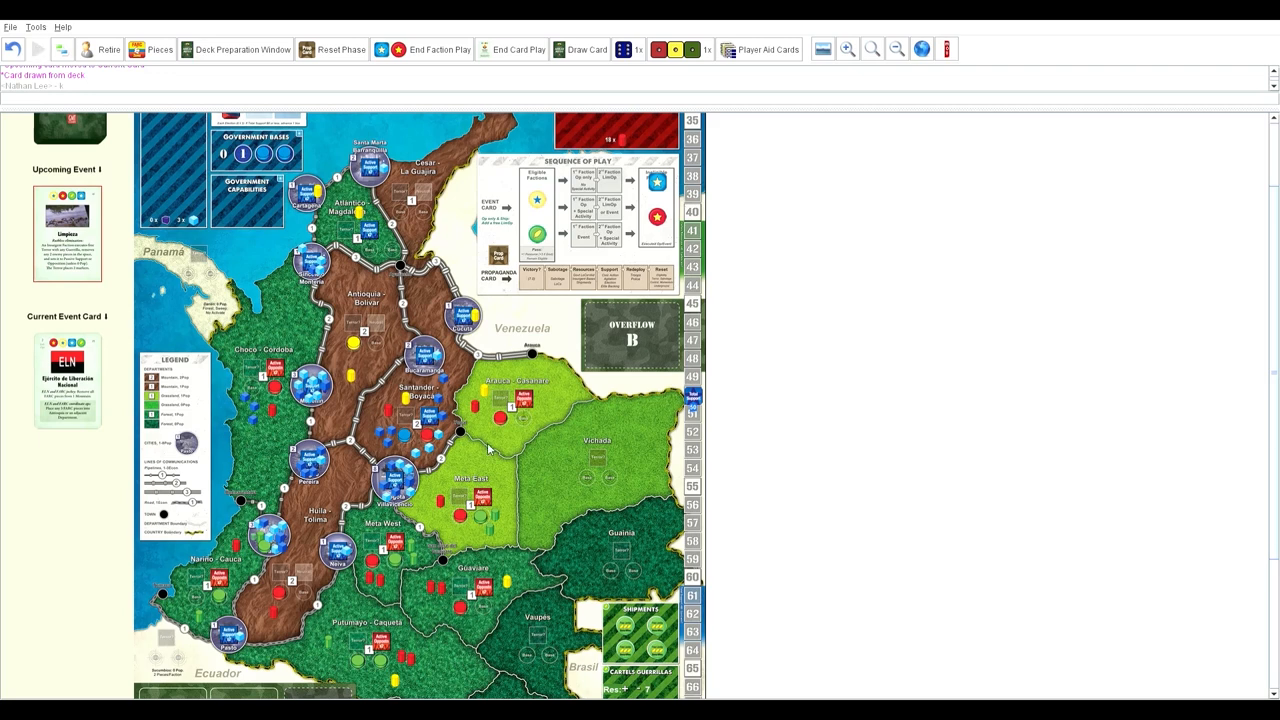
mouse_move(256, 336)
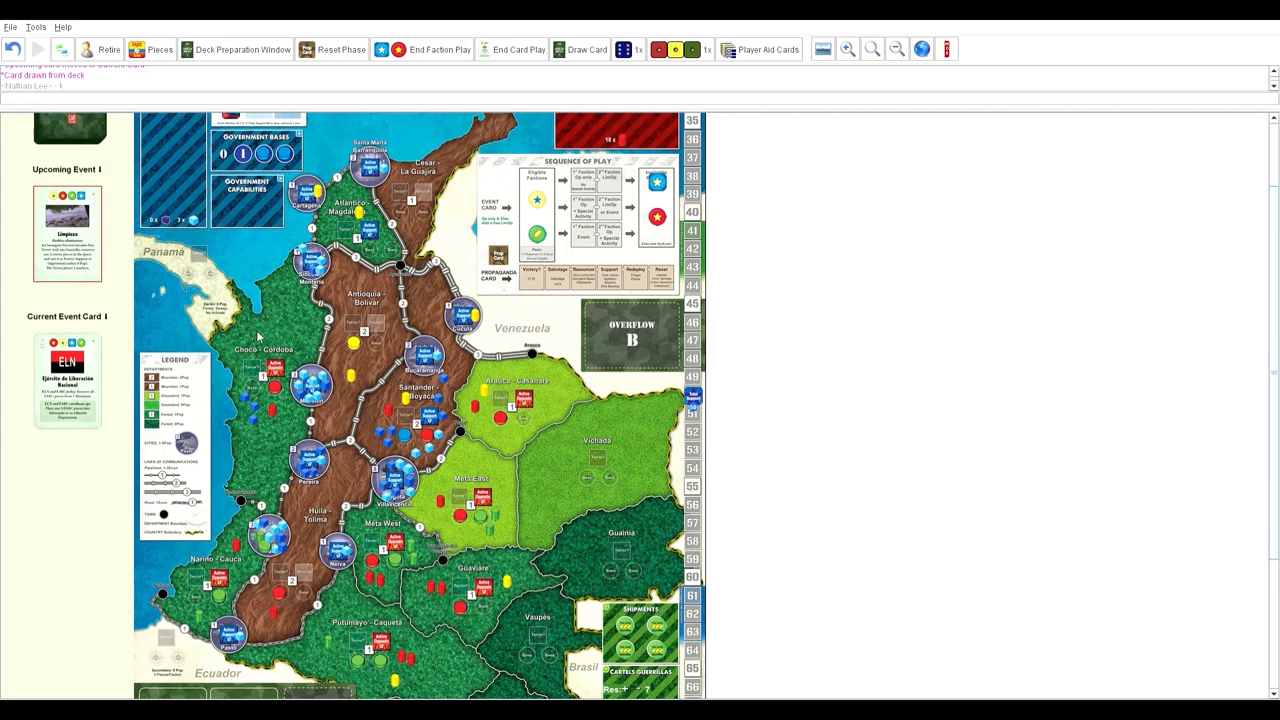
mouse_move(388, 312)
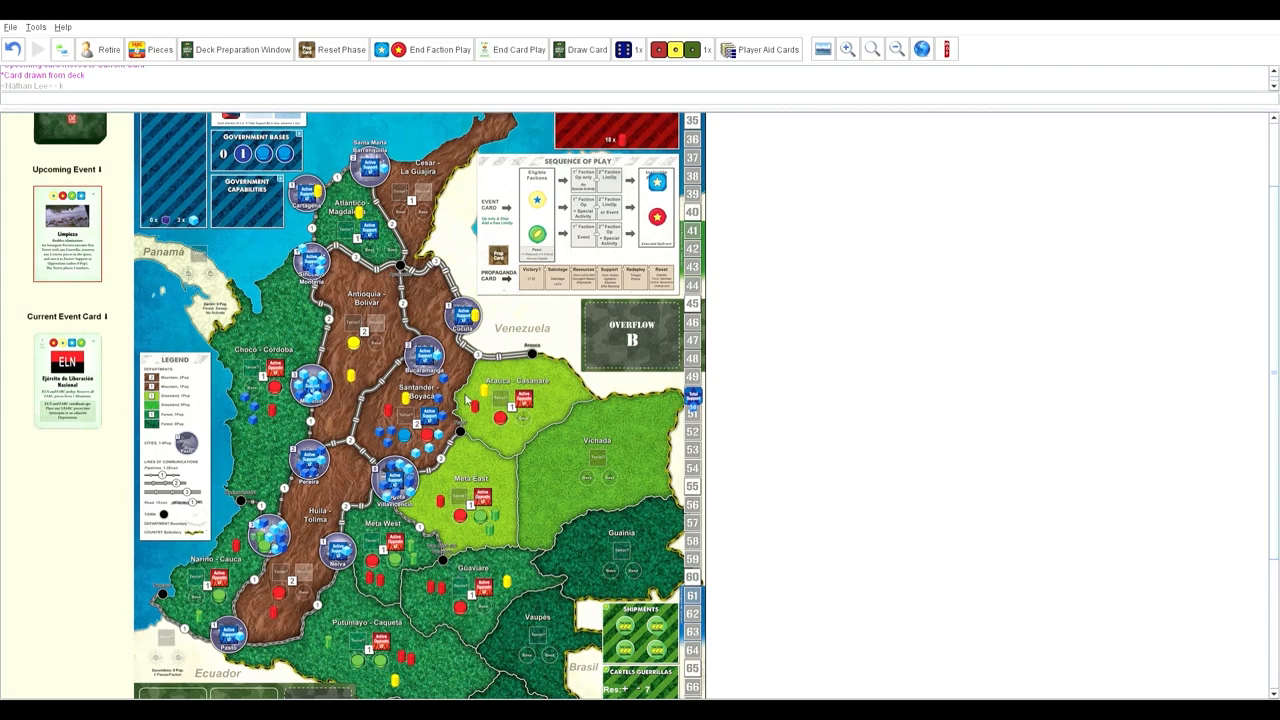
mouse_move(198, 204)
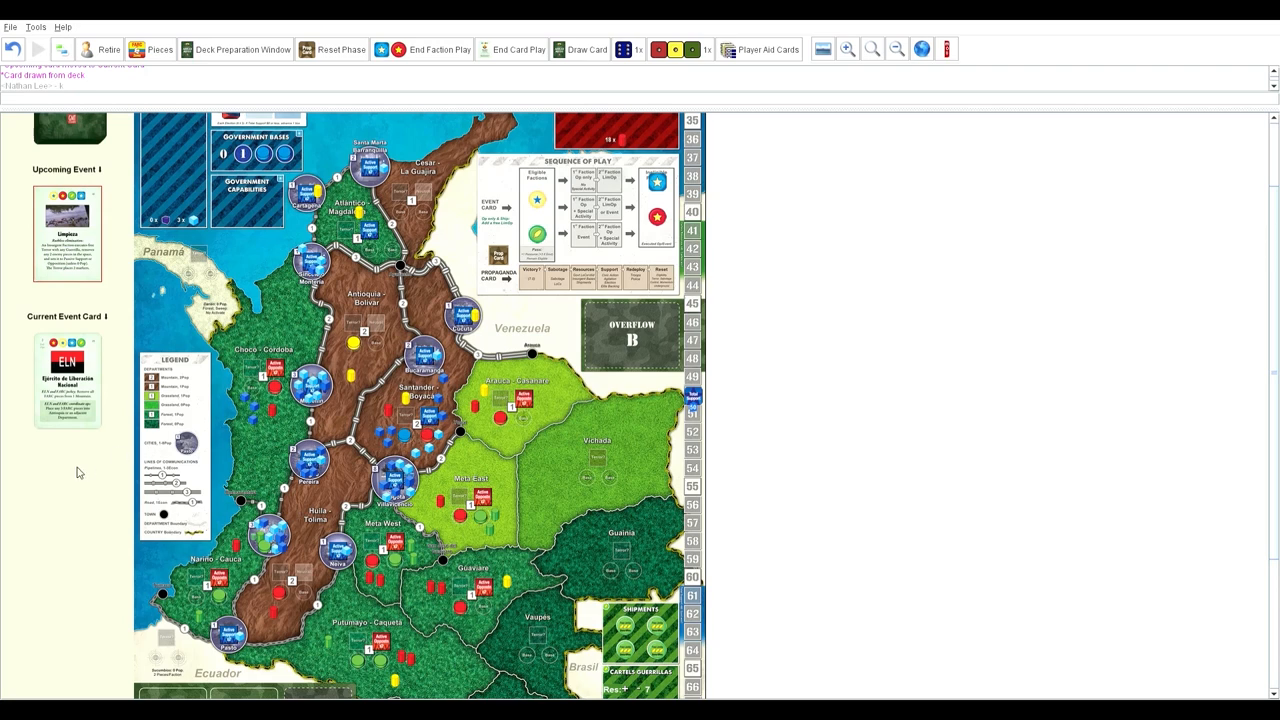
mouse_move(608, 298)
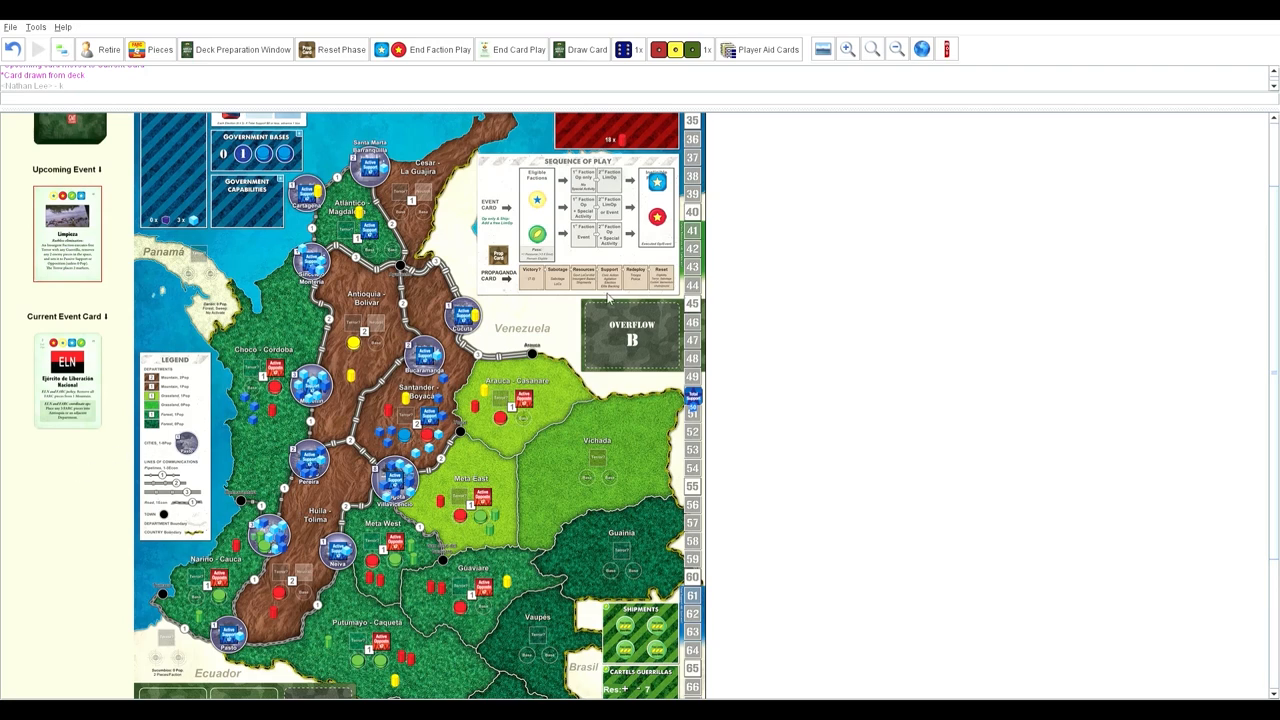
mouse_move(612, 298)
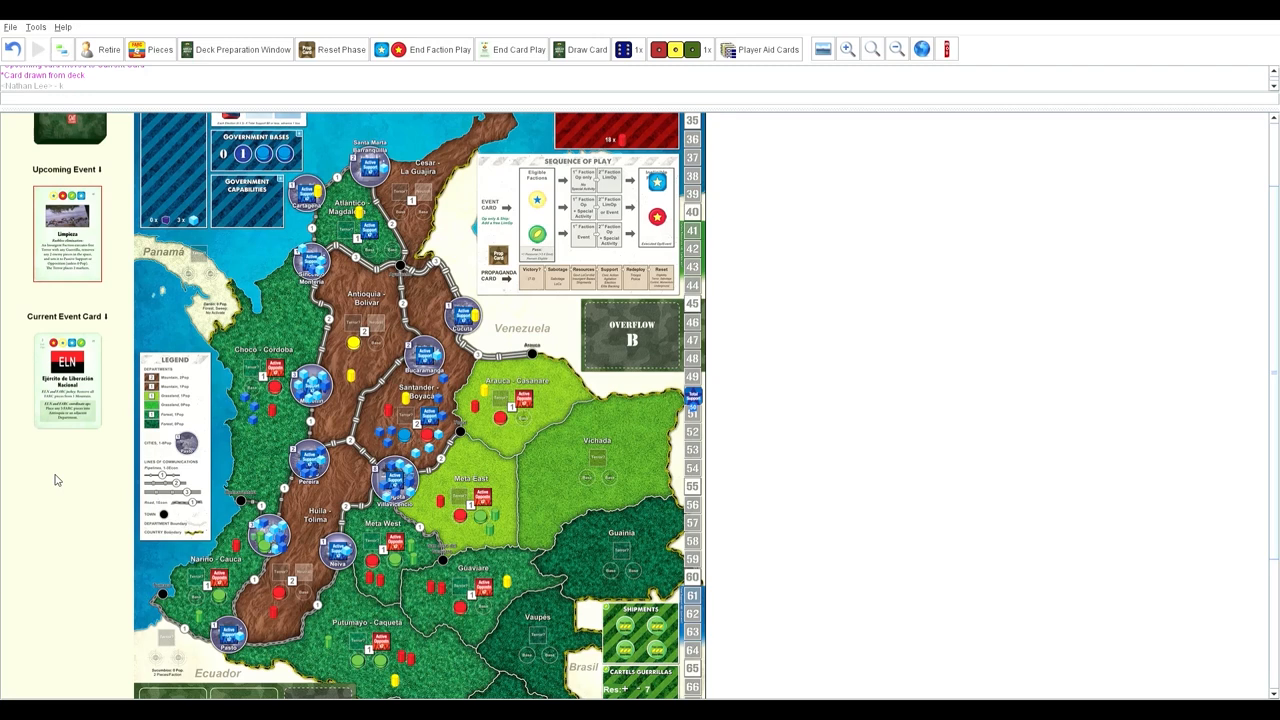
mouse_move(52, 336)
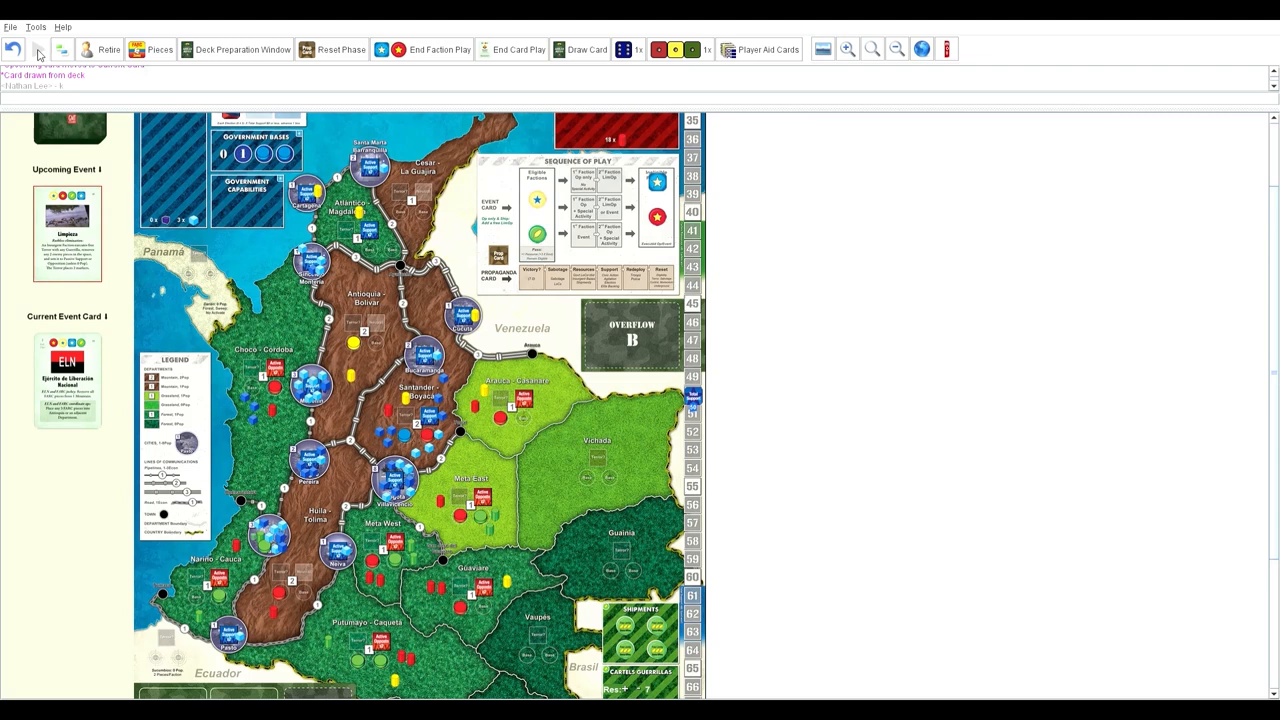
mouse_move(334, 486)
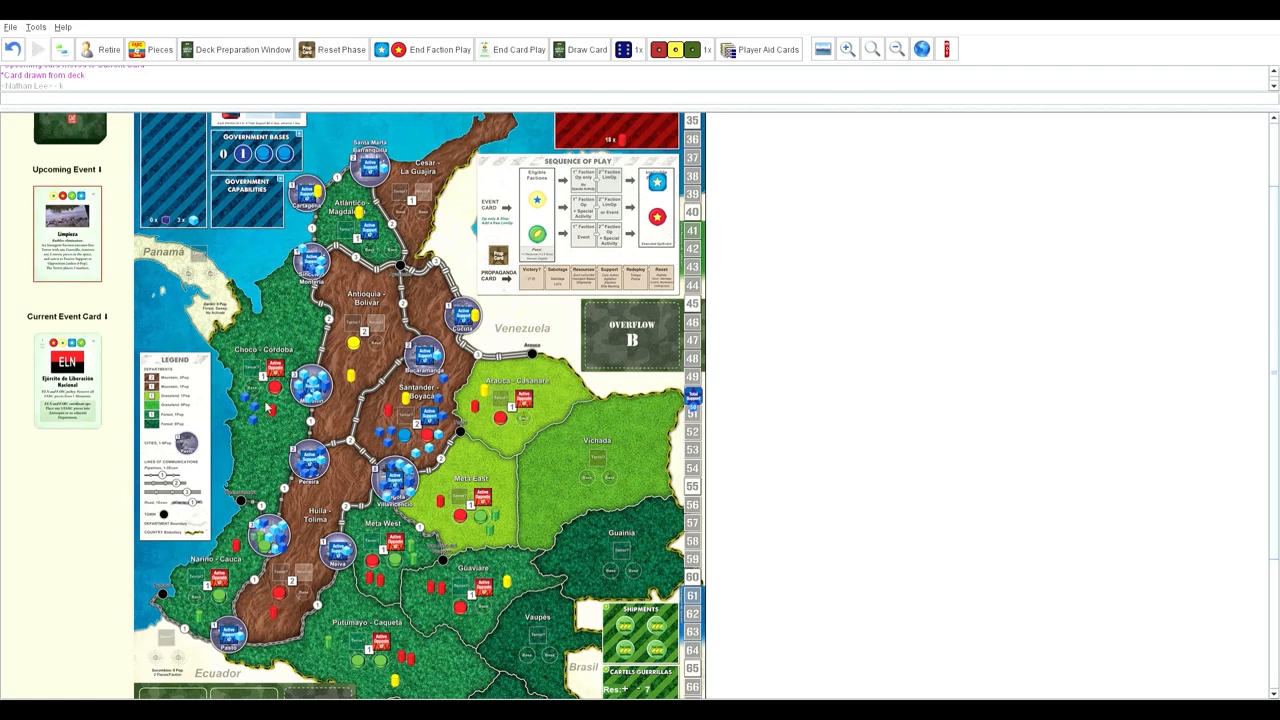
mouse_move(290, 590)
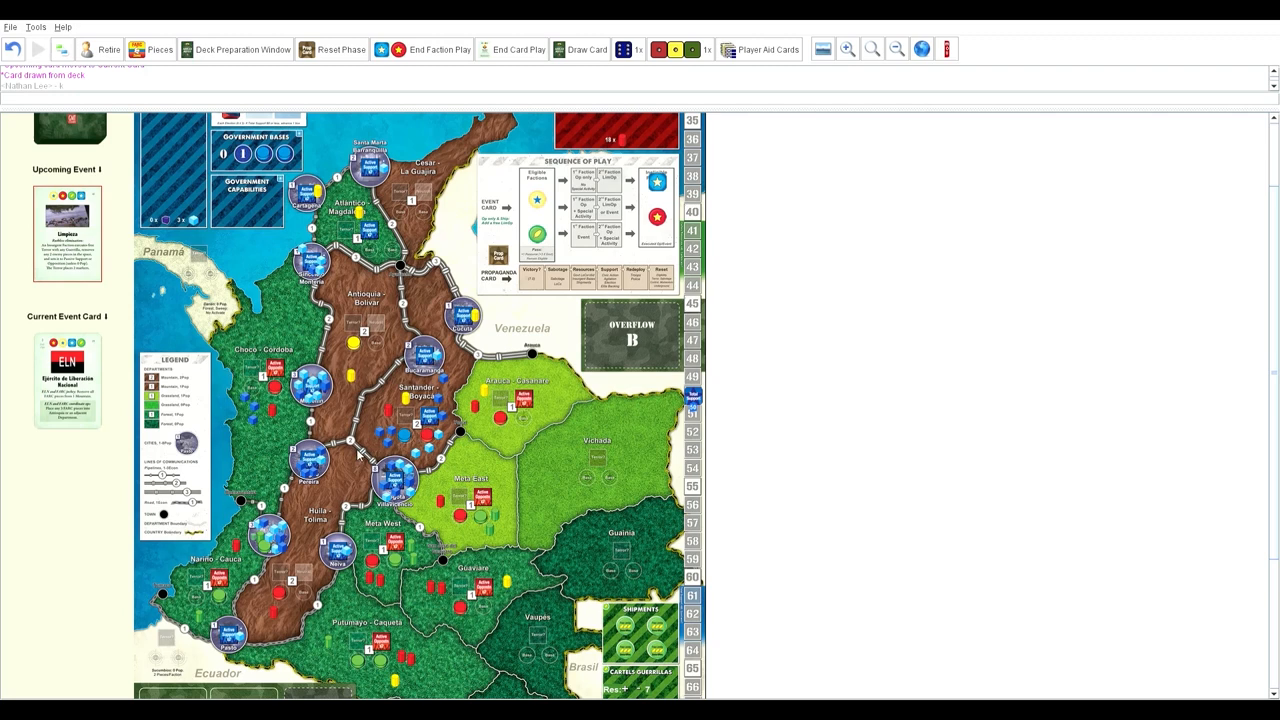
mouse_move(360, 480)
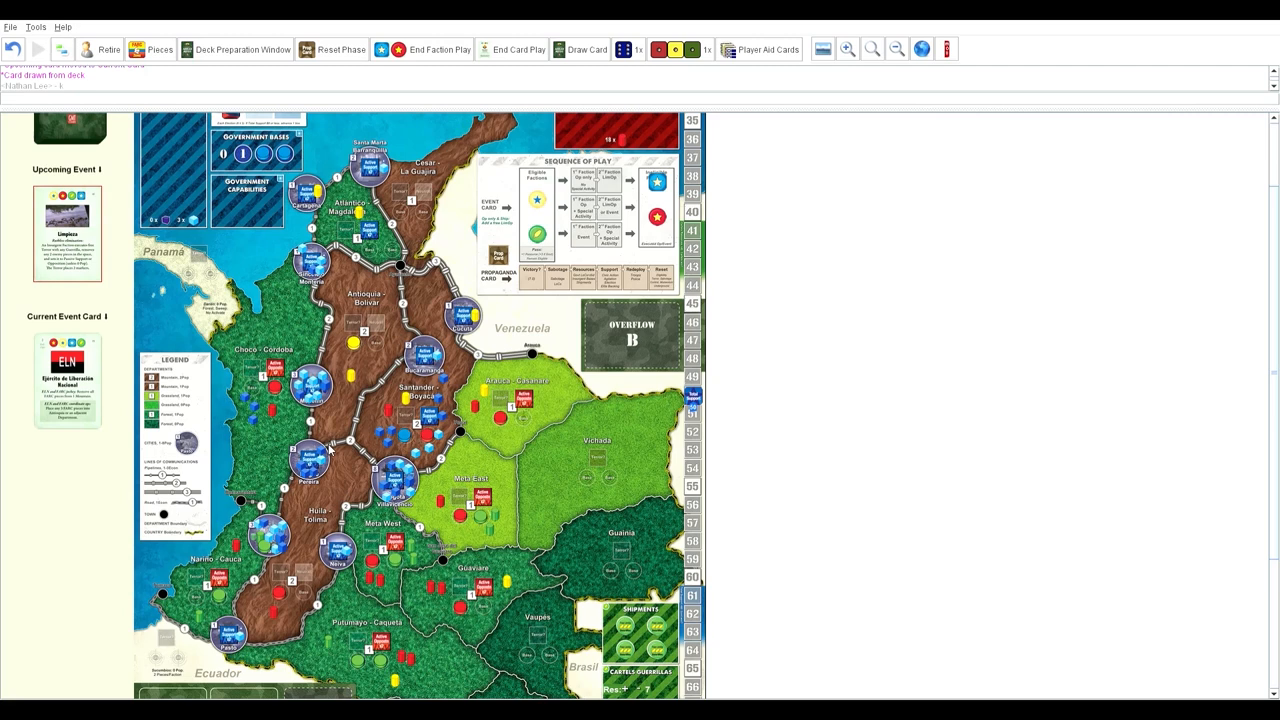
mouse_move(298, 322)
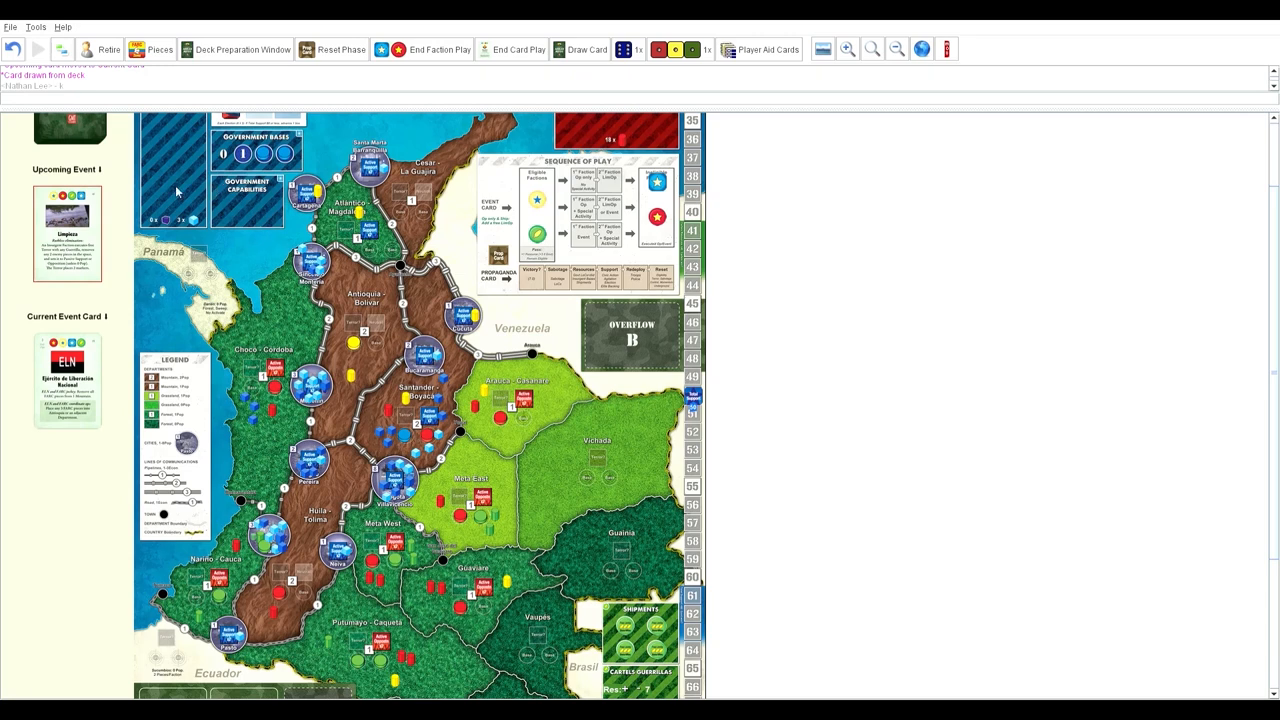
mouse_move(216, 284)
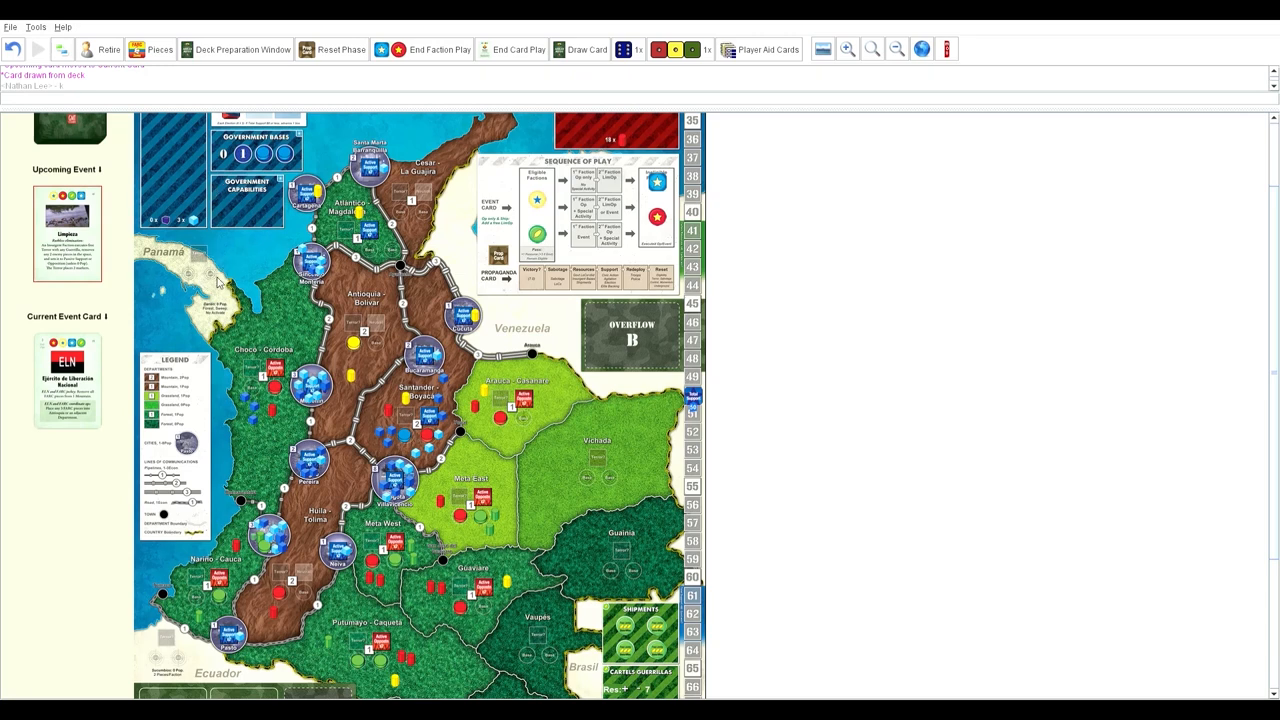
mouse_move(196, 212)
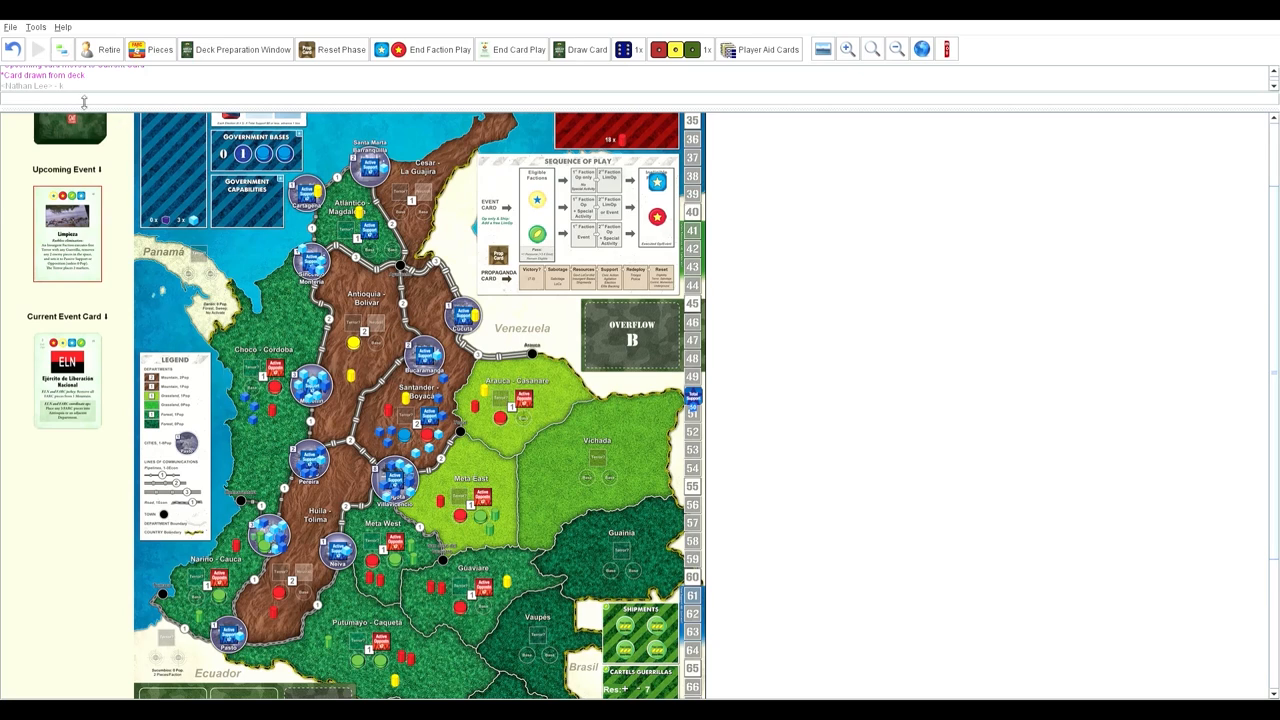
mouse_move(38, 54)
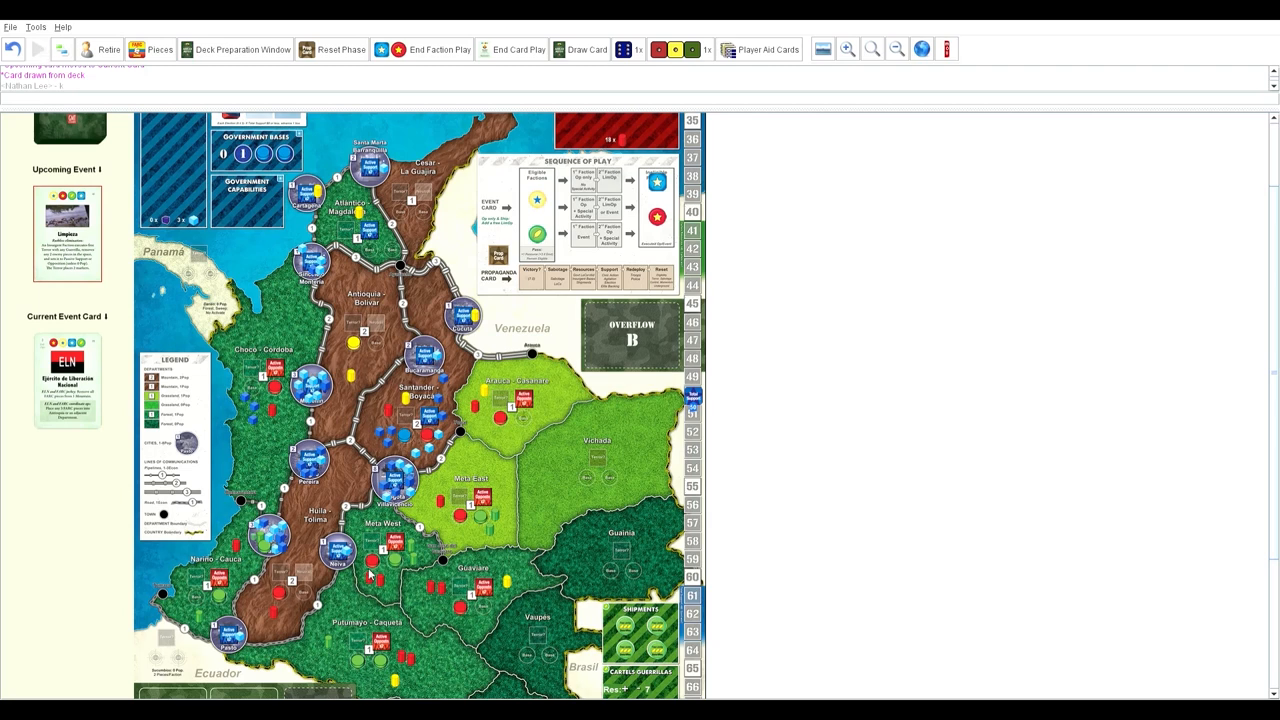
mouse_move(280, 690)
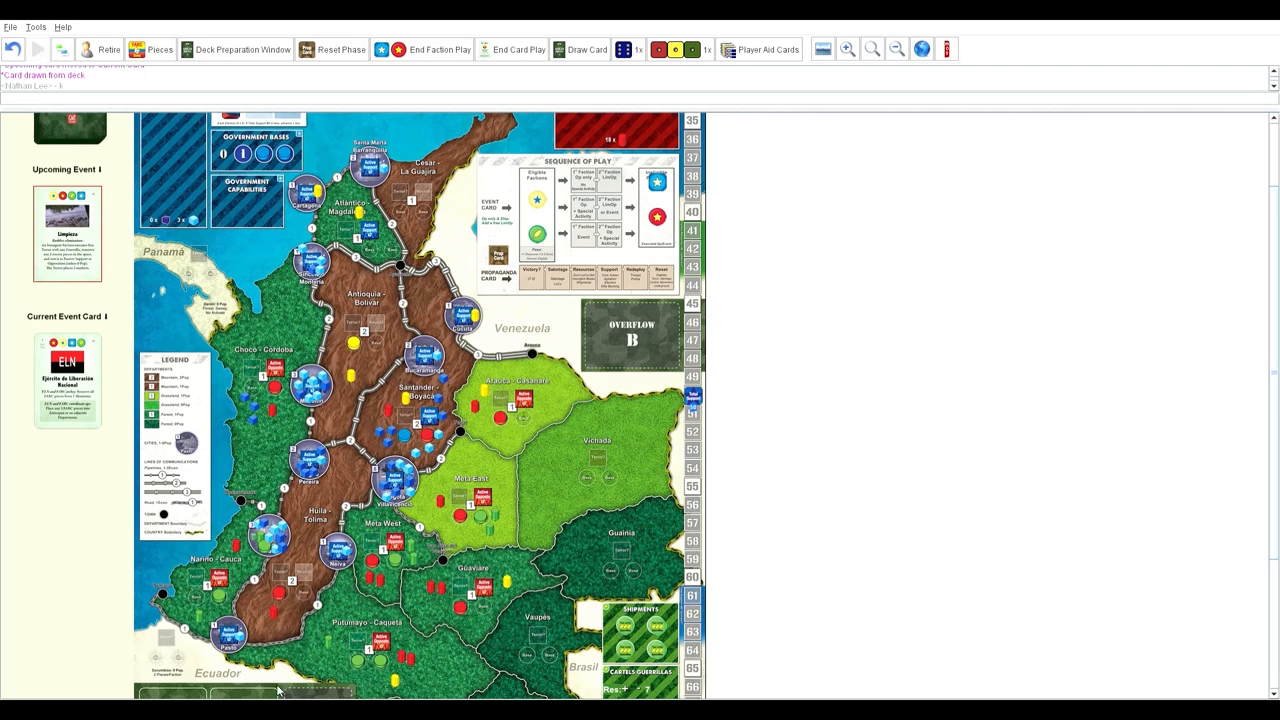
mouse_move(280, 652)
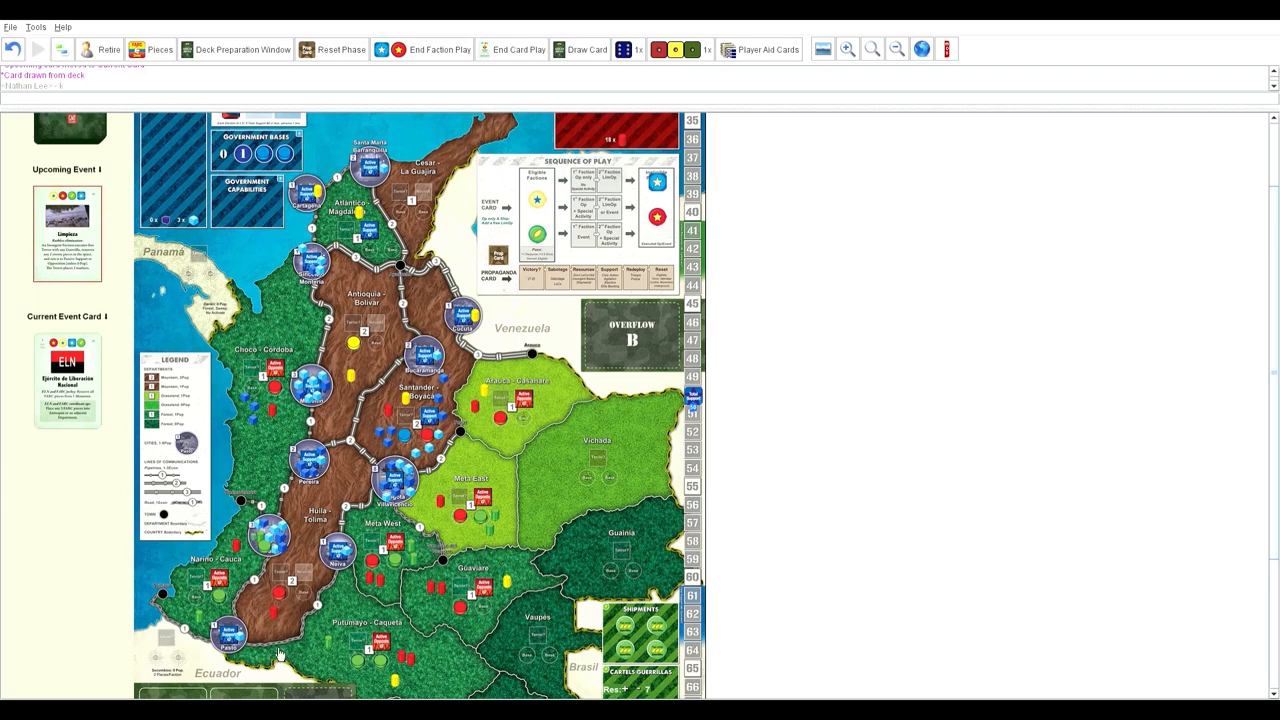
mouse_move(284, 692)
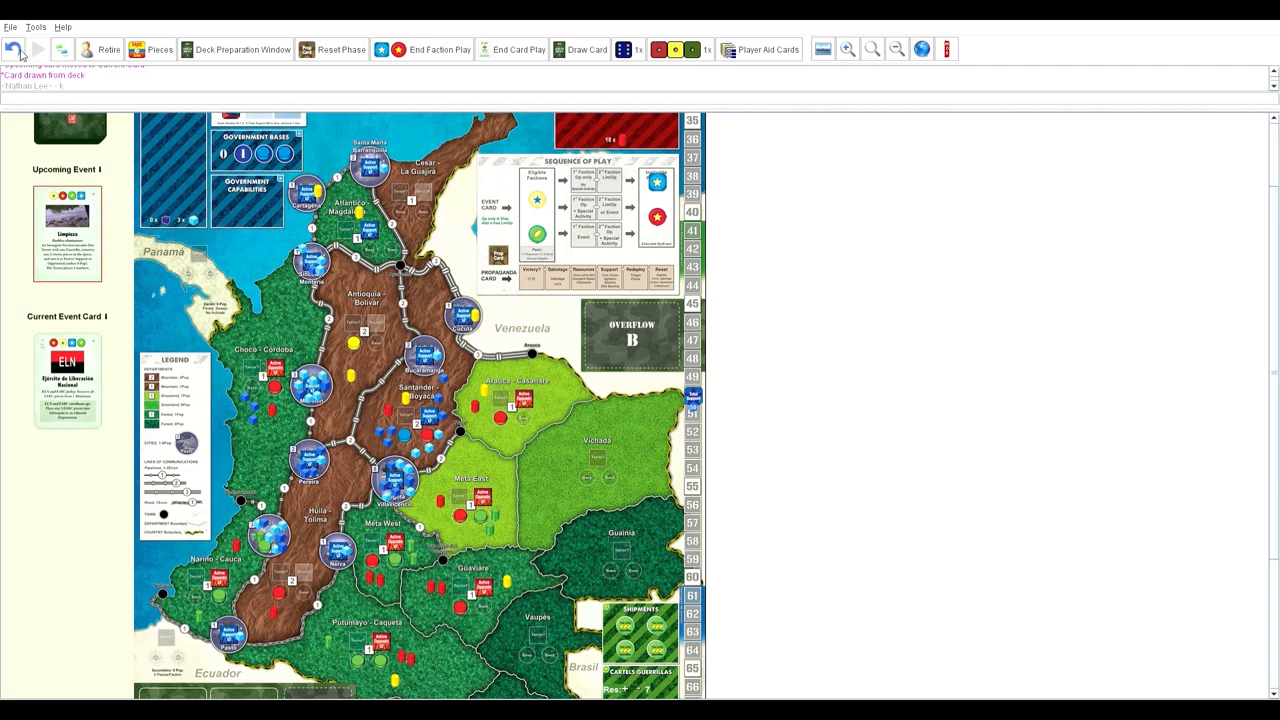
mouse_move(38, 52)
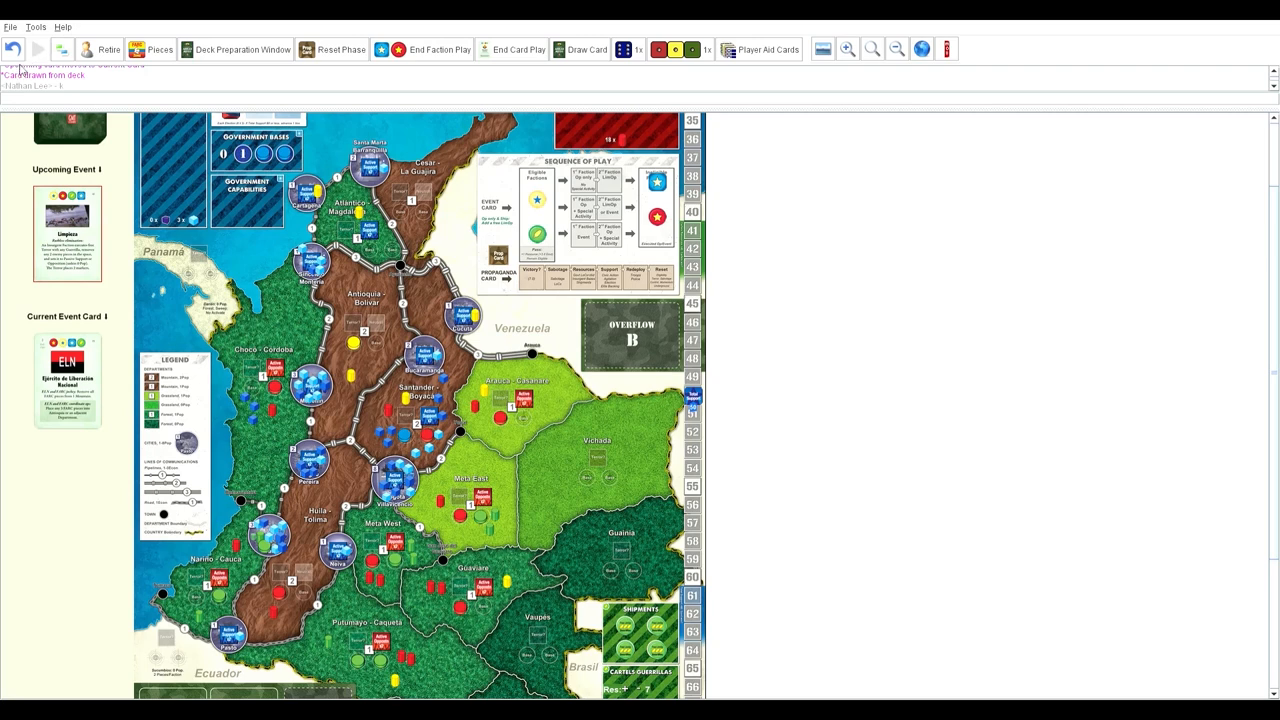
mouse_move(32, 52)
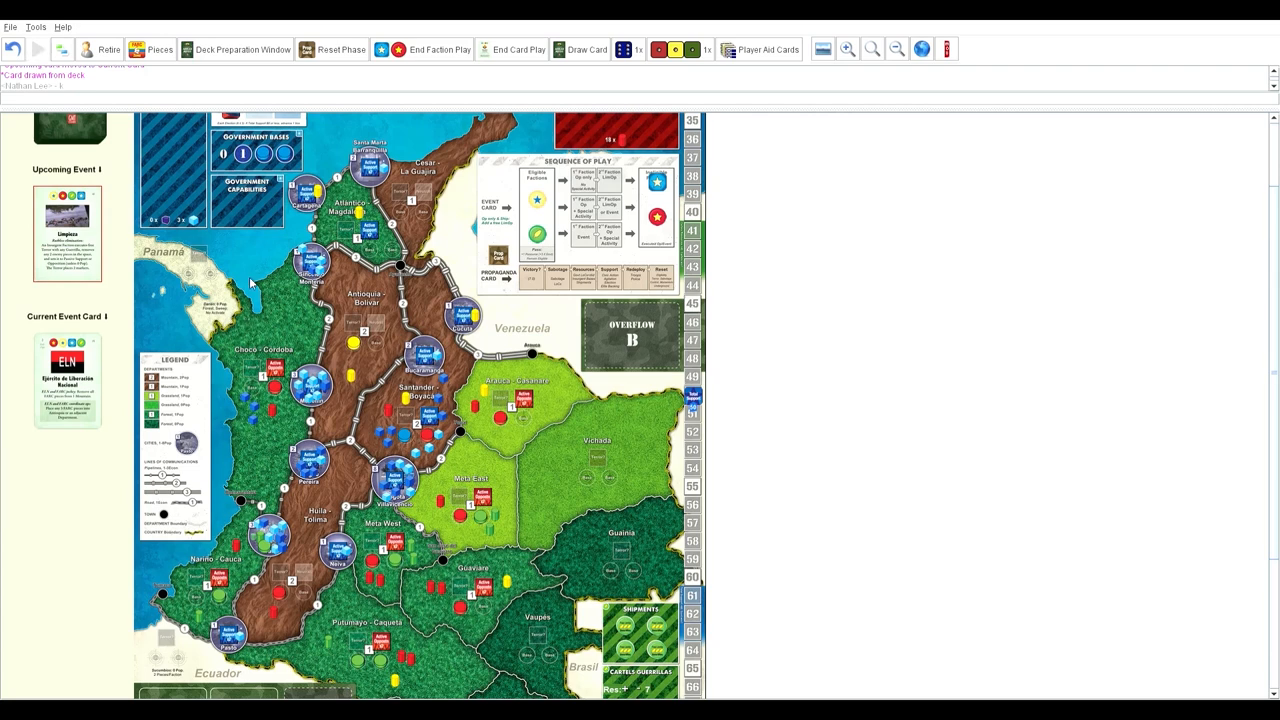
mouse_move(270, 436)
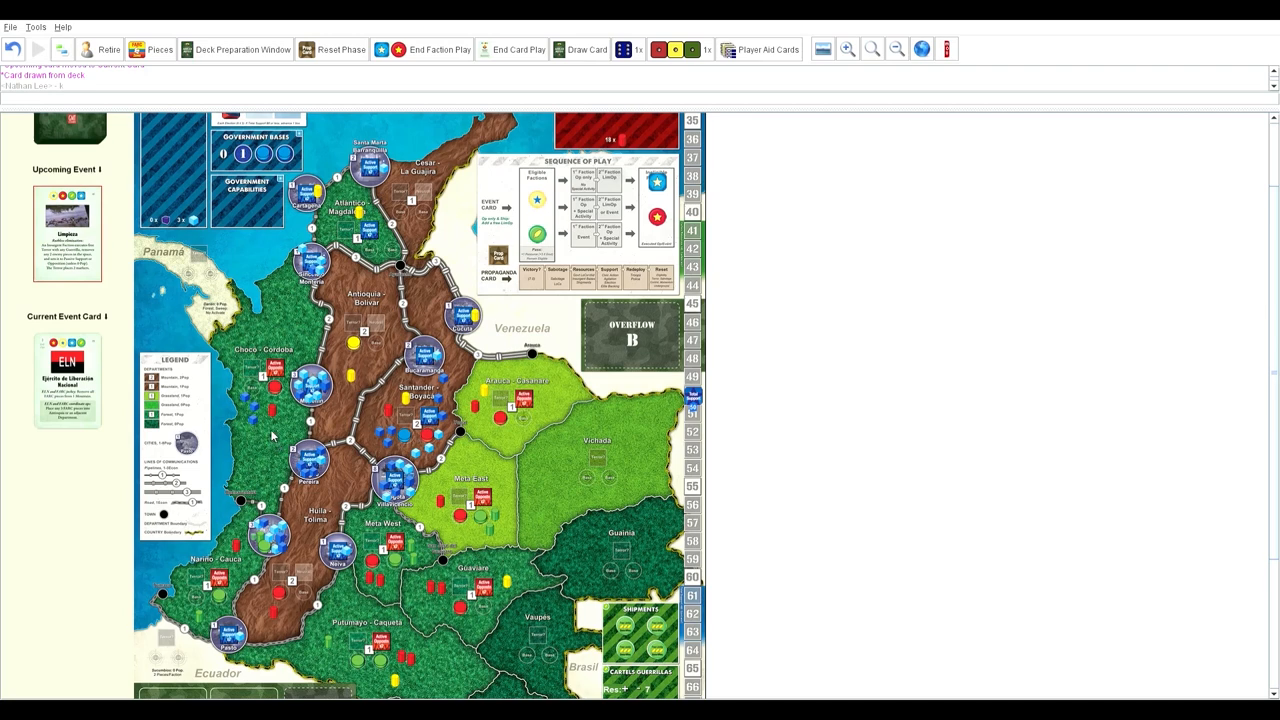
mouse_move(258, 504)
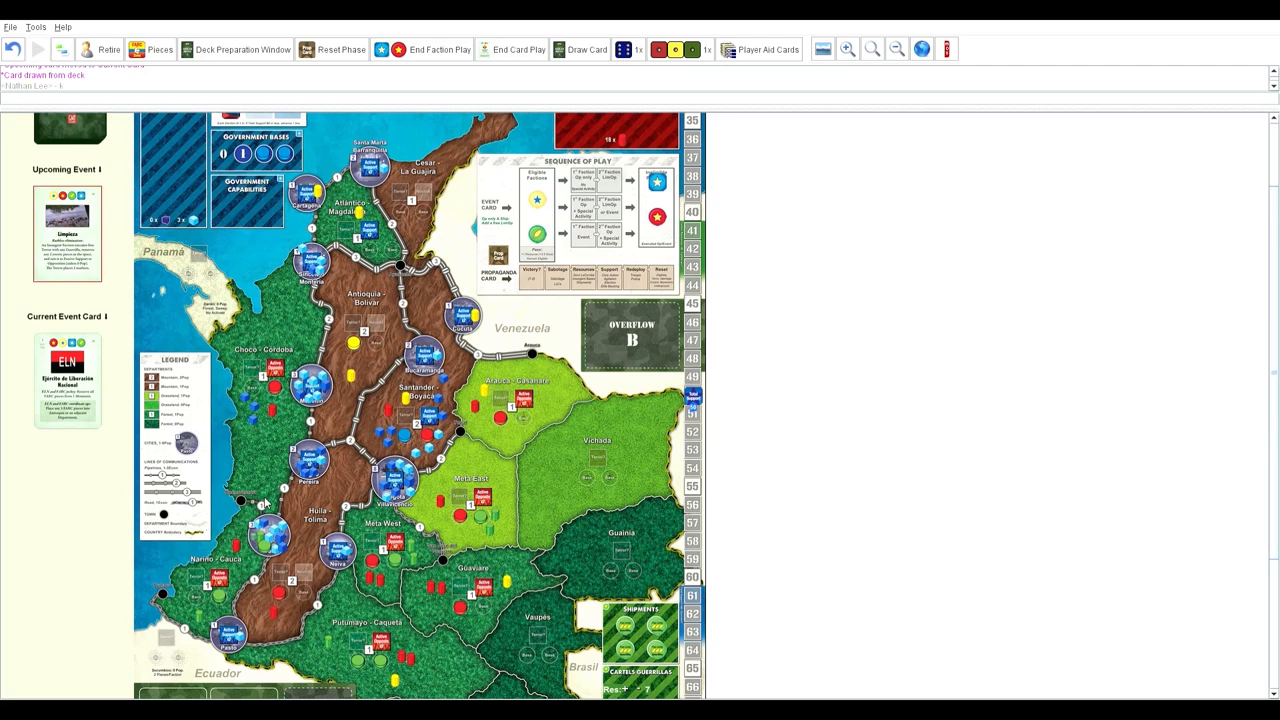
mouse_move(338, 256)
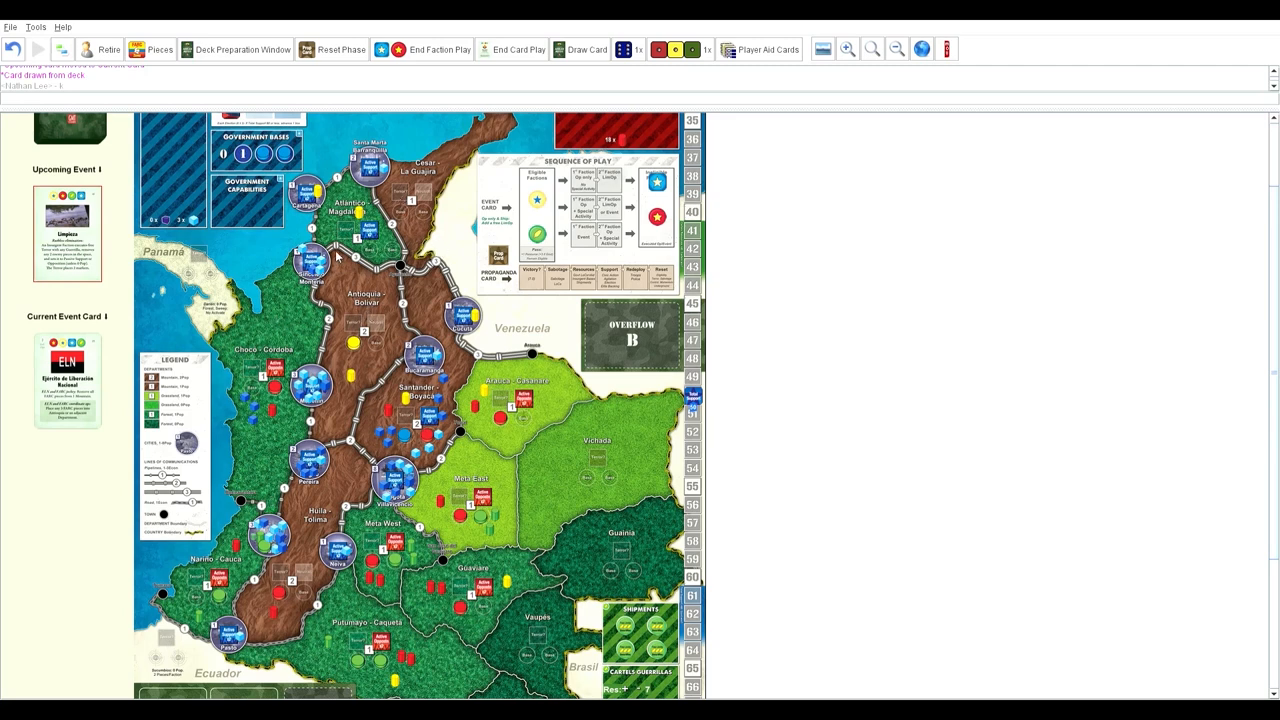
mouse_move(430, 340)
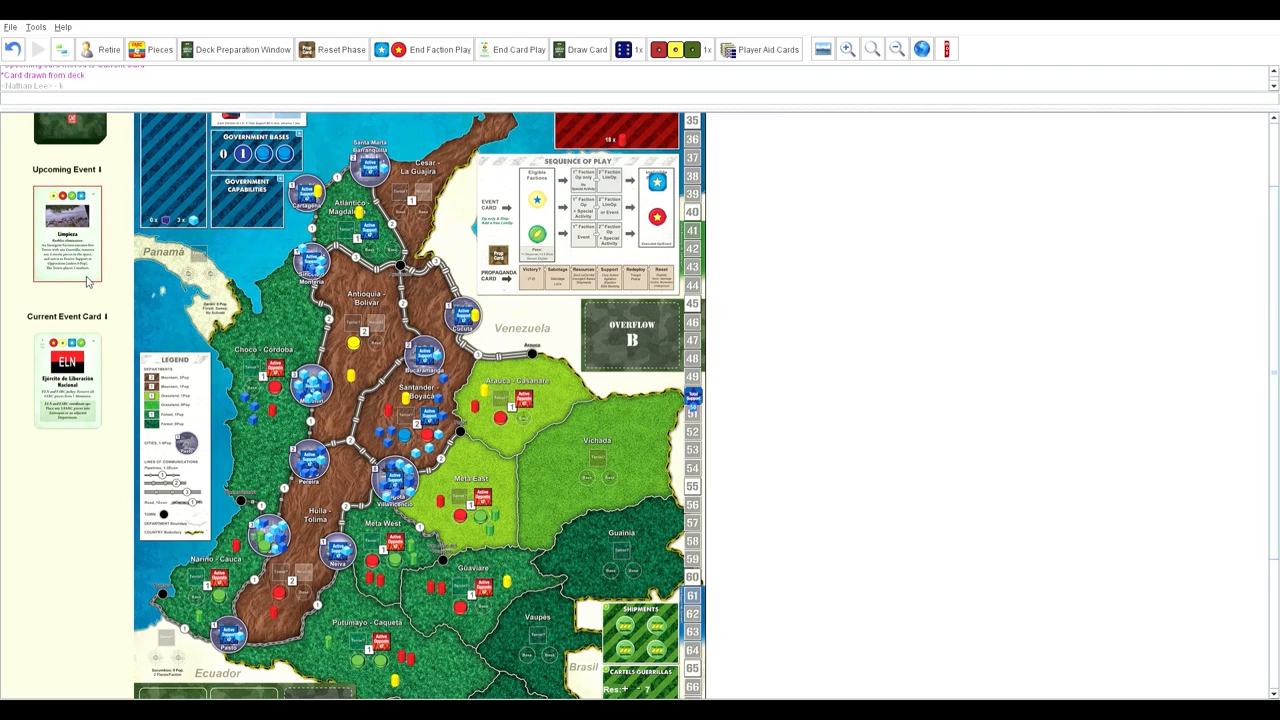
mouse_move(72, 288)
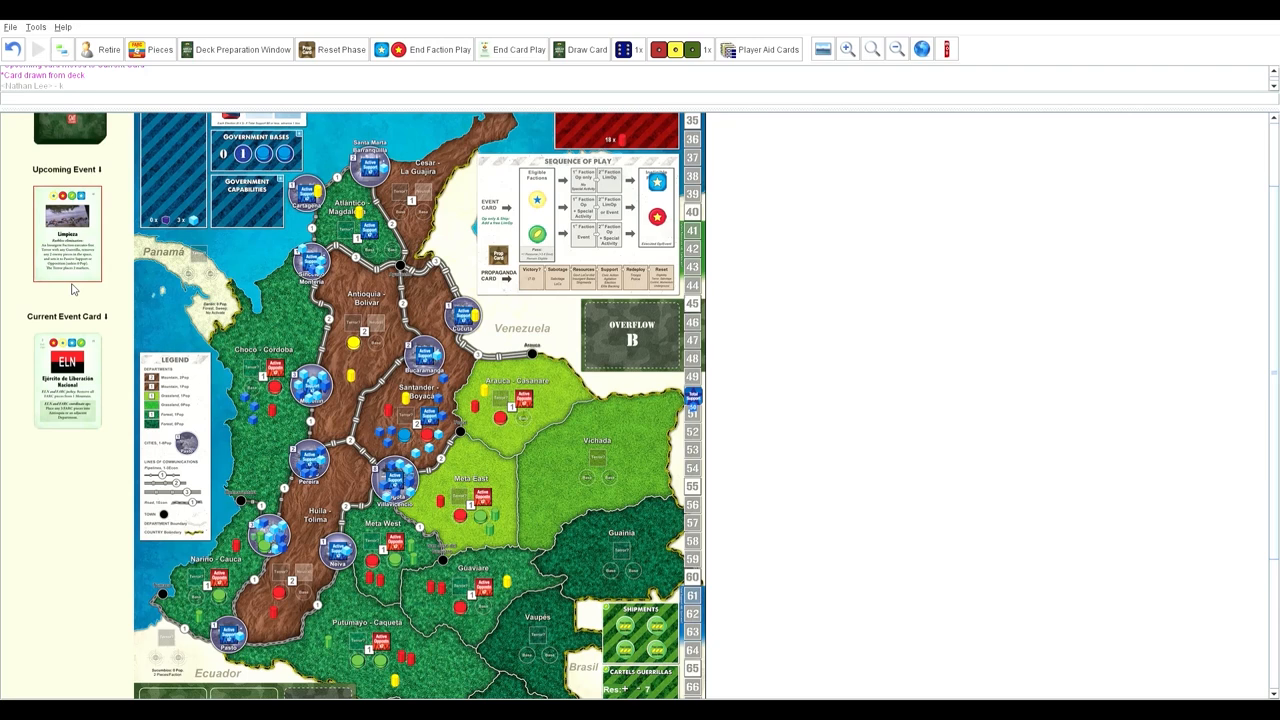
mouse_move(46, 436)
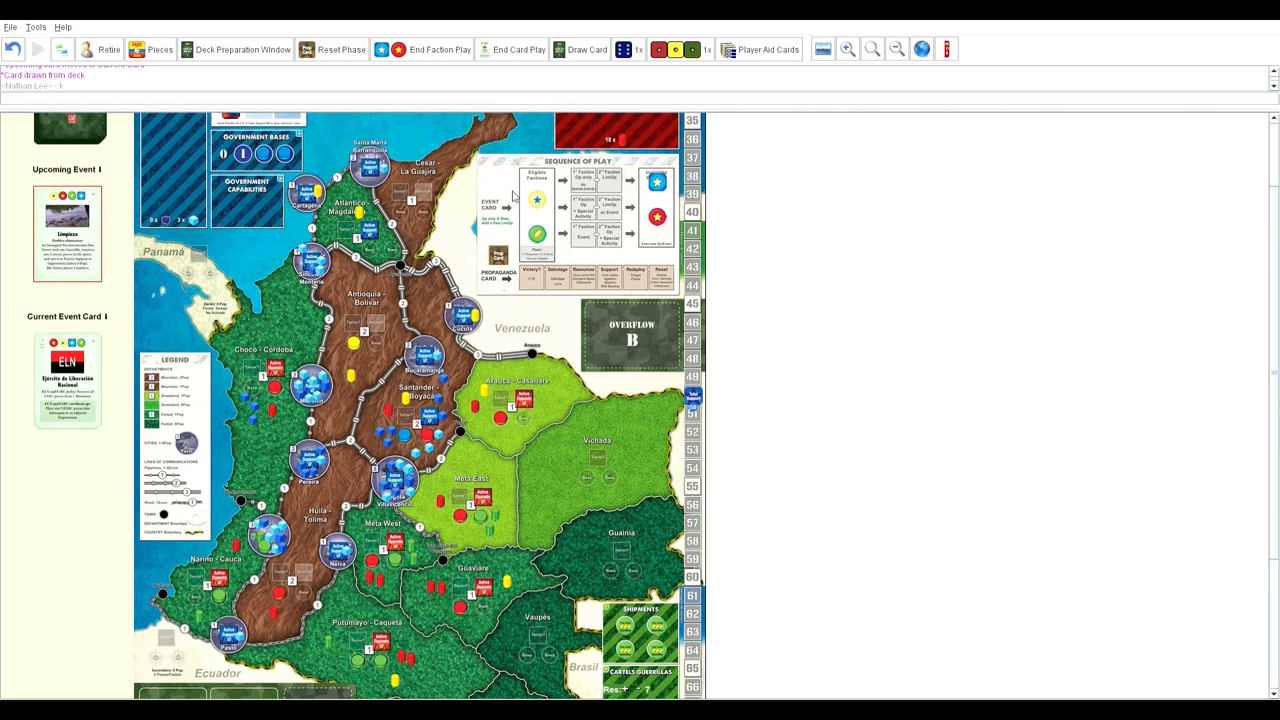
mouse_move(530, 132)
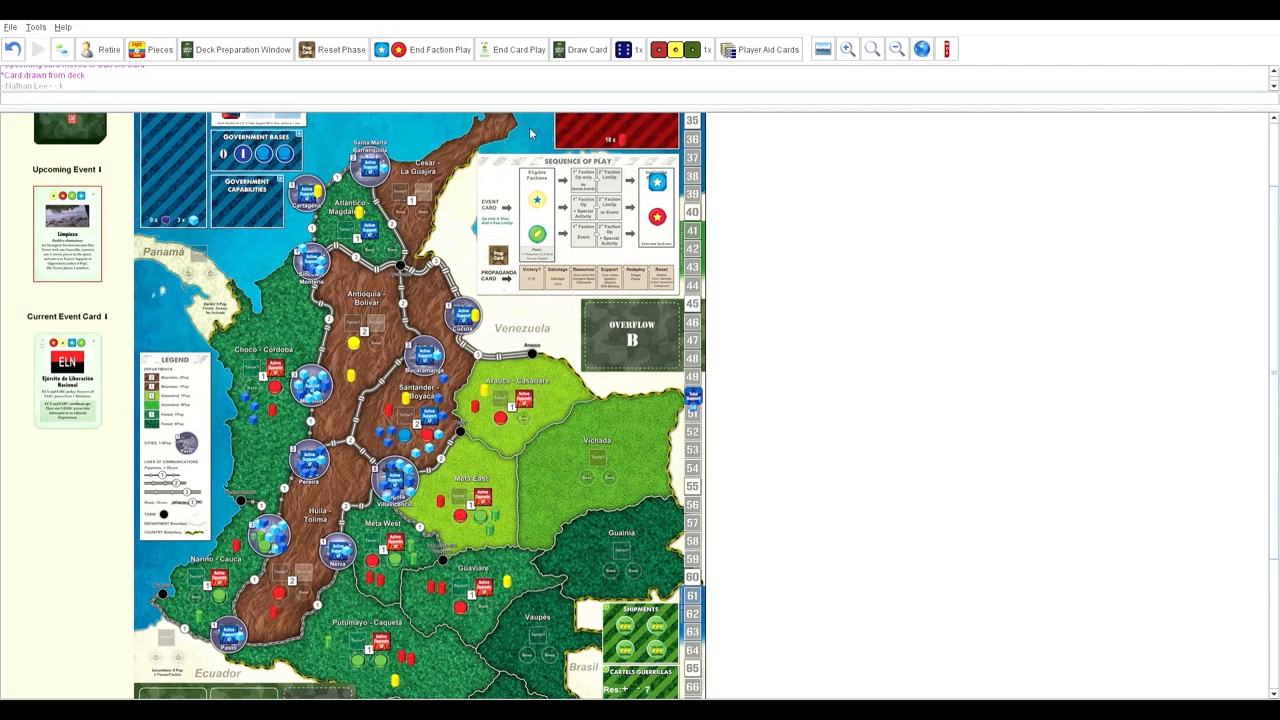
mouse_move(476, 192)
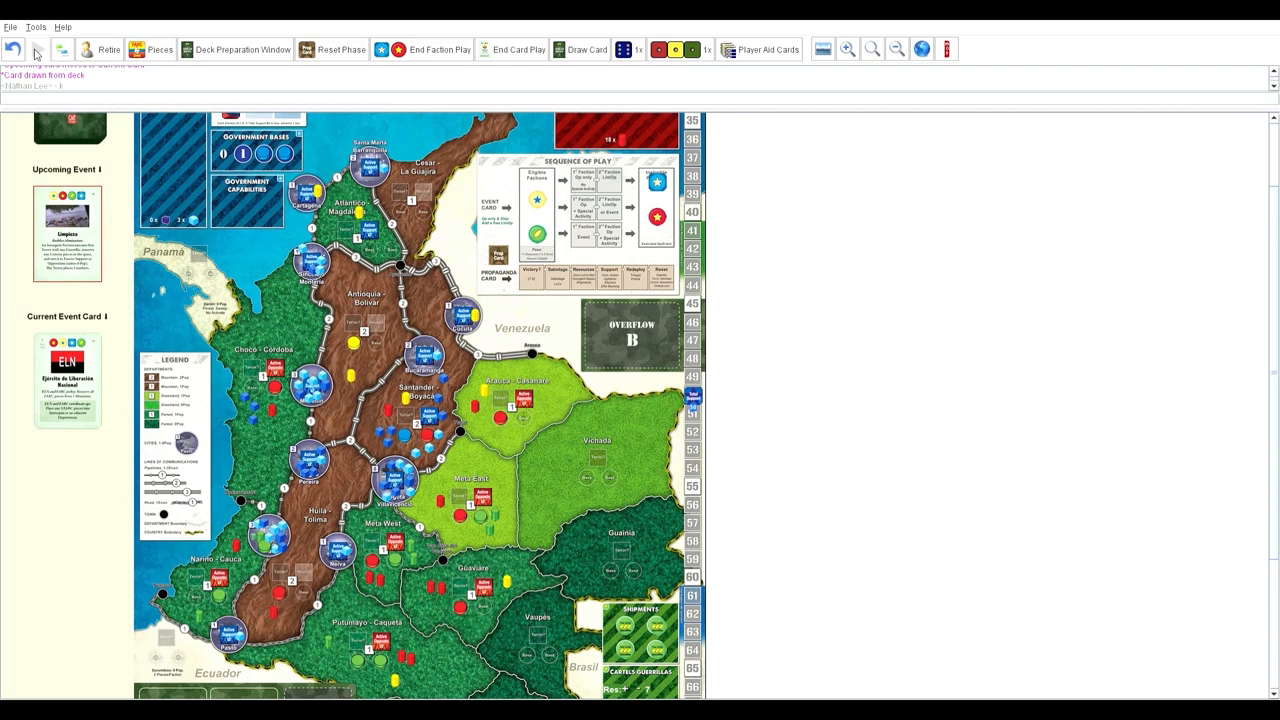
mouse_move(104, 272)
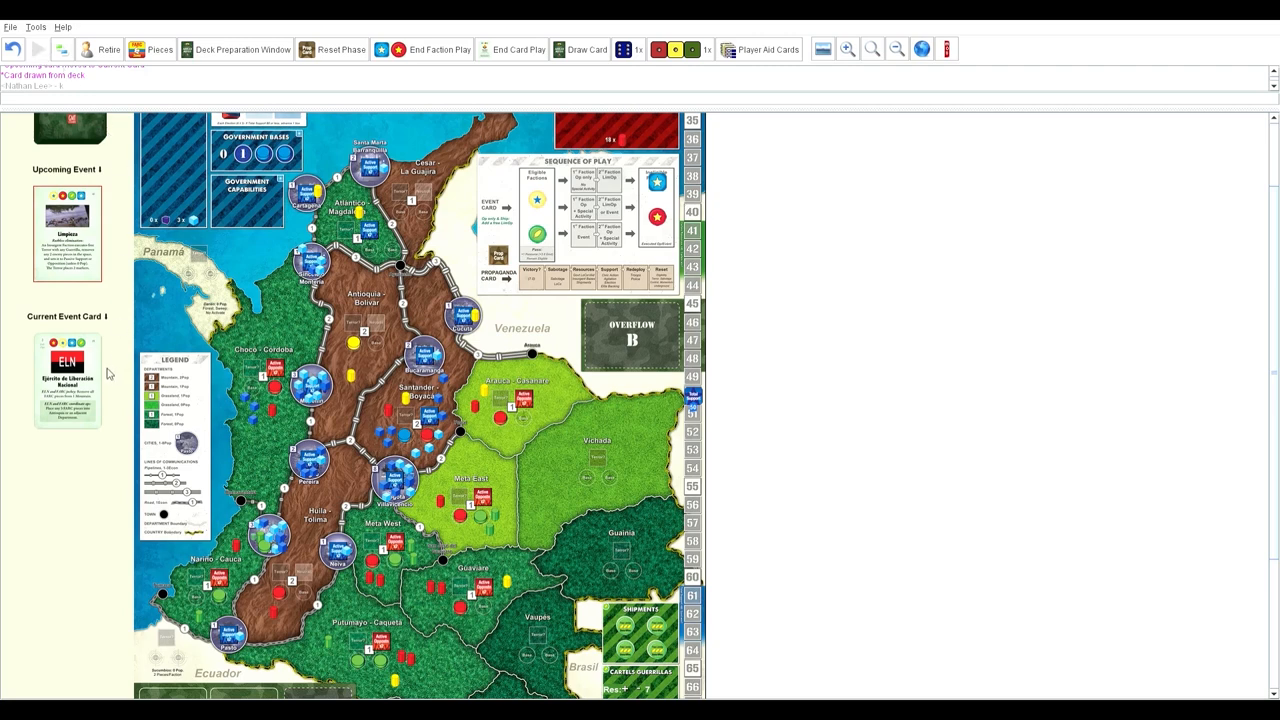
mouse_move(92, 448)
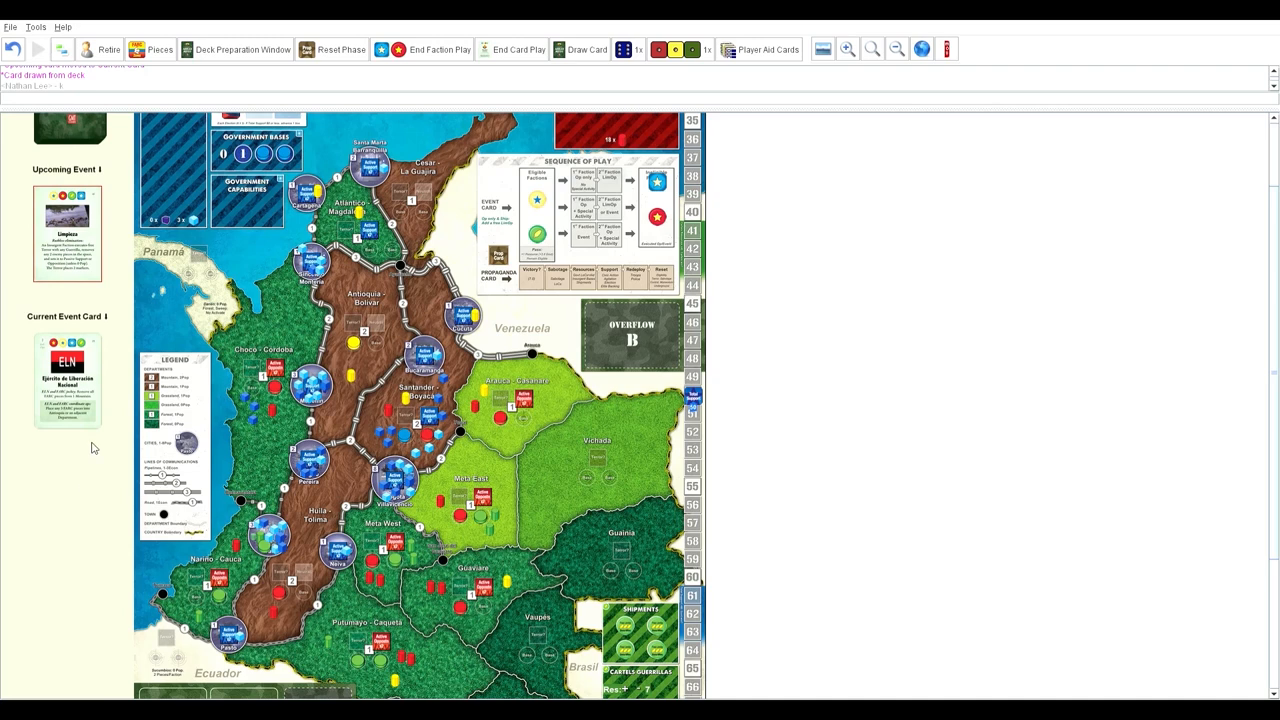
mouse_move(94, 416)
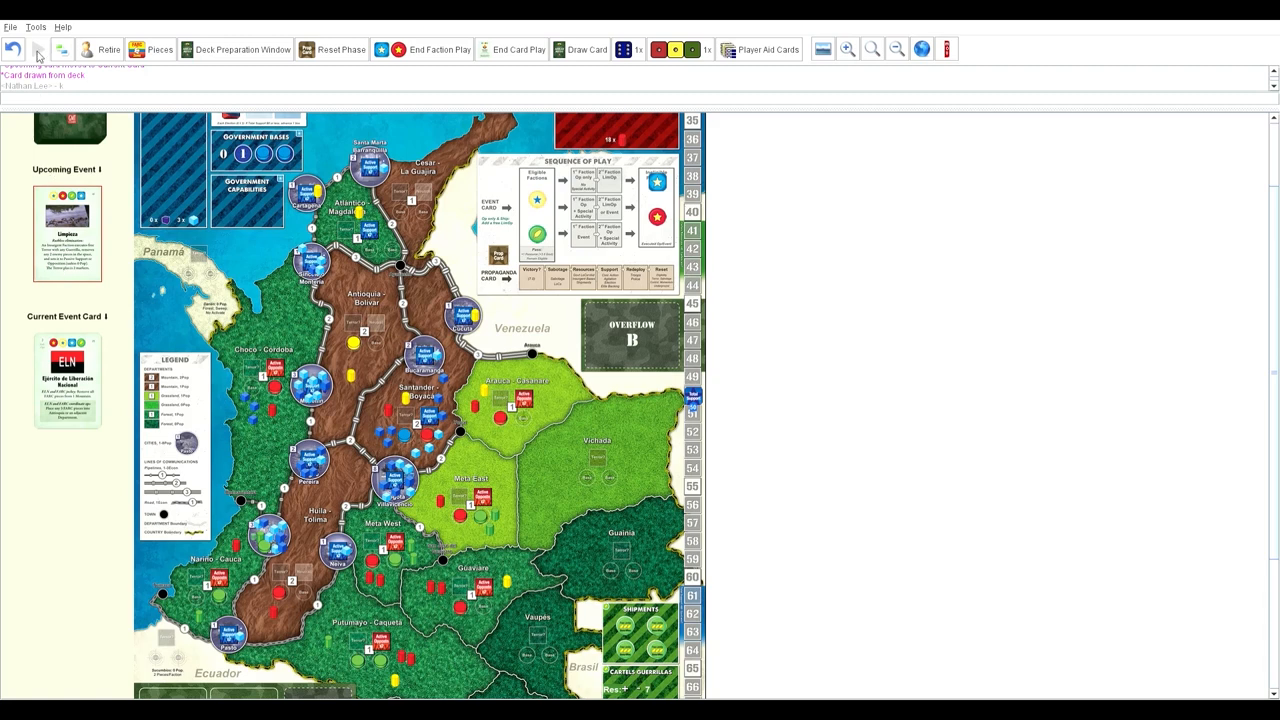
mouse_move(72, 462)
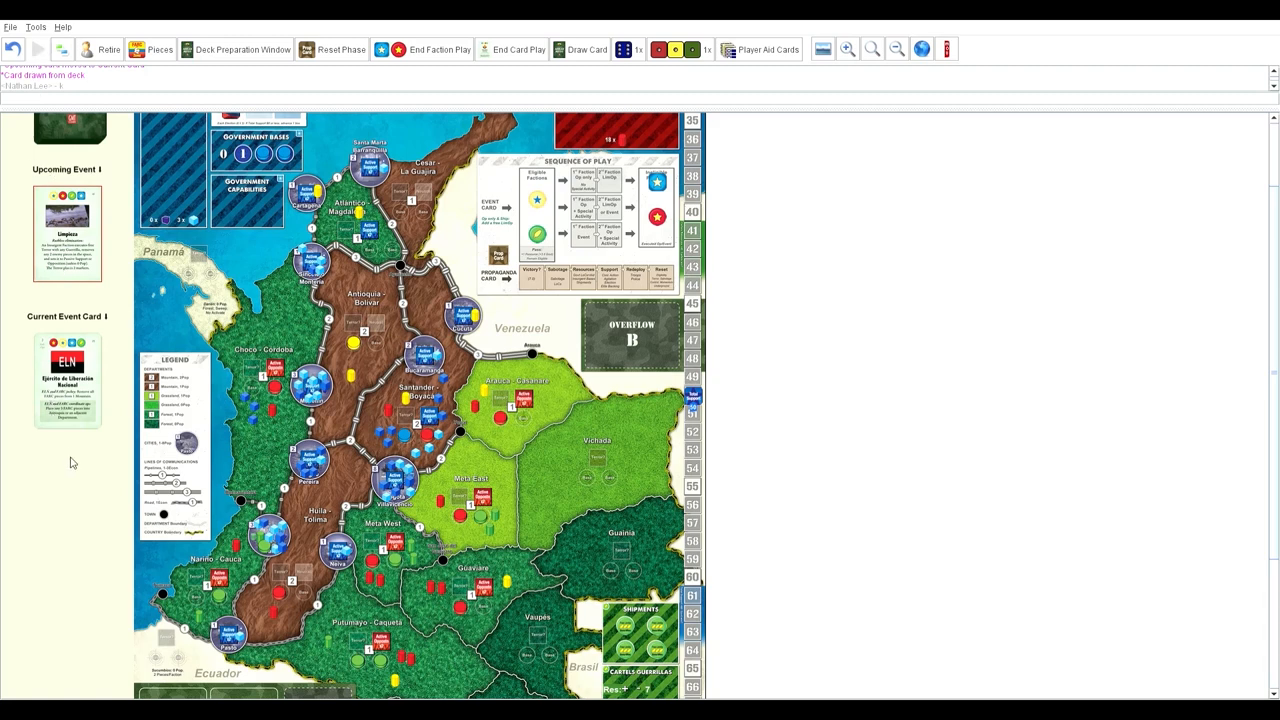
mouse_move(444, 530)
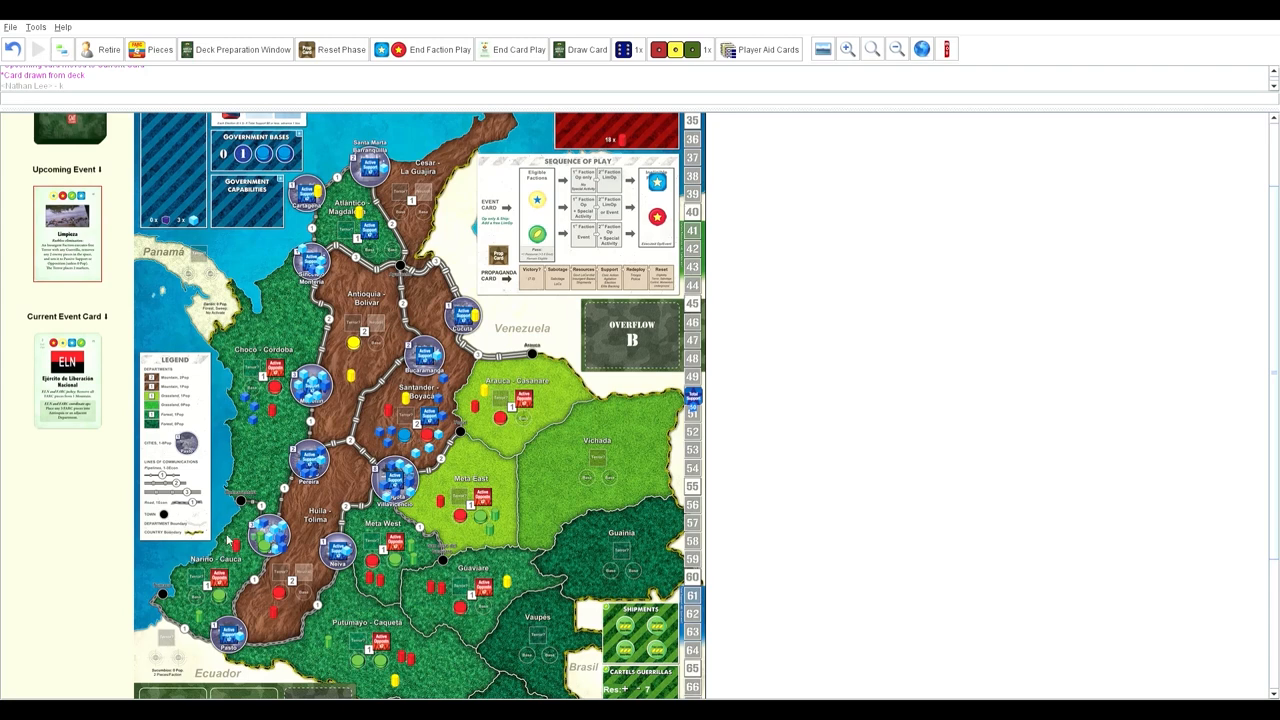
mouse_move(44, 64)
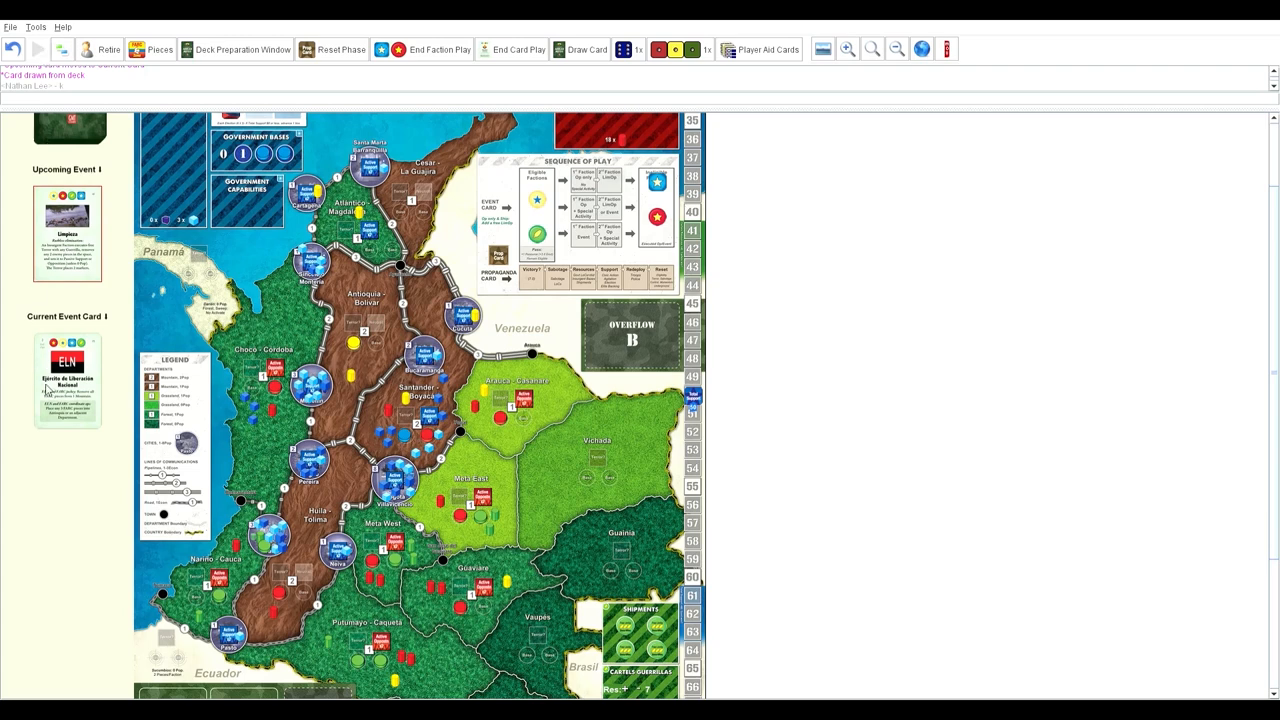
mouse_move(46, 388)
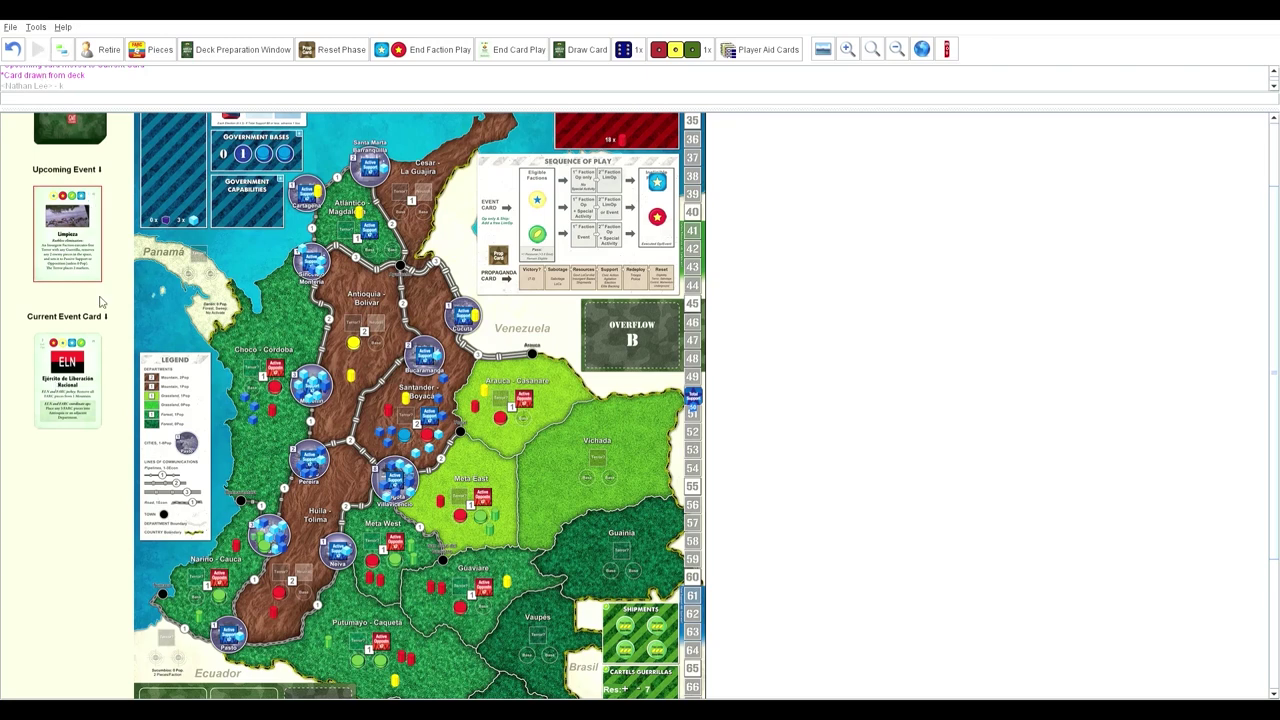
mouse_move(78, 396)
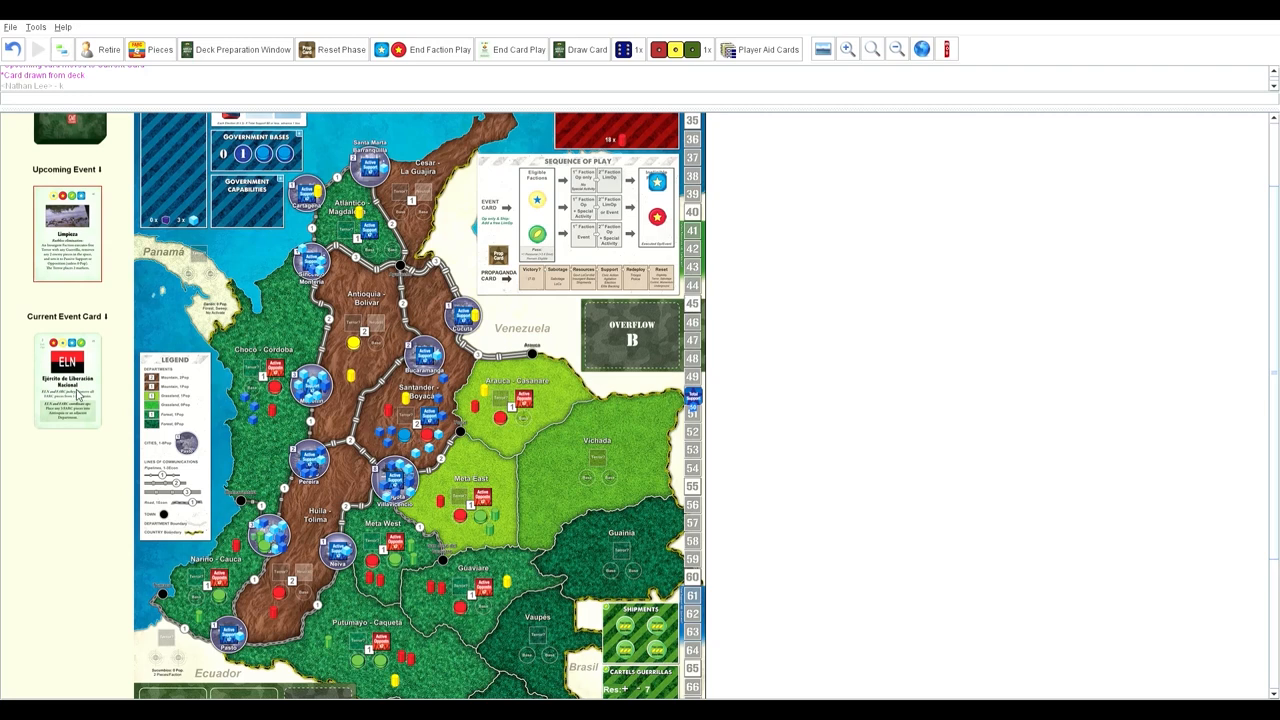
mouse_move(36, 44)
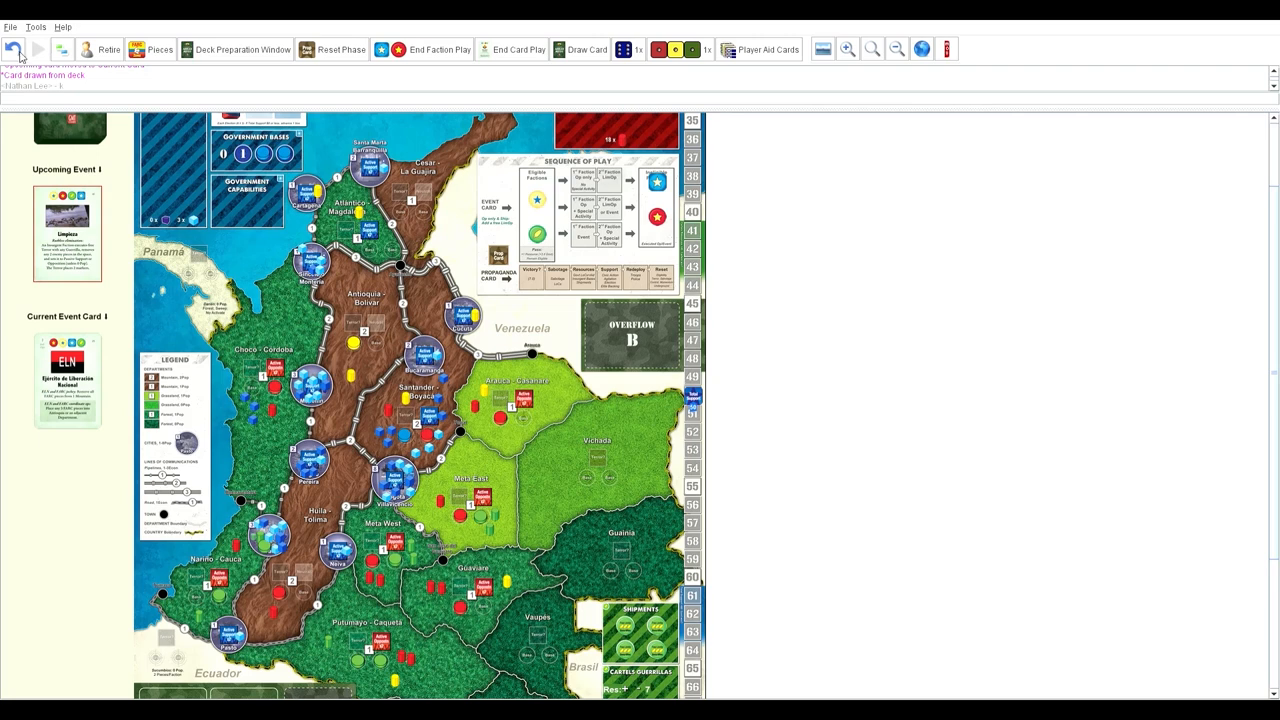
mouse_move(144, 220)
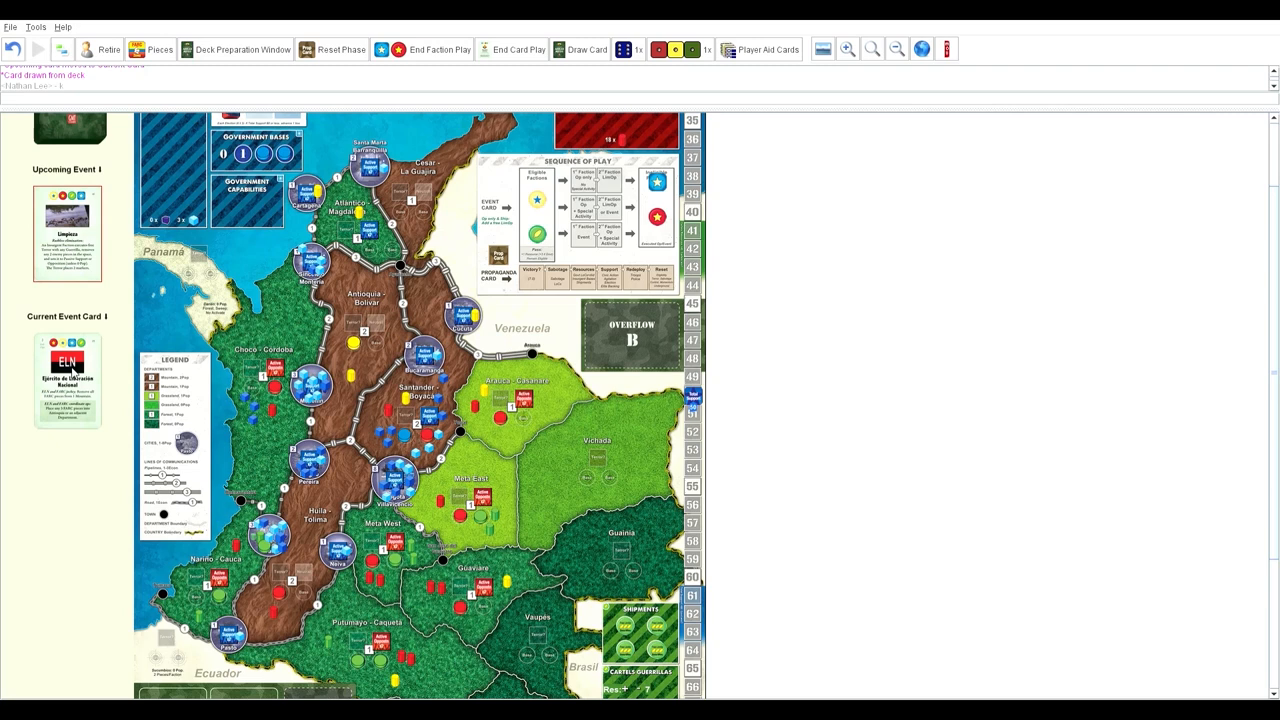
mouse_move(66, 128)
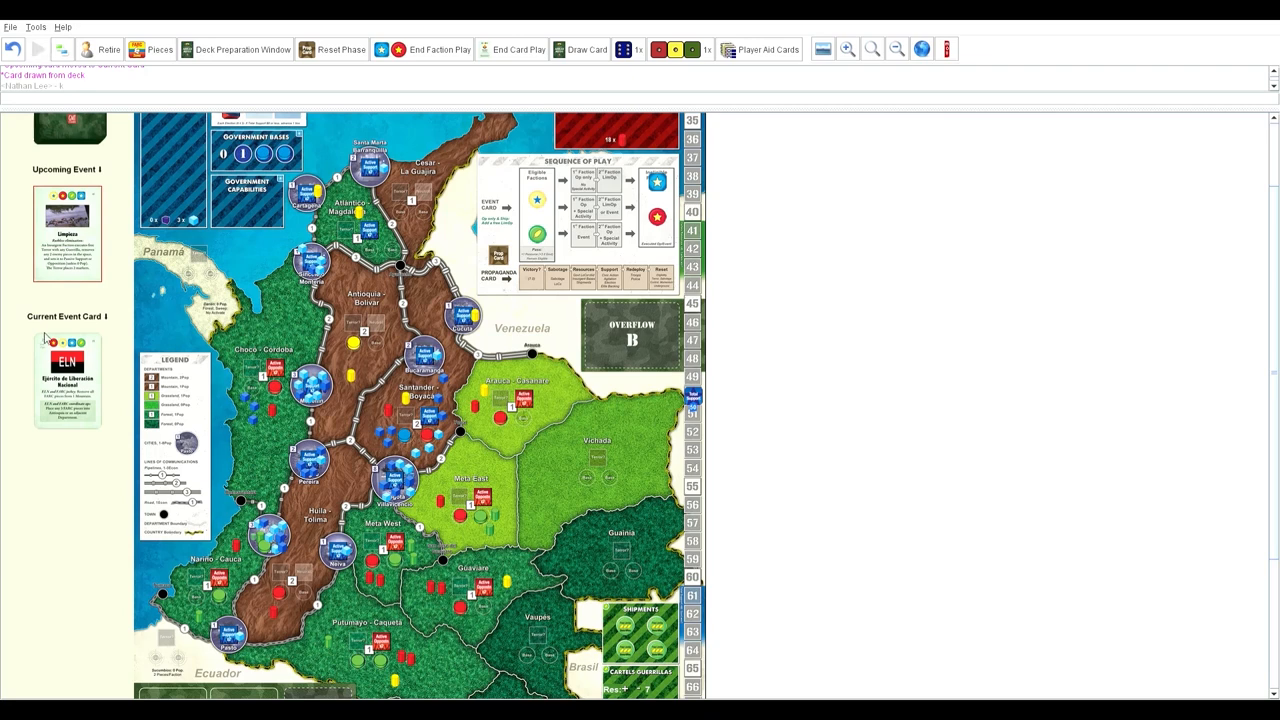
mouse_move(52, 358)
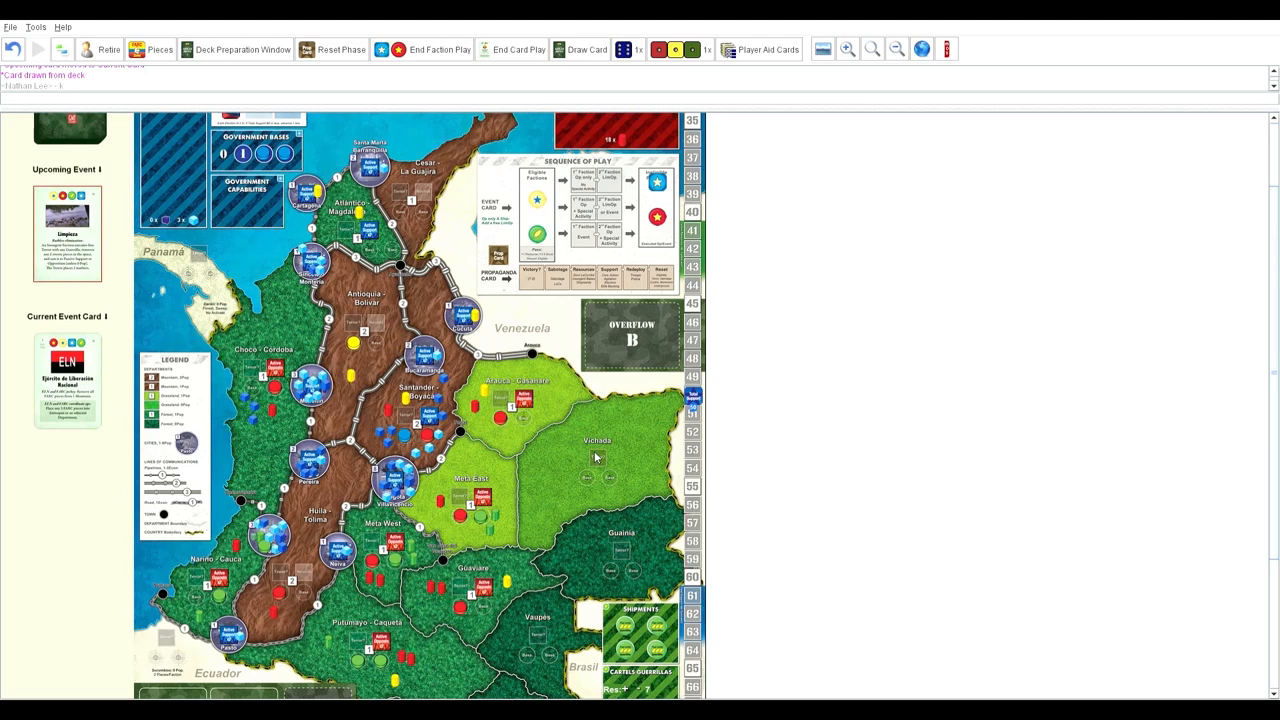
mouse_move(460, 428)
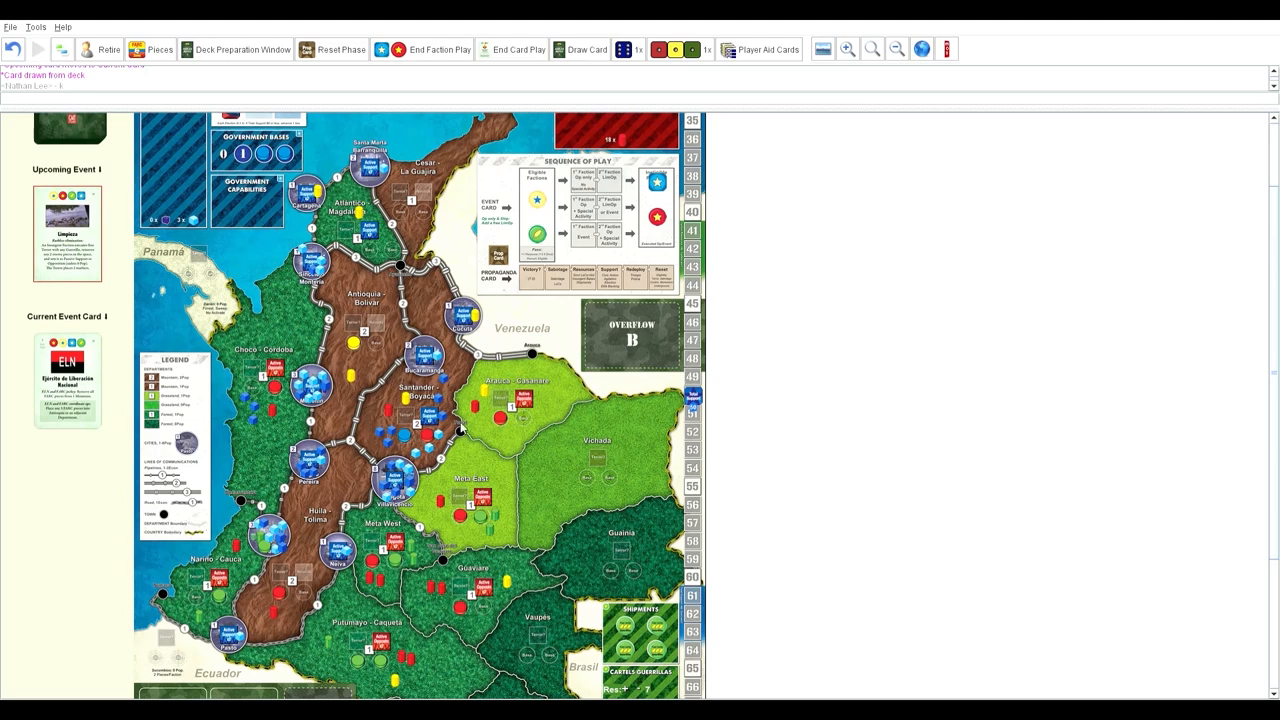
mouse_move(600, 356)
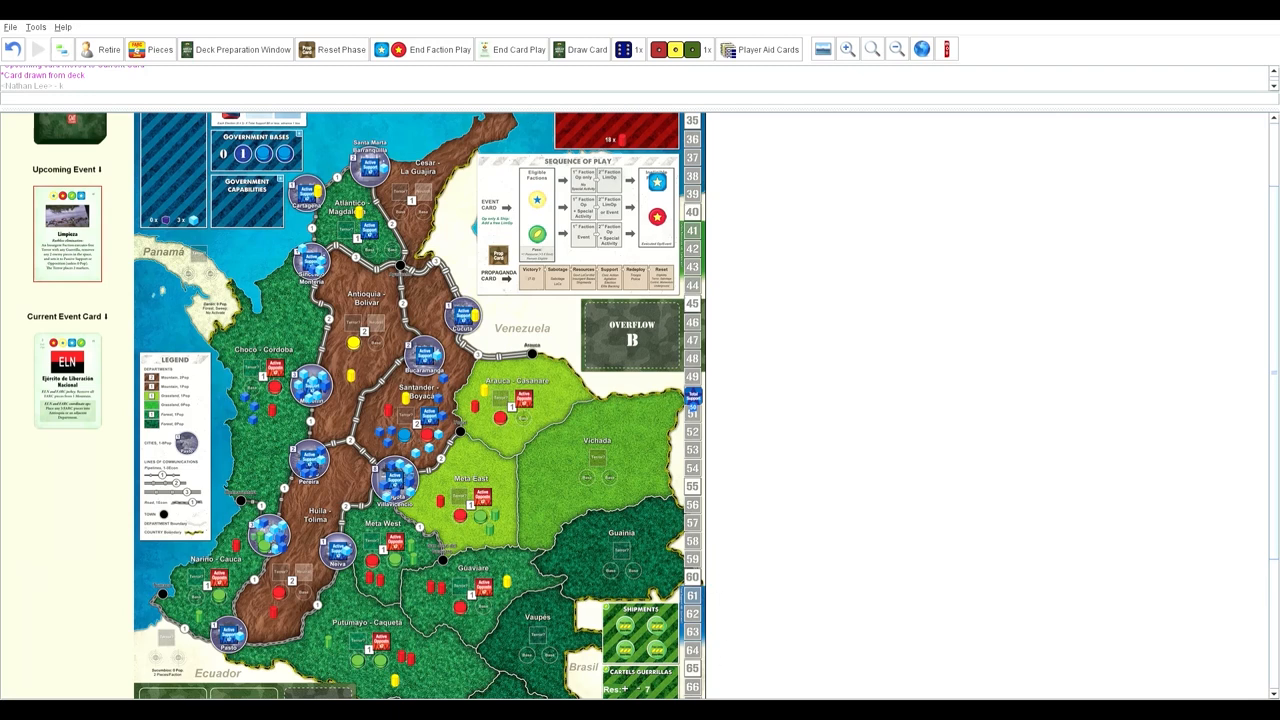
mouse_move(270, 76)
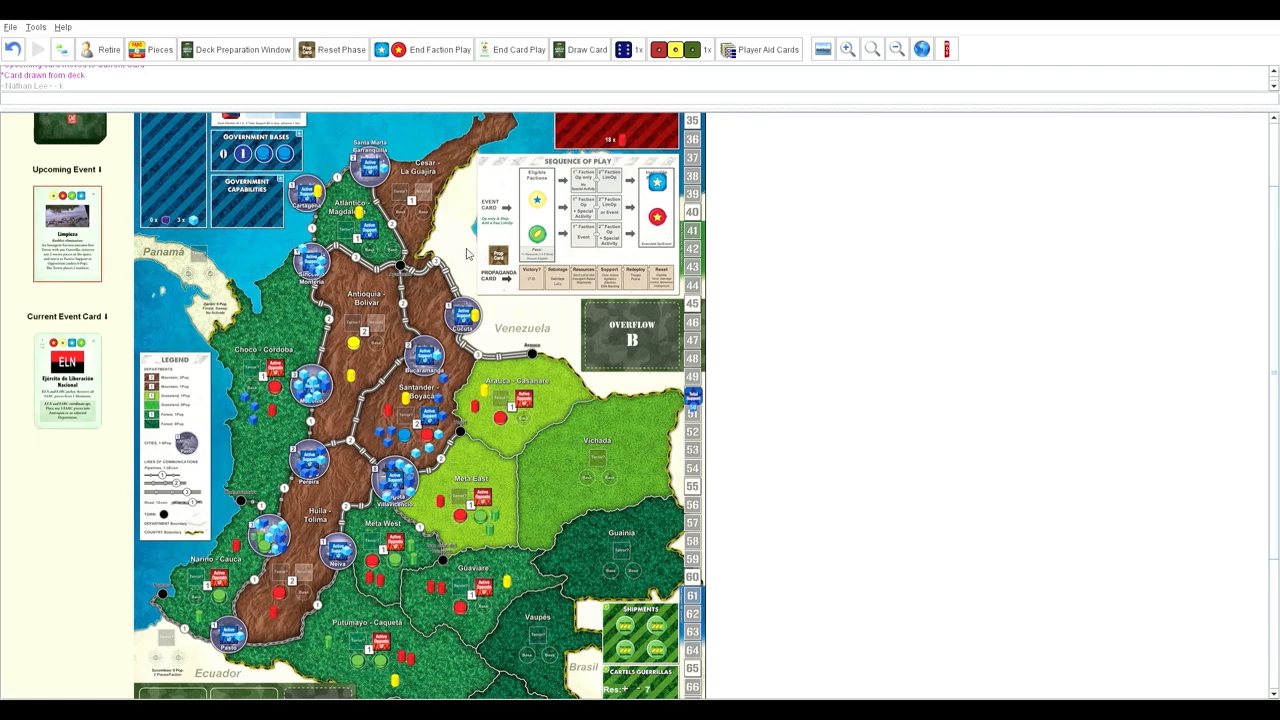
mouse_move(32, 56)
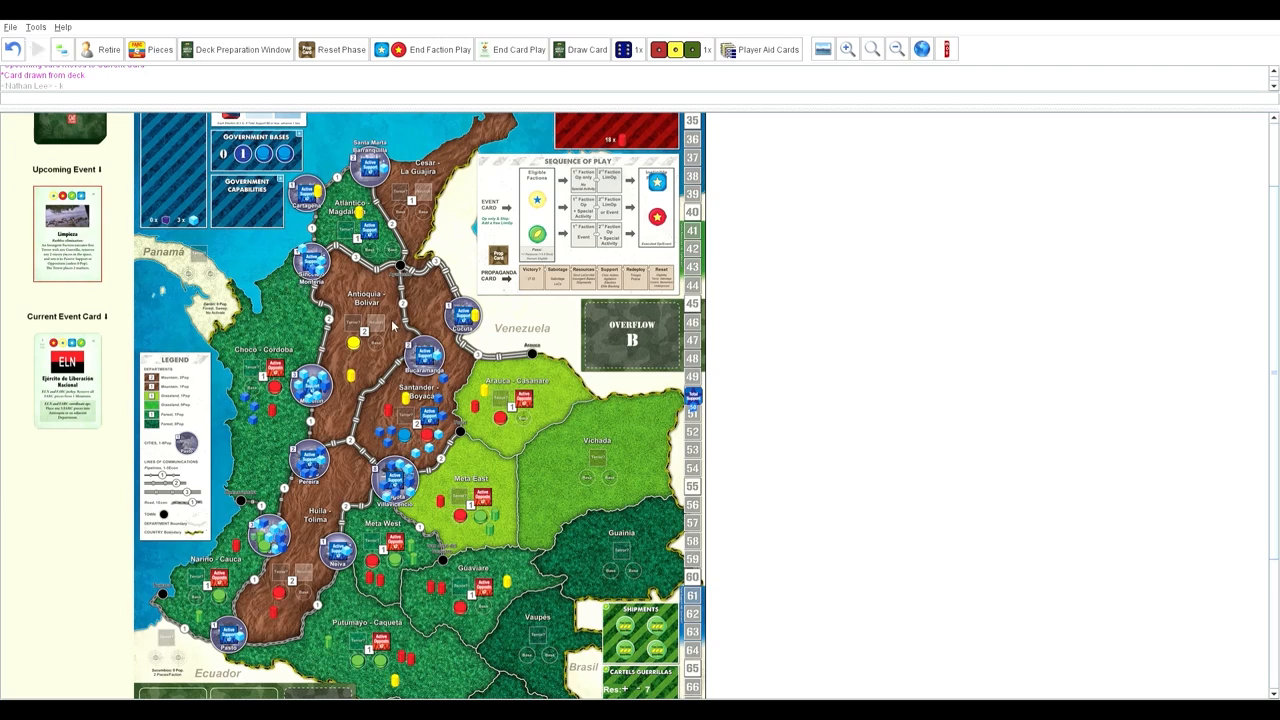
mouse_move(128, 244)
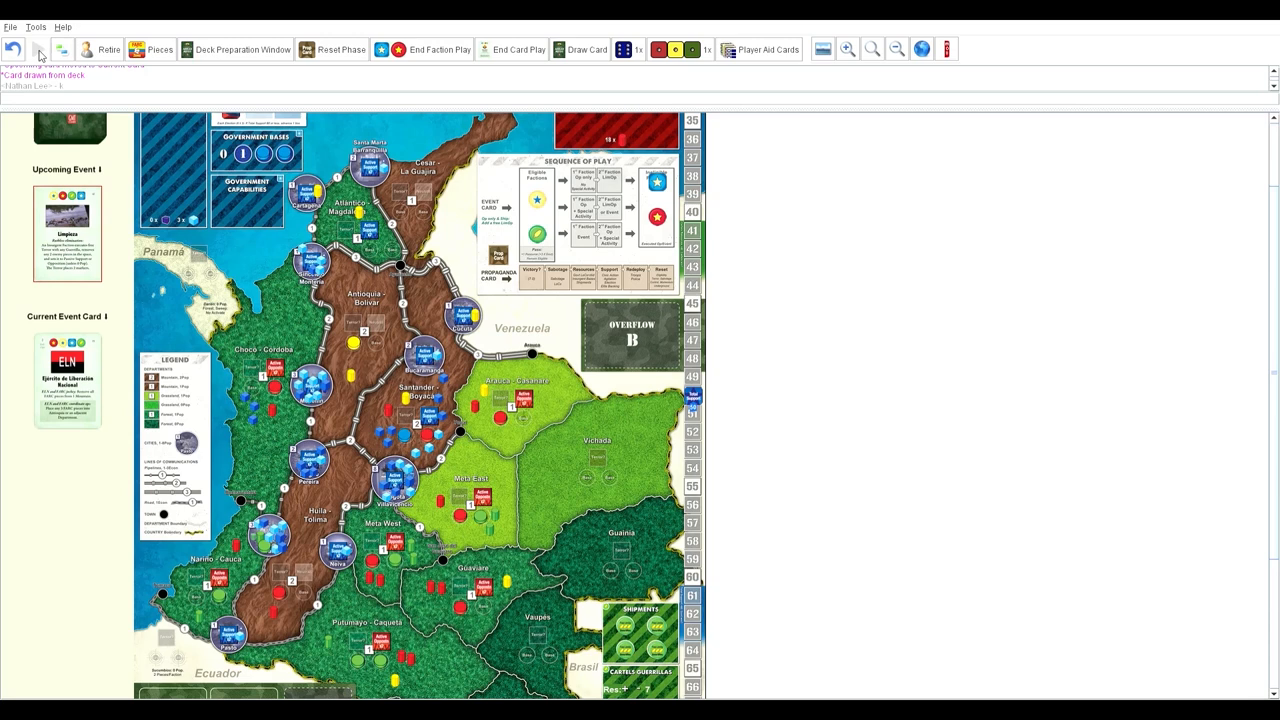
mouse_move(140, 172)
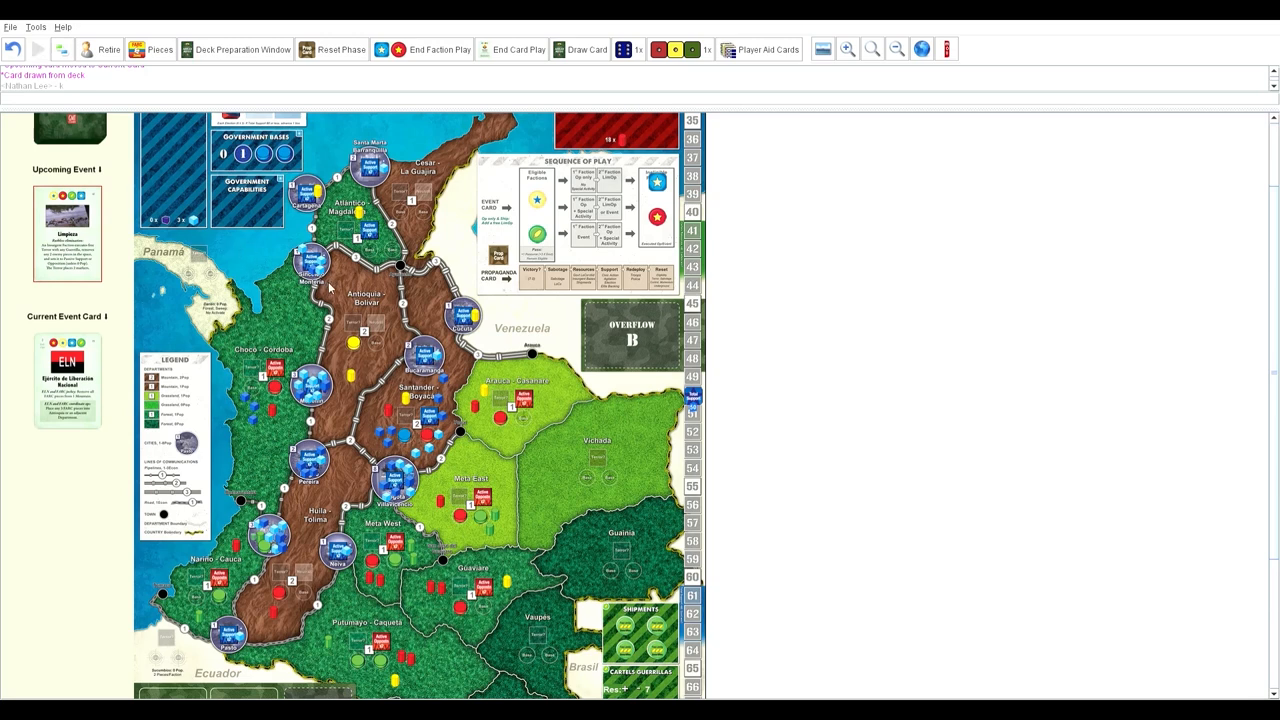
mouse_move(588, 128)
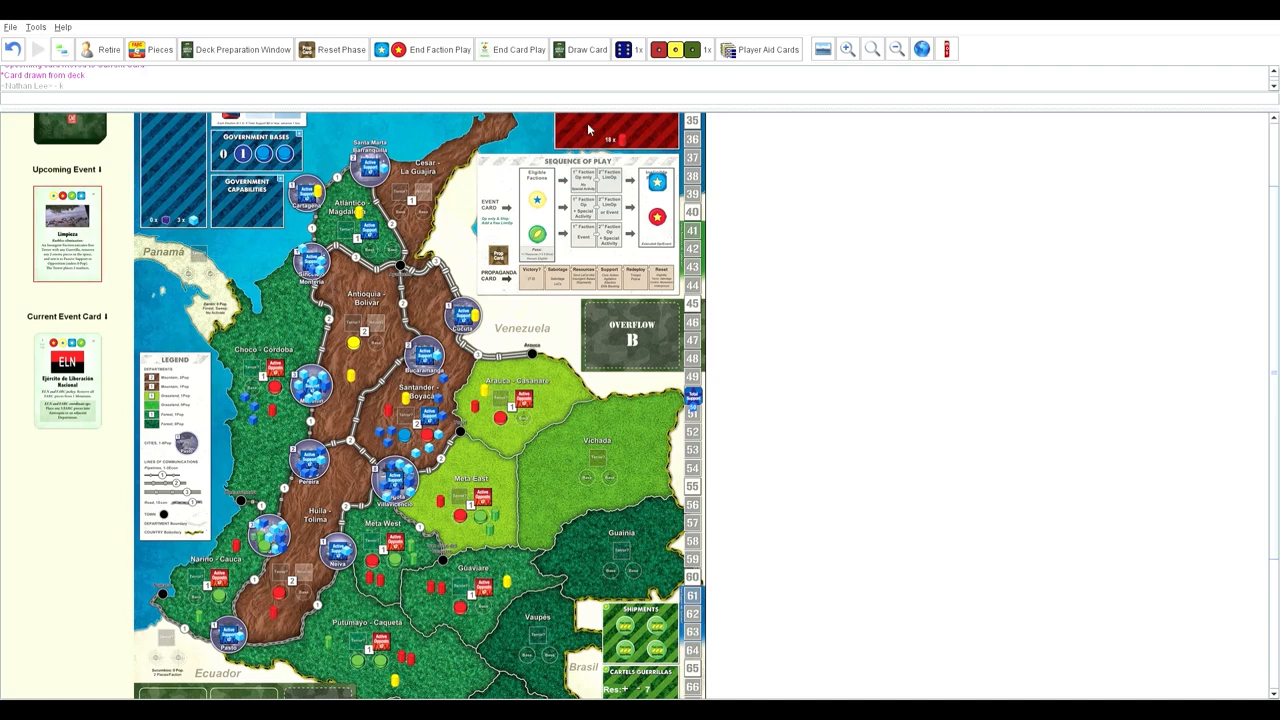
mouse_move(622, 126)
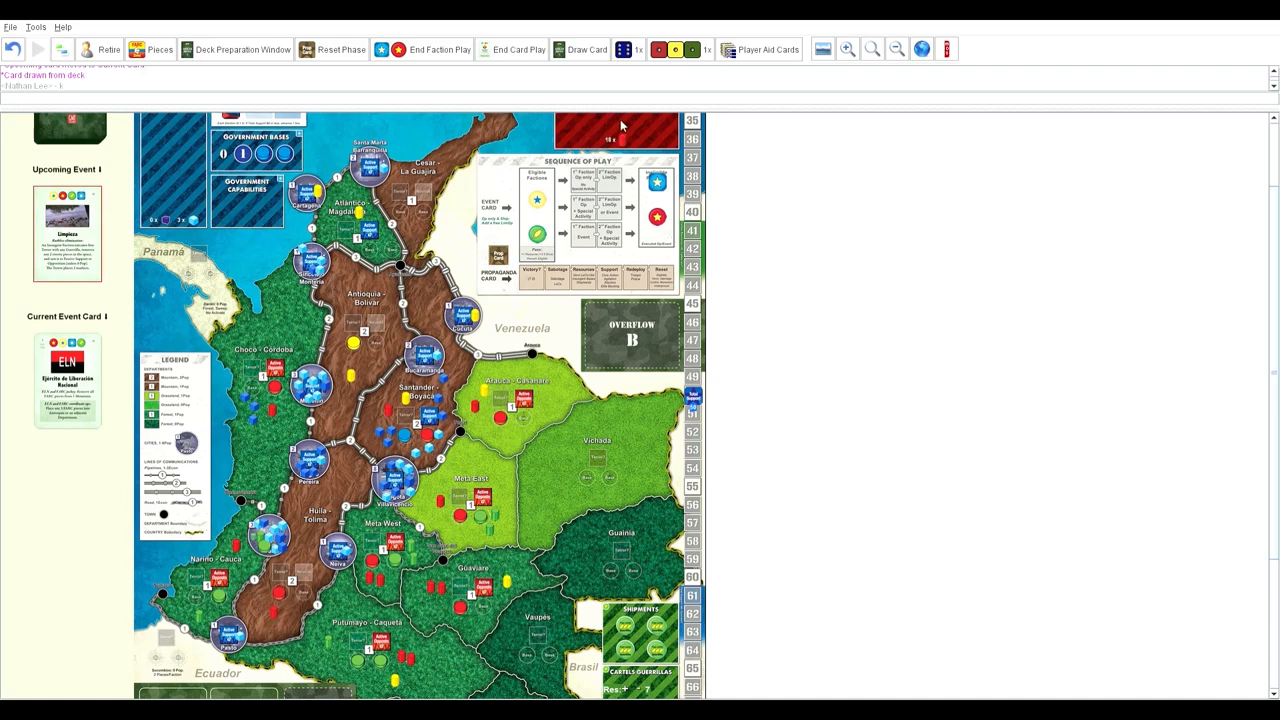
mouse_move(620, 120)
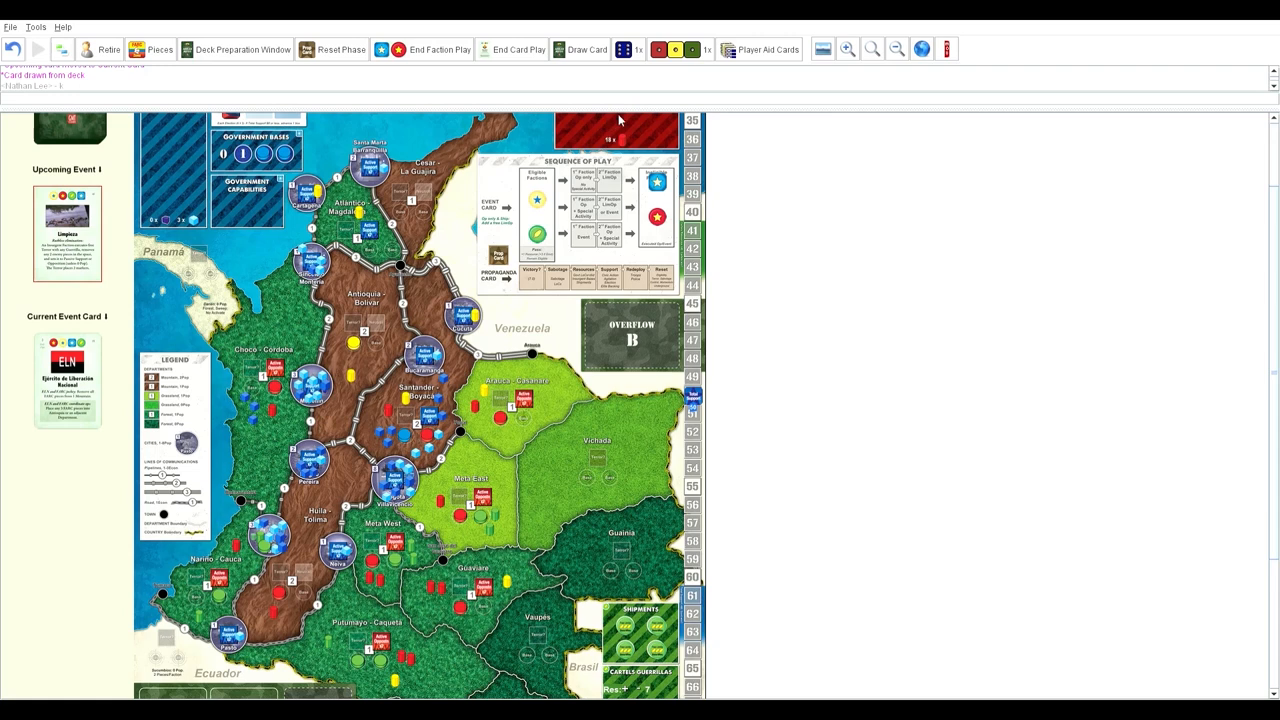
mouse_move(624, 132)
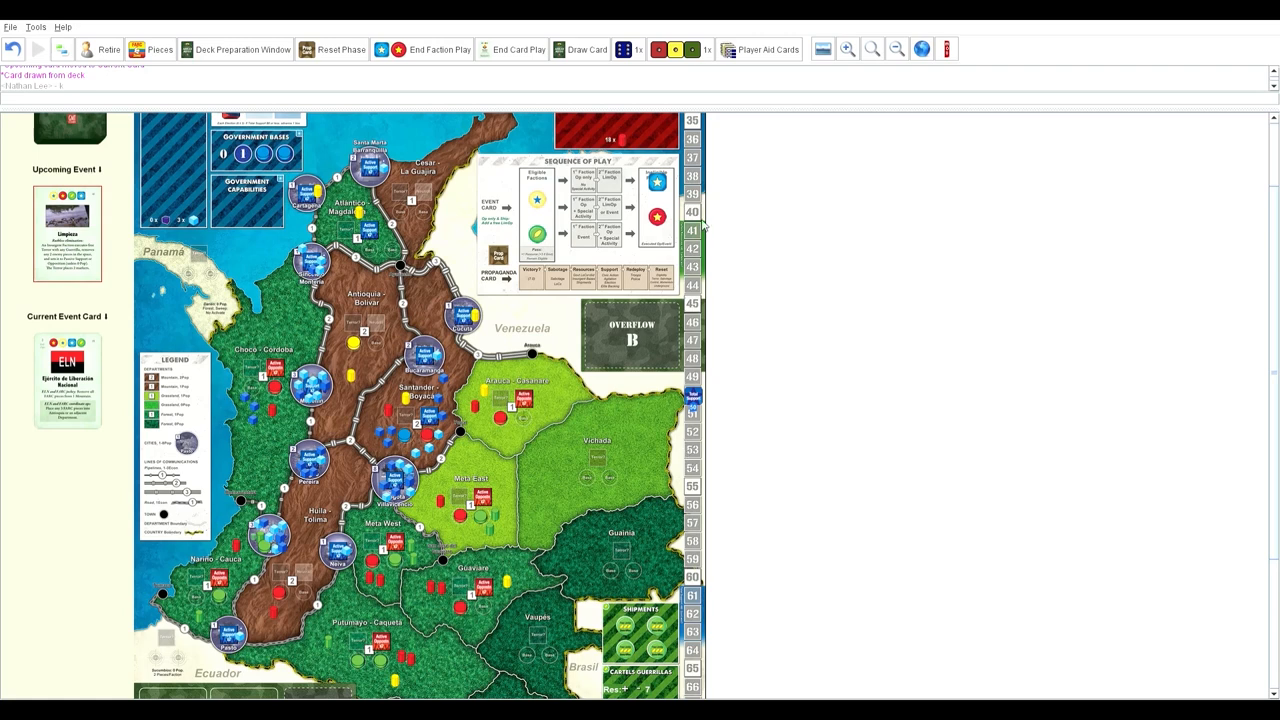
mouse_move(696, 218)
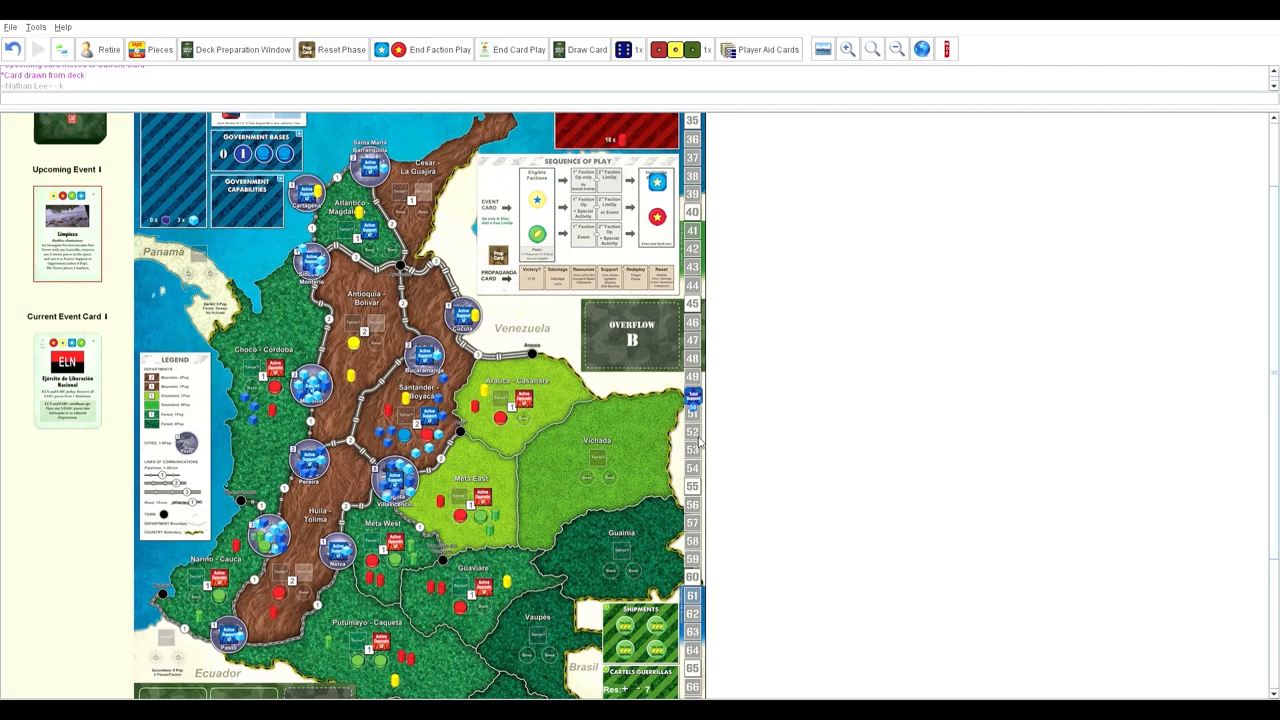
mouse_move(652, 500)
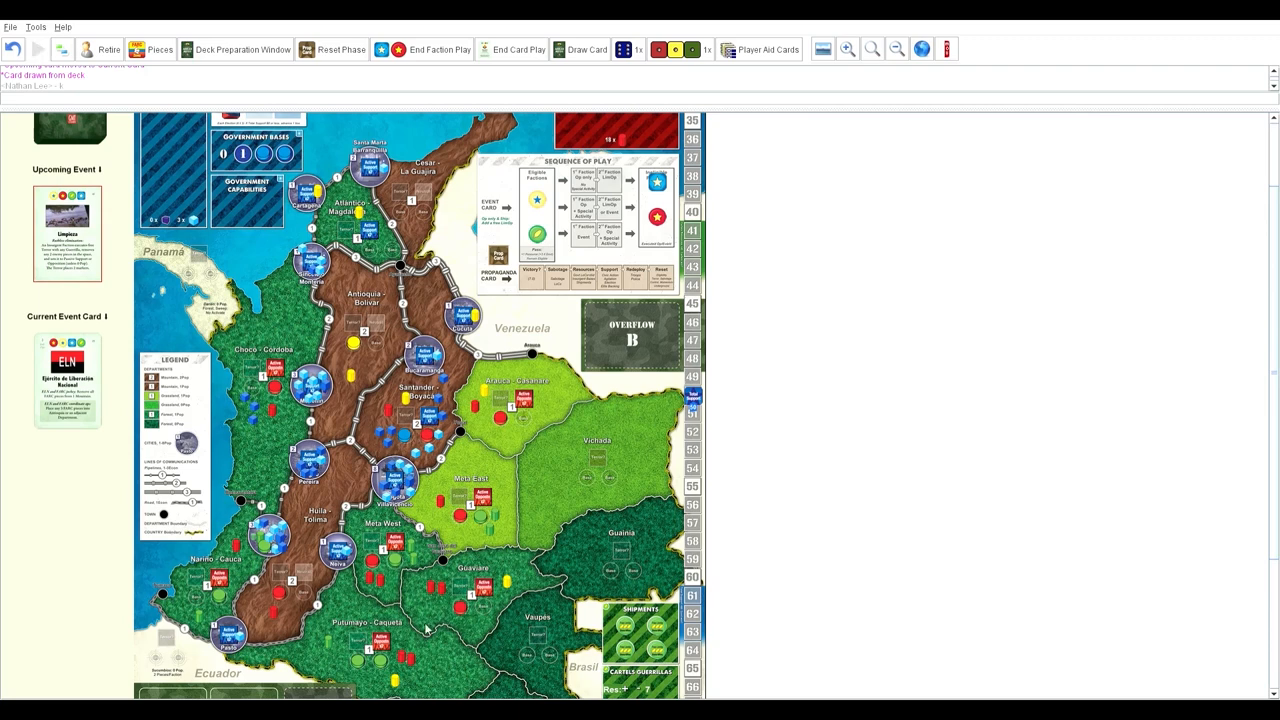
mouse_move(234, 332)
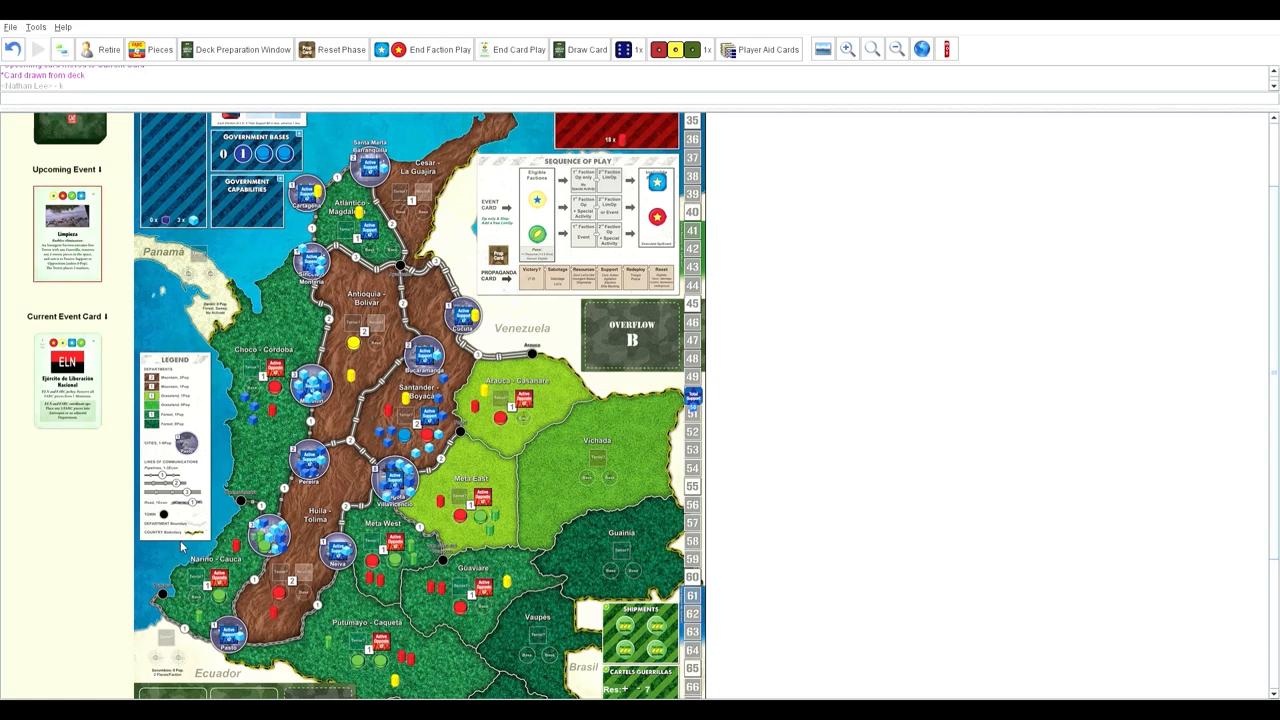
mouse_move(480, 462)
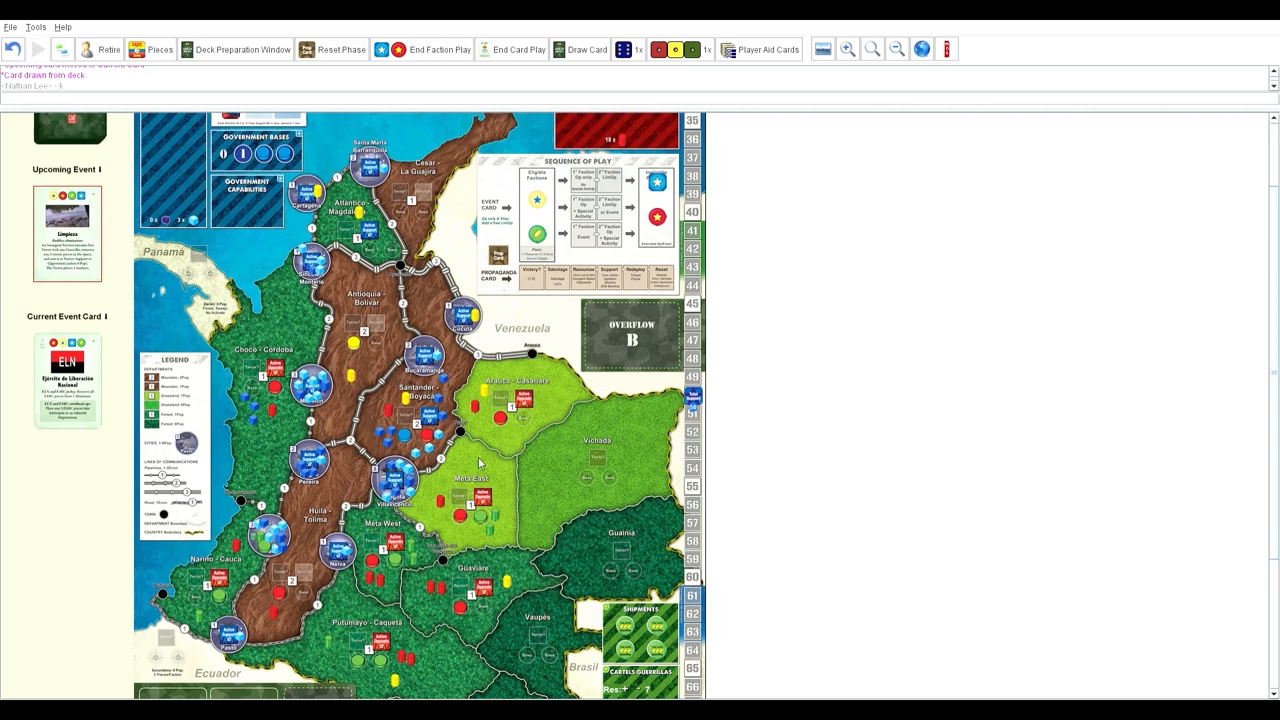
mouse_move(338, 340)
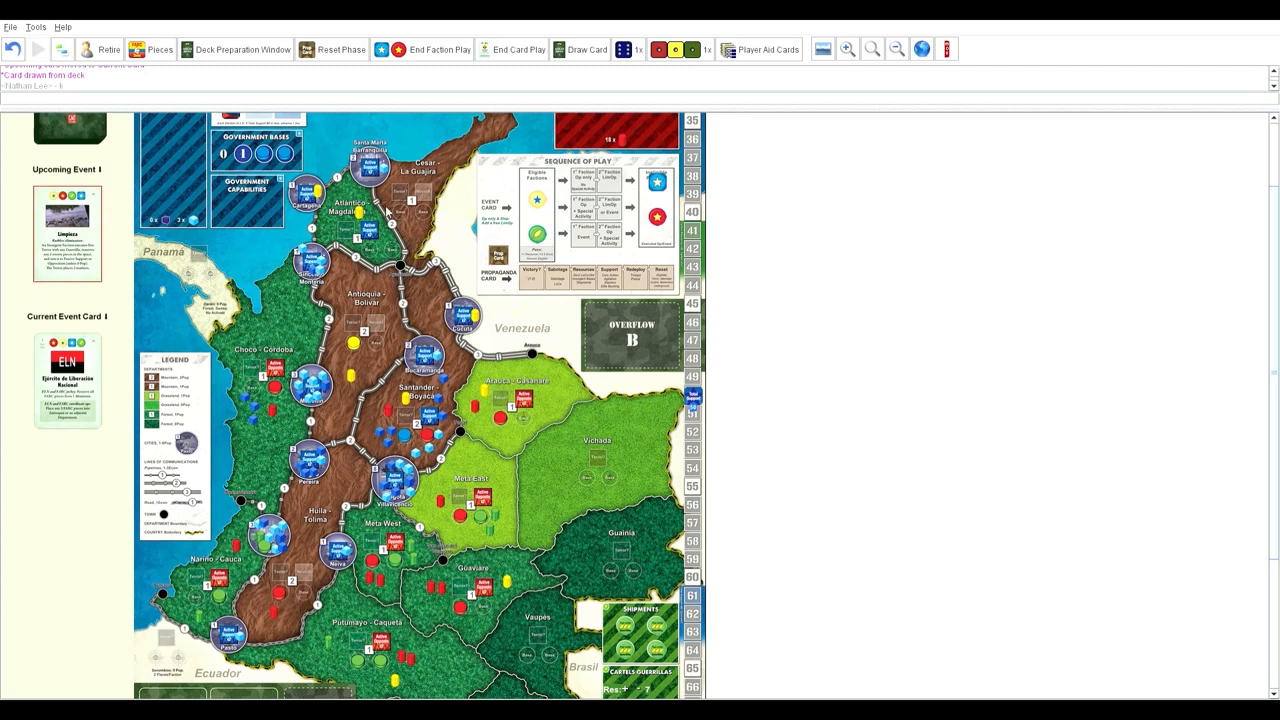
mouse_move(296, 552)
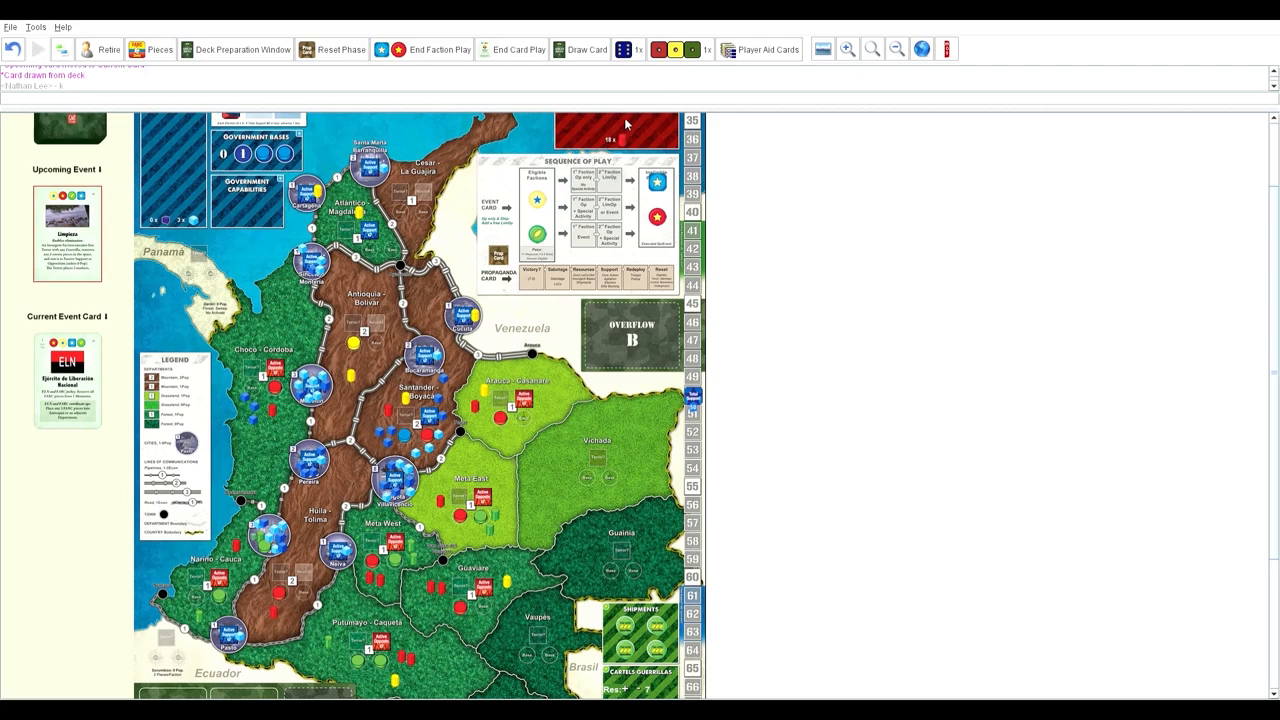
mouse_move(36, 56)
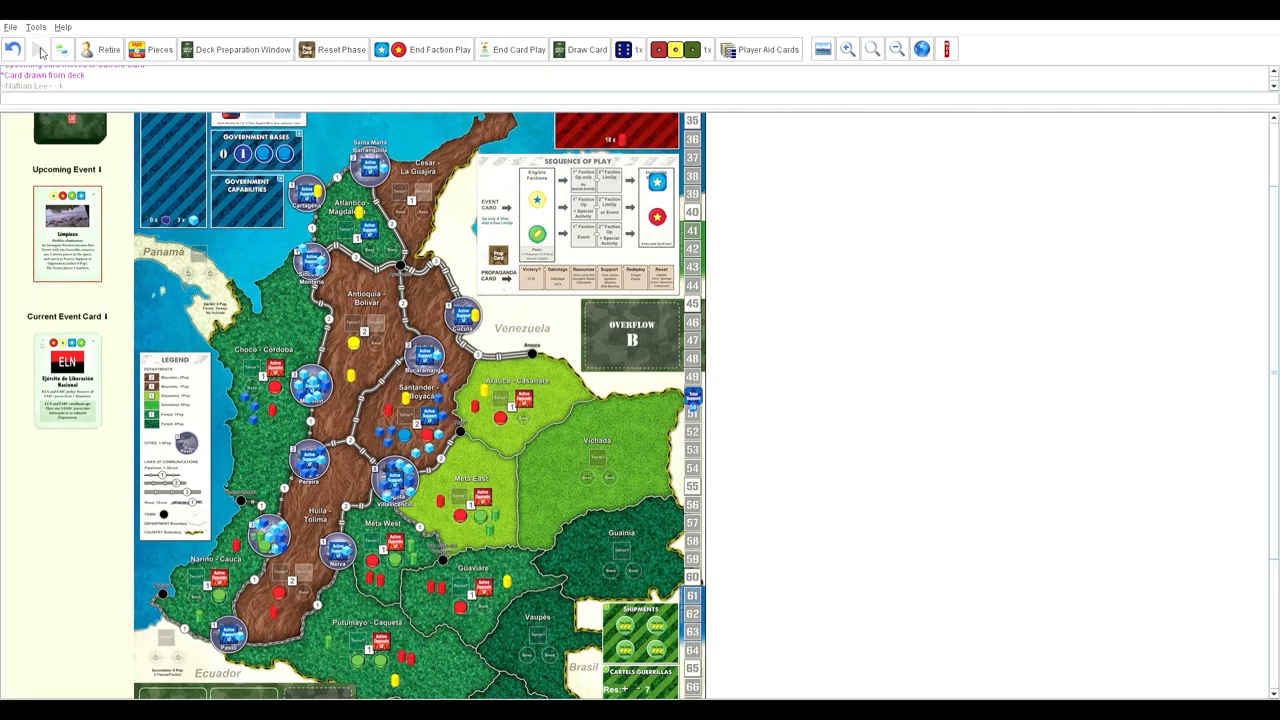
mouse_move(192, 324)
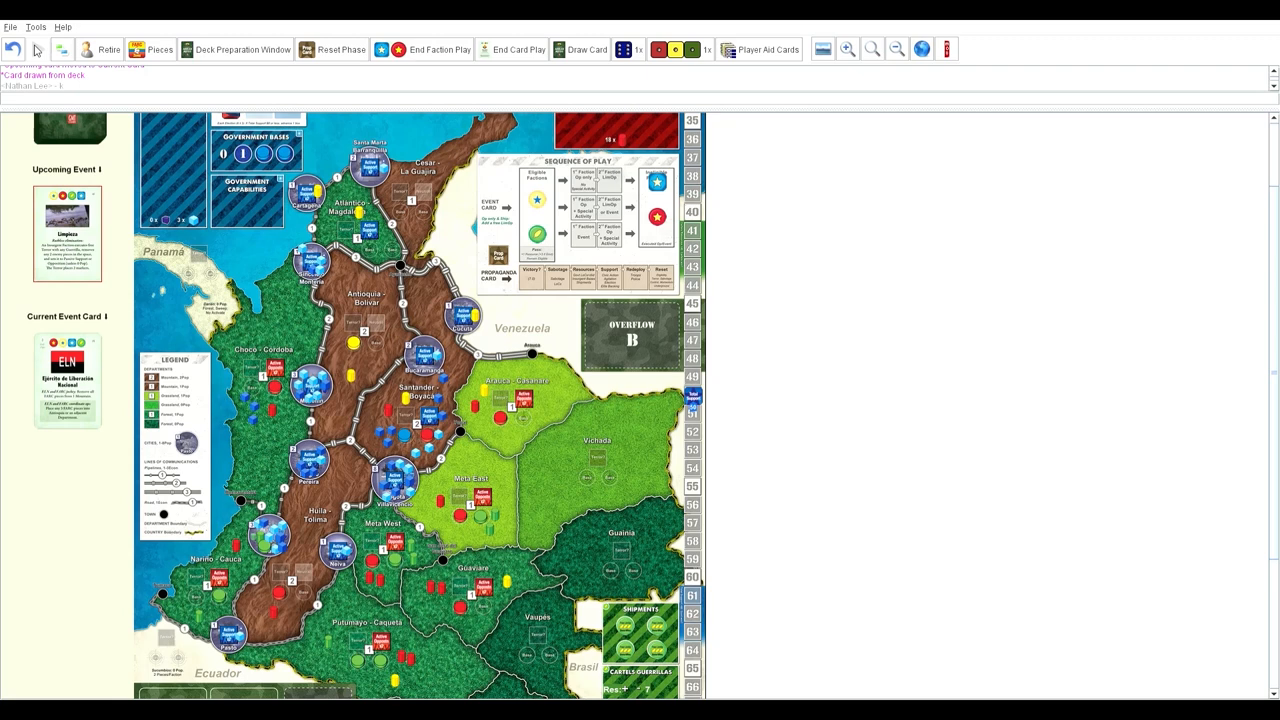
mouse_move(116, 458)
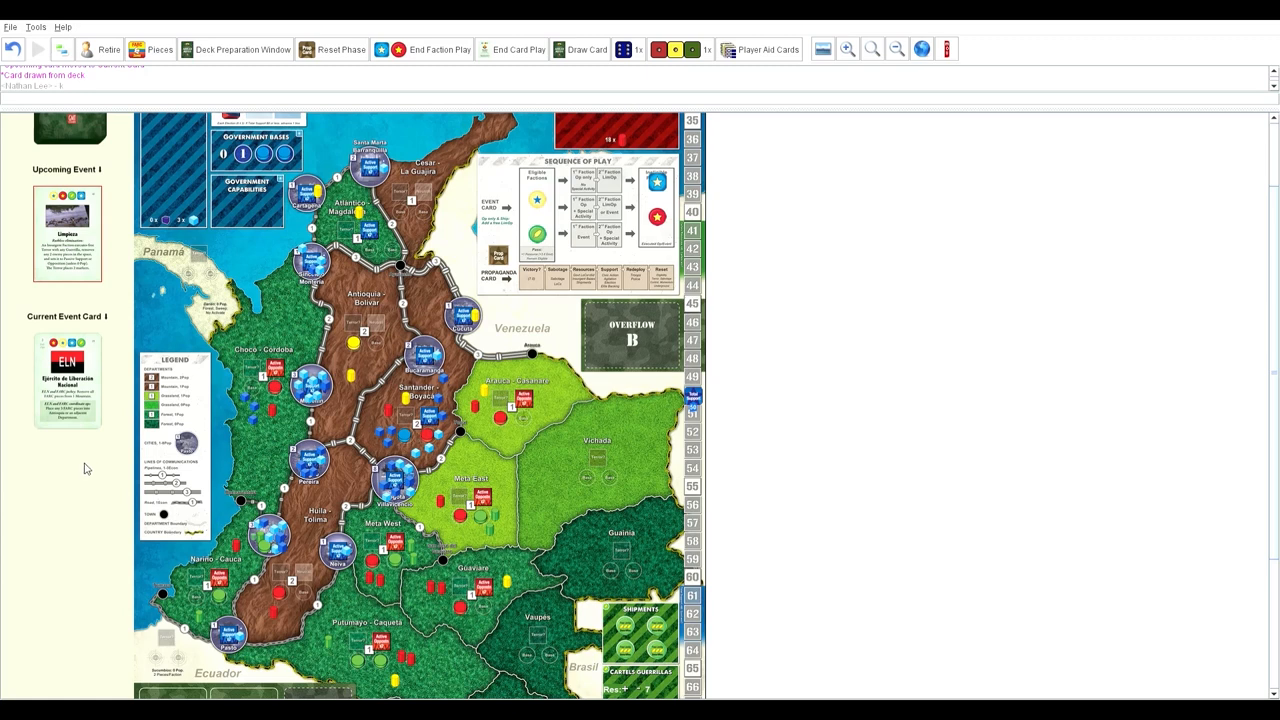
mouse_move(82, 468)
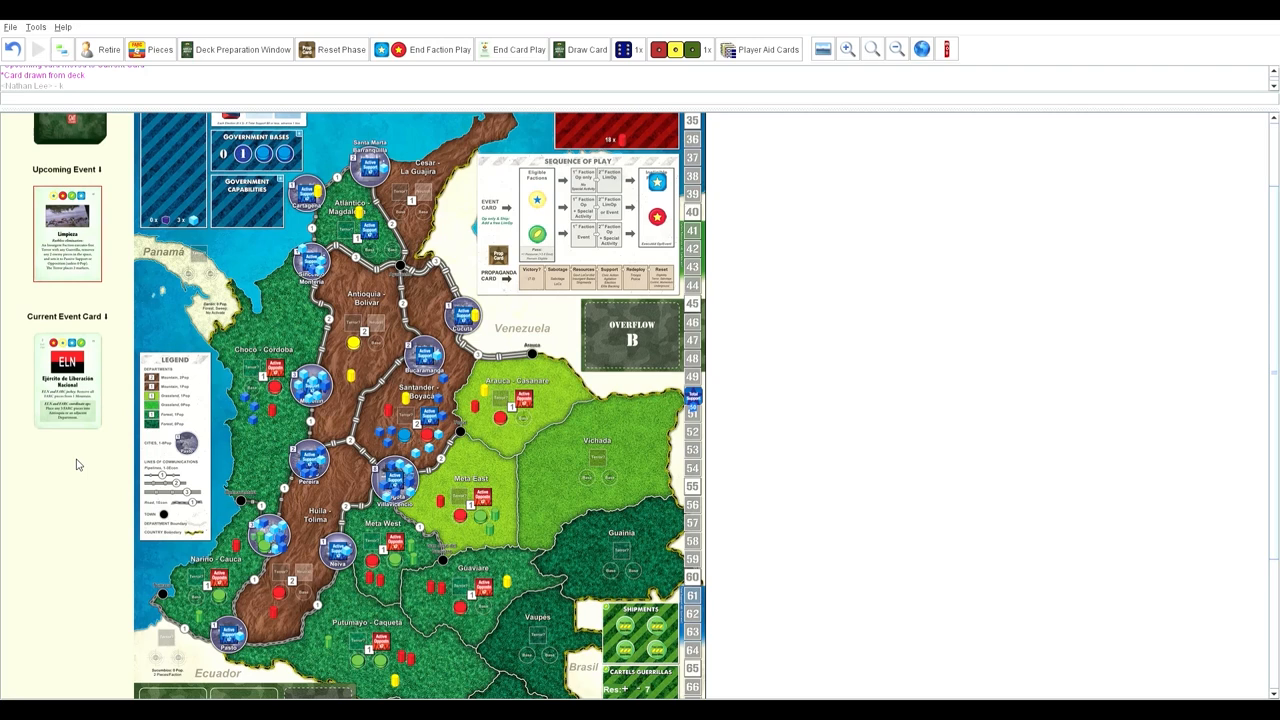
mouse_move(222, 172)
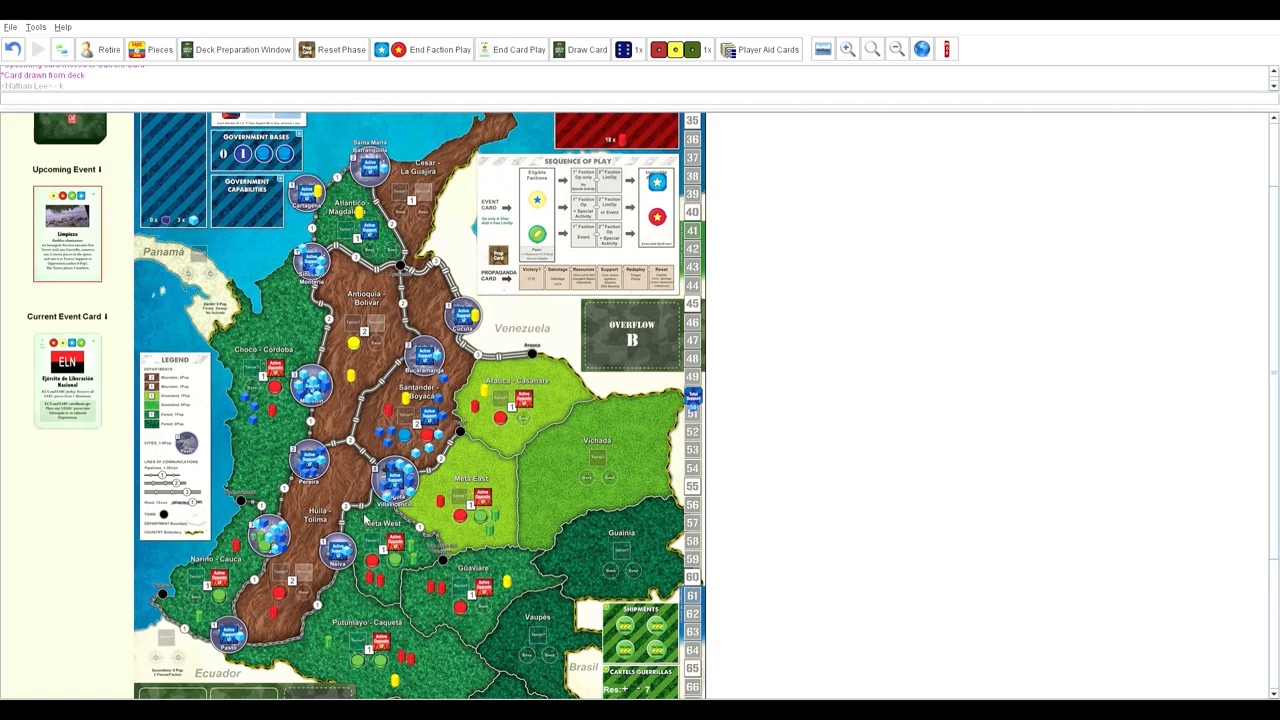
mouse_move(30, 44)
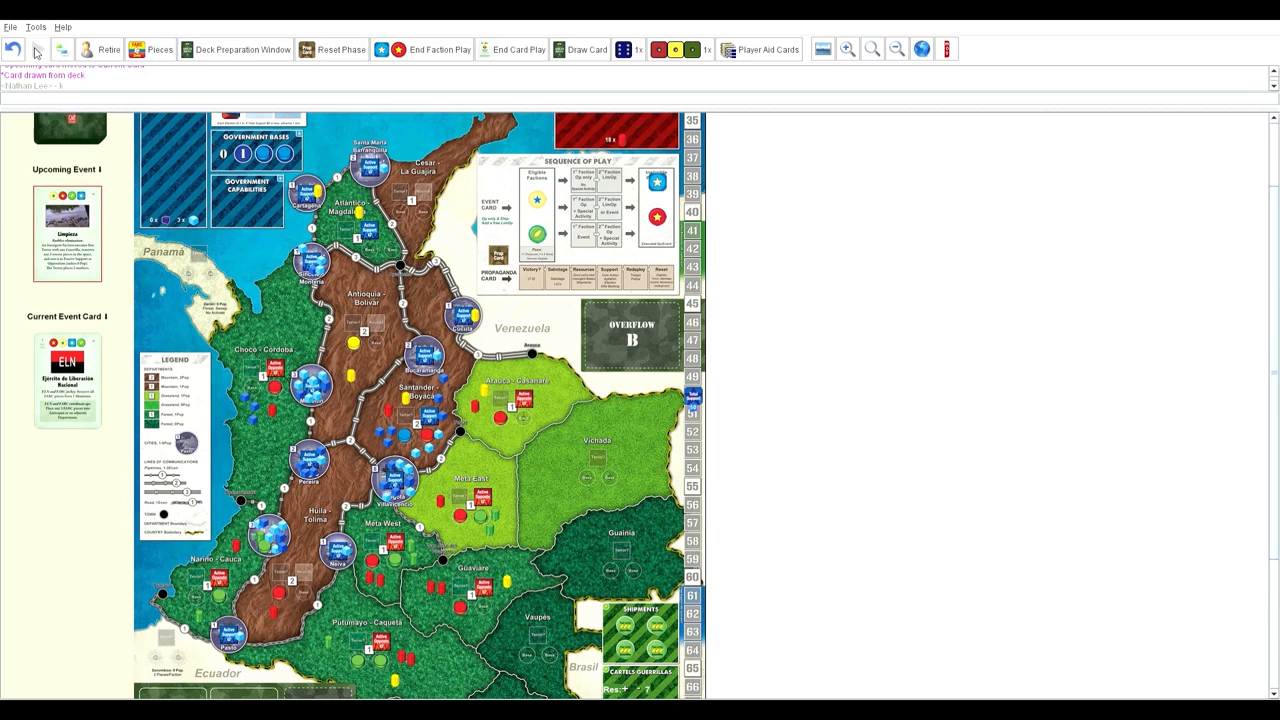
mouse_move(330, 414)
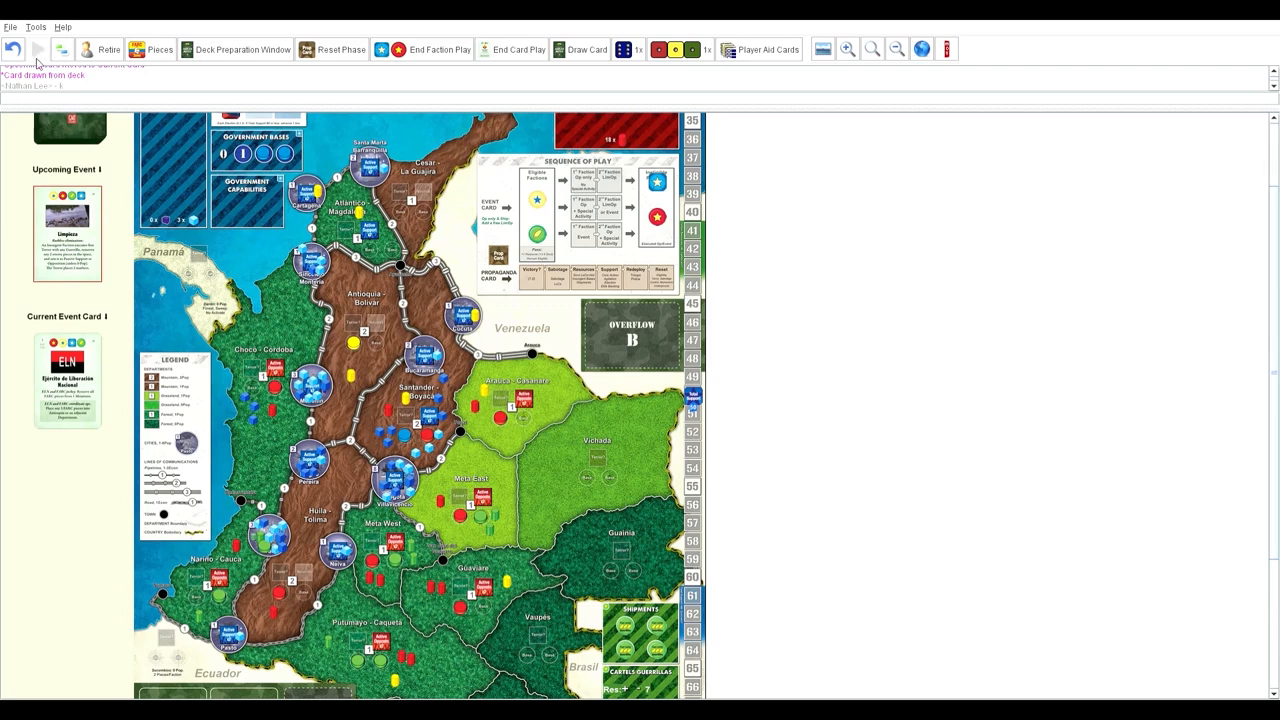
mouse_move(612, 456)
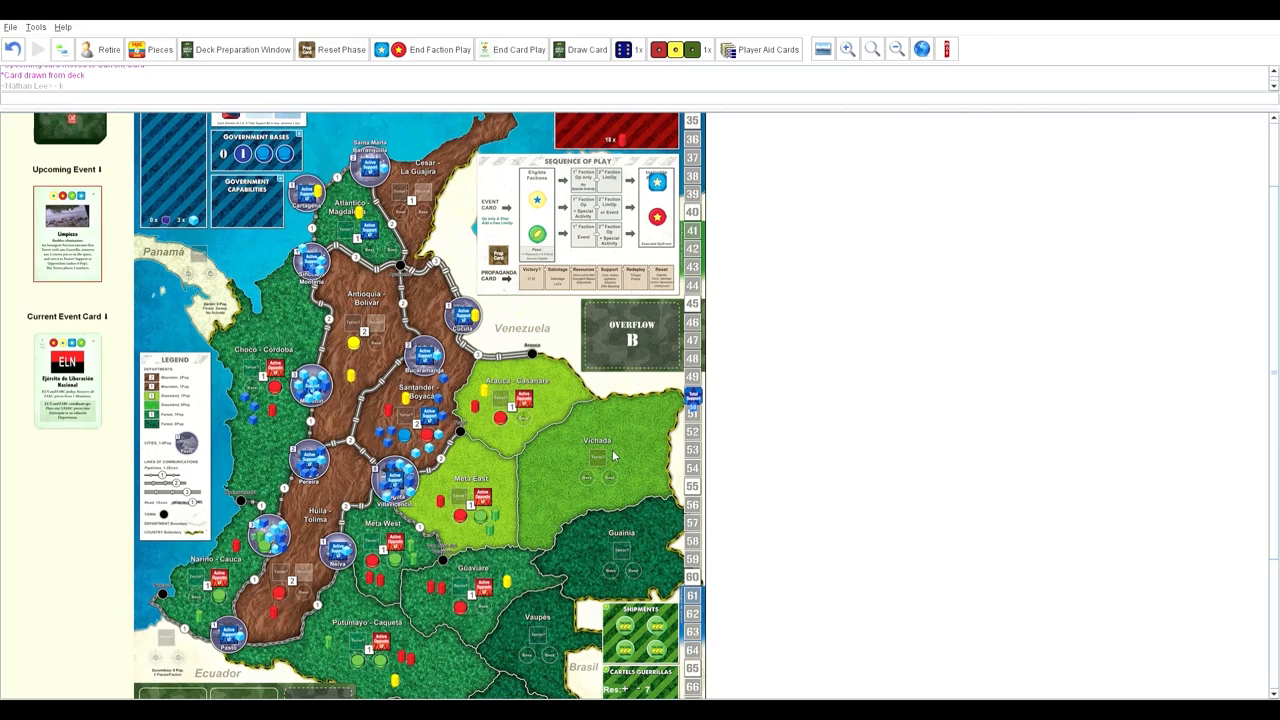
mouse_move(524, 506)
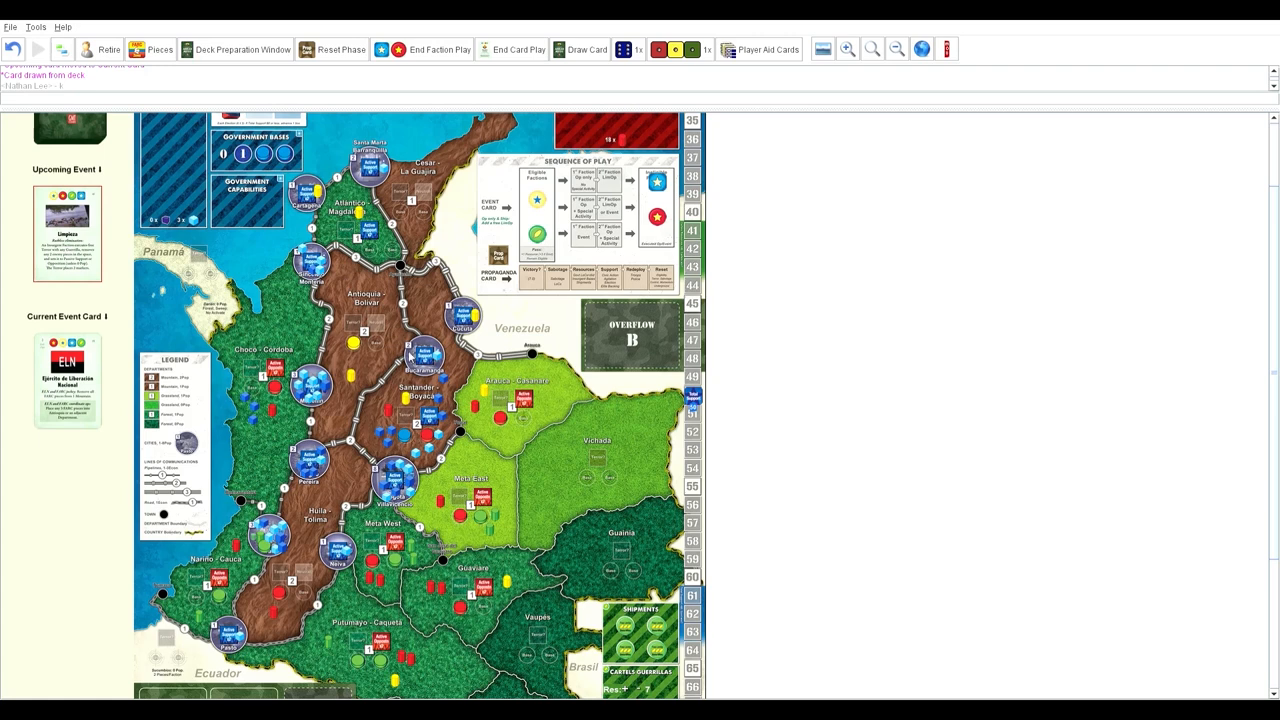
mouse_move(376, 316)
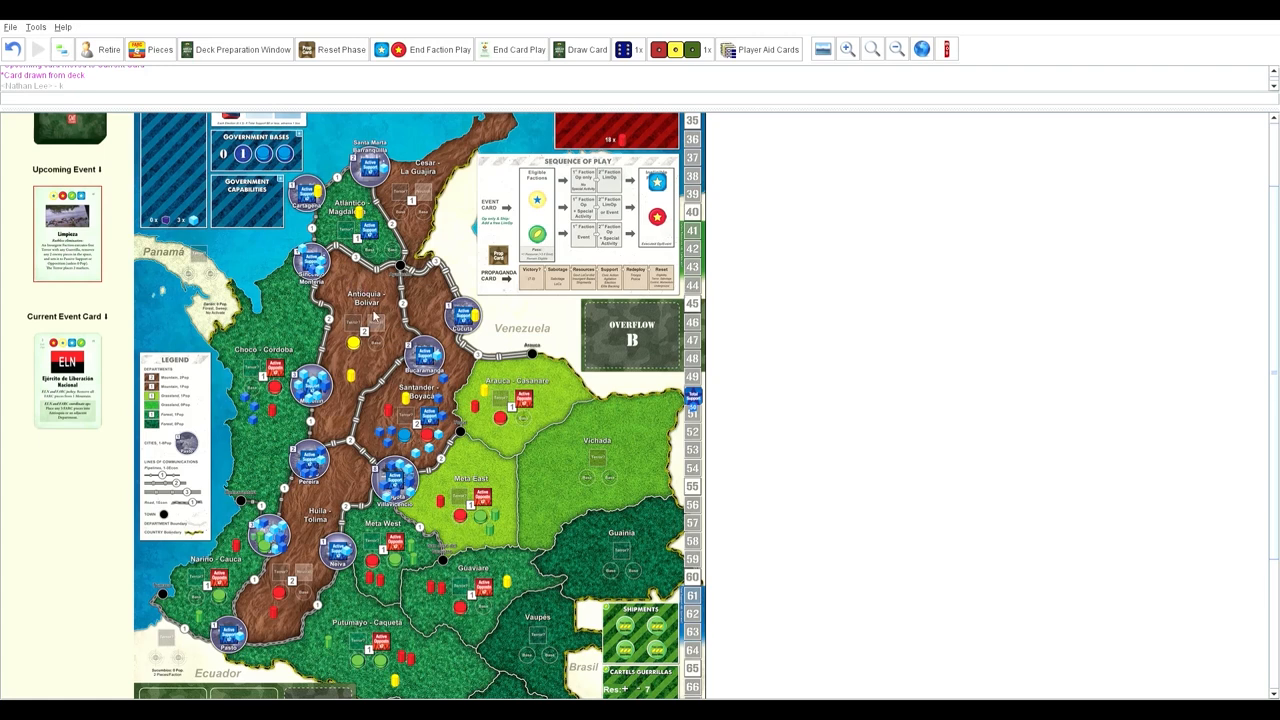
mouse_move(364, 312)
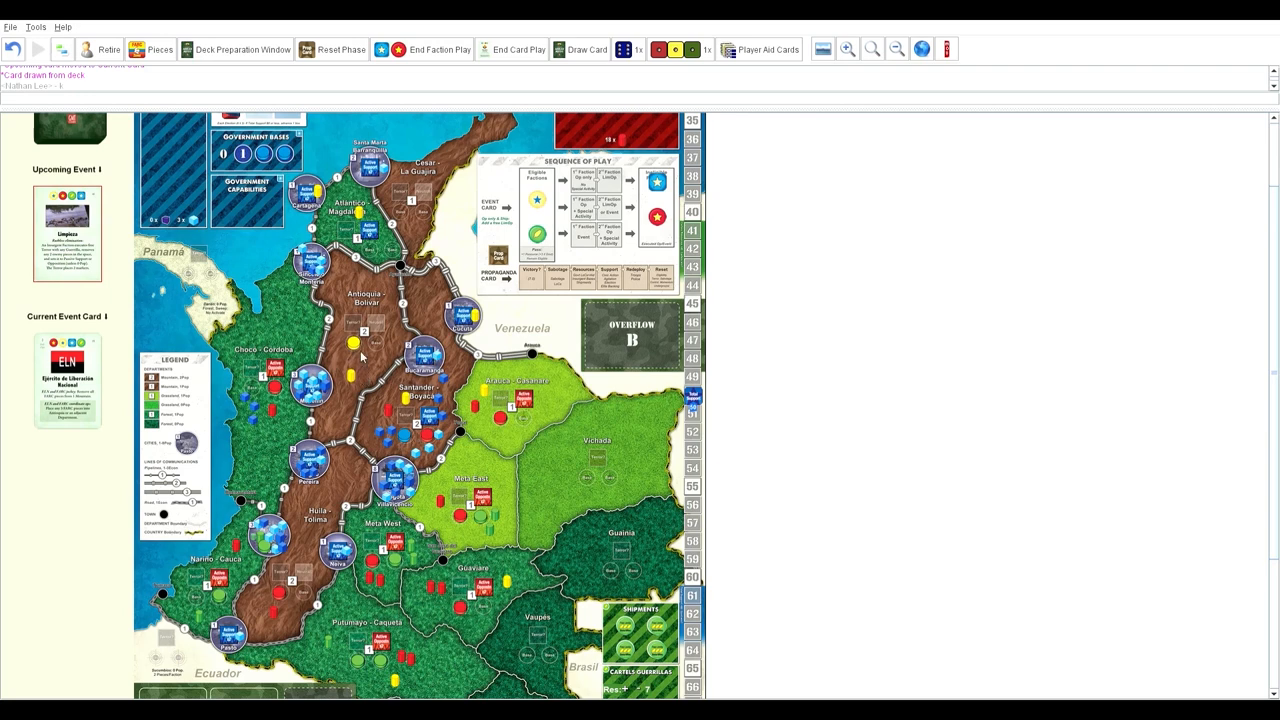
mouse_move(300, 360)
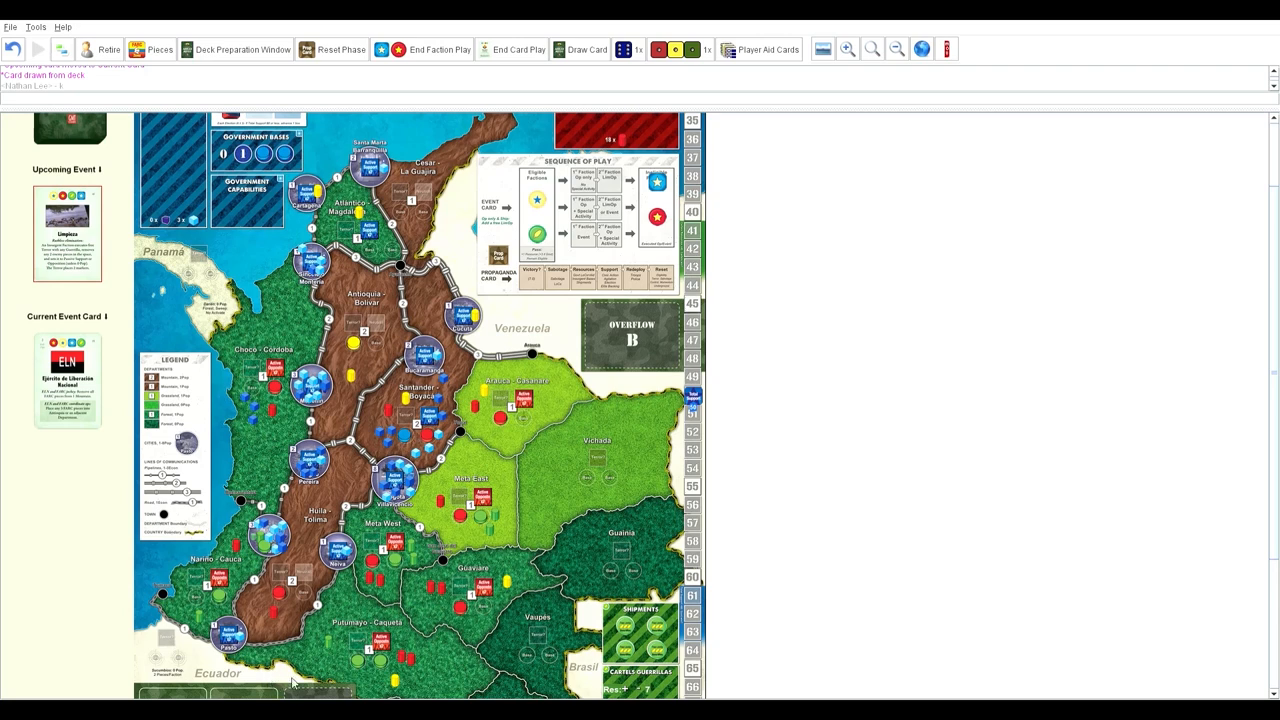
mouse_move(312, 692)
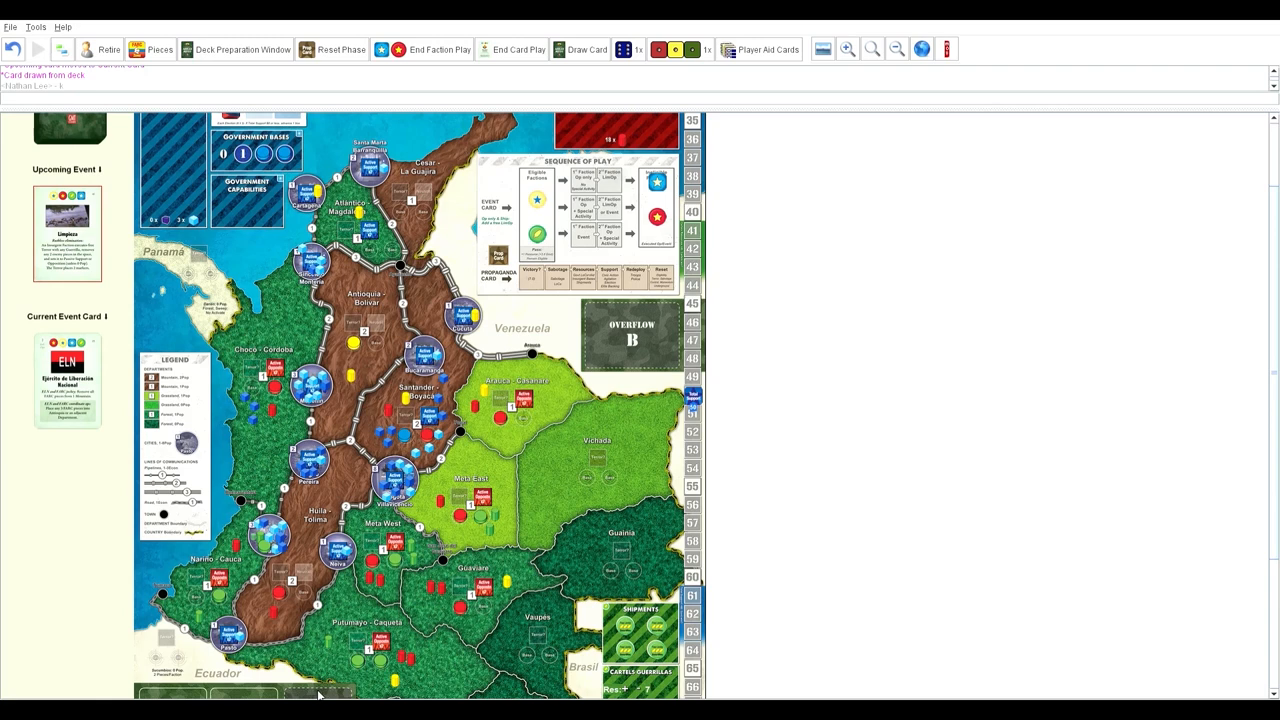
mouse_move(336, 668)
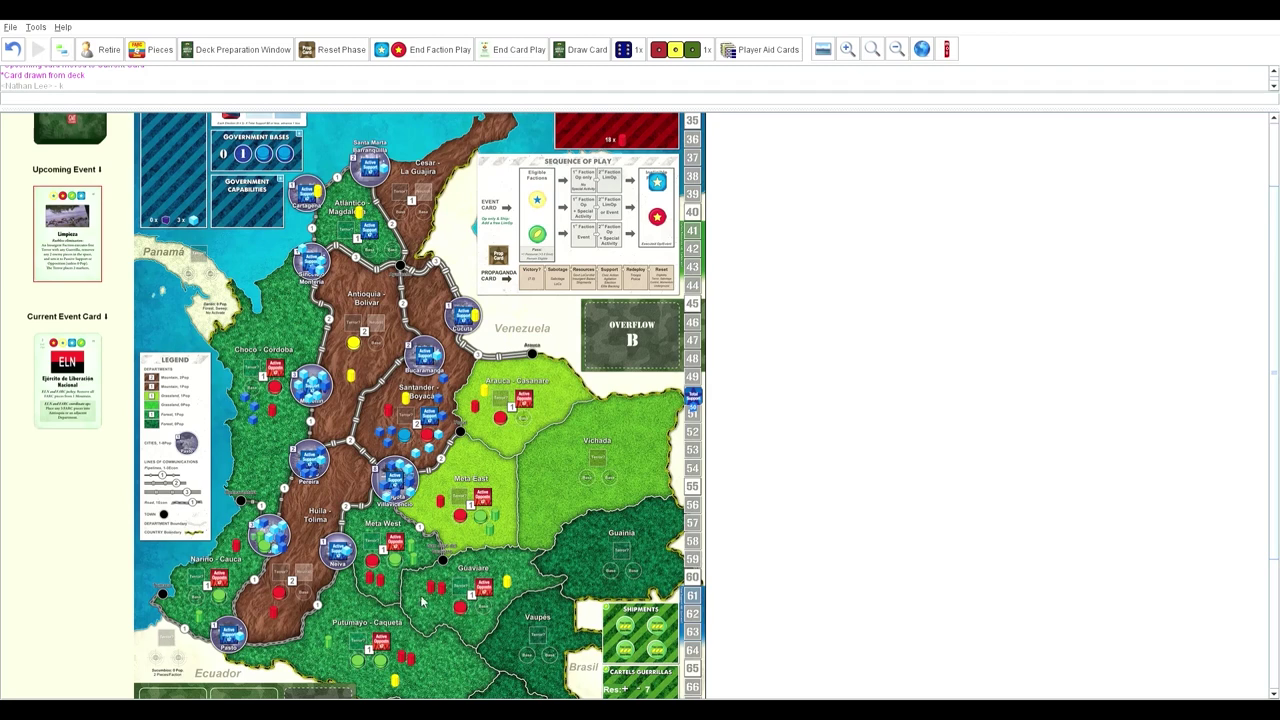
mouse_move(440, 616)
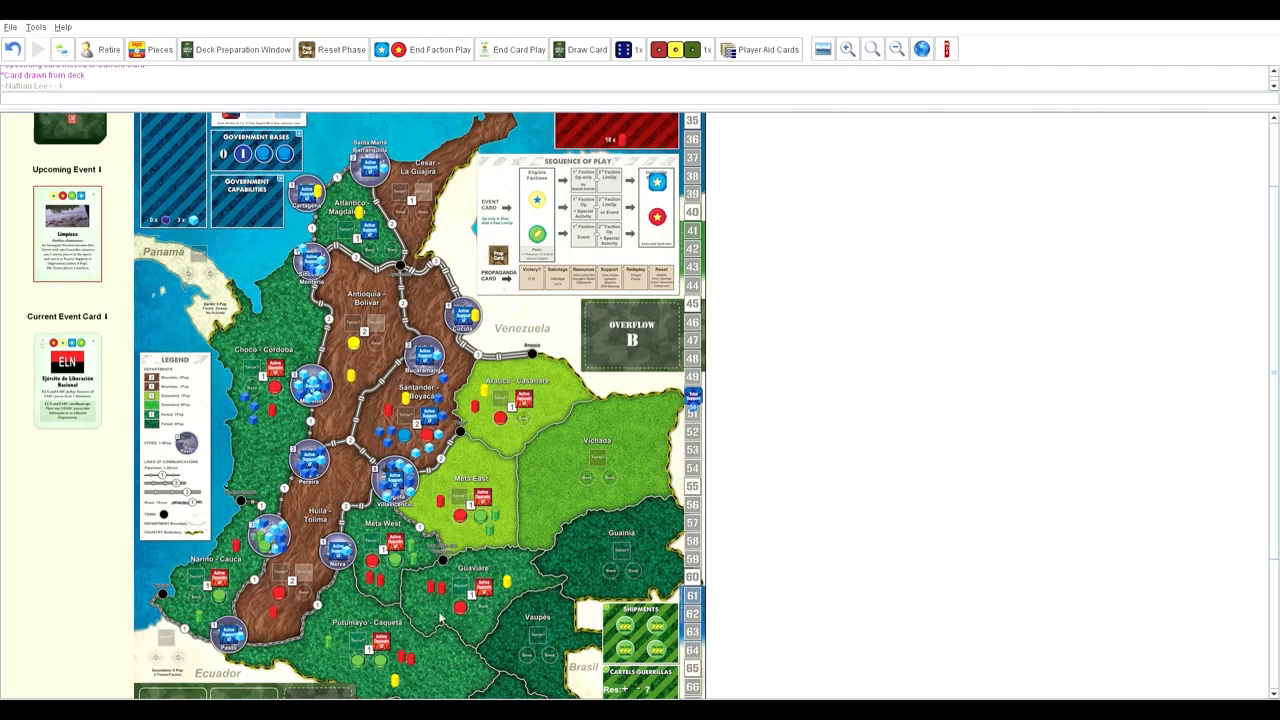
mouse_move(1212, 114)
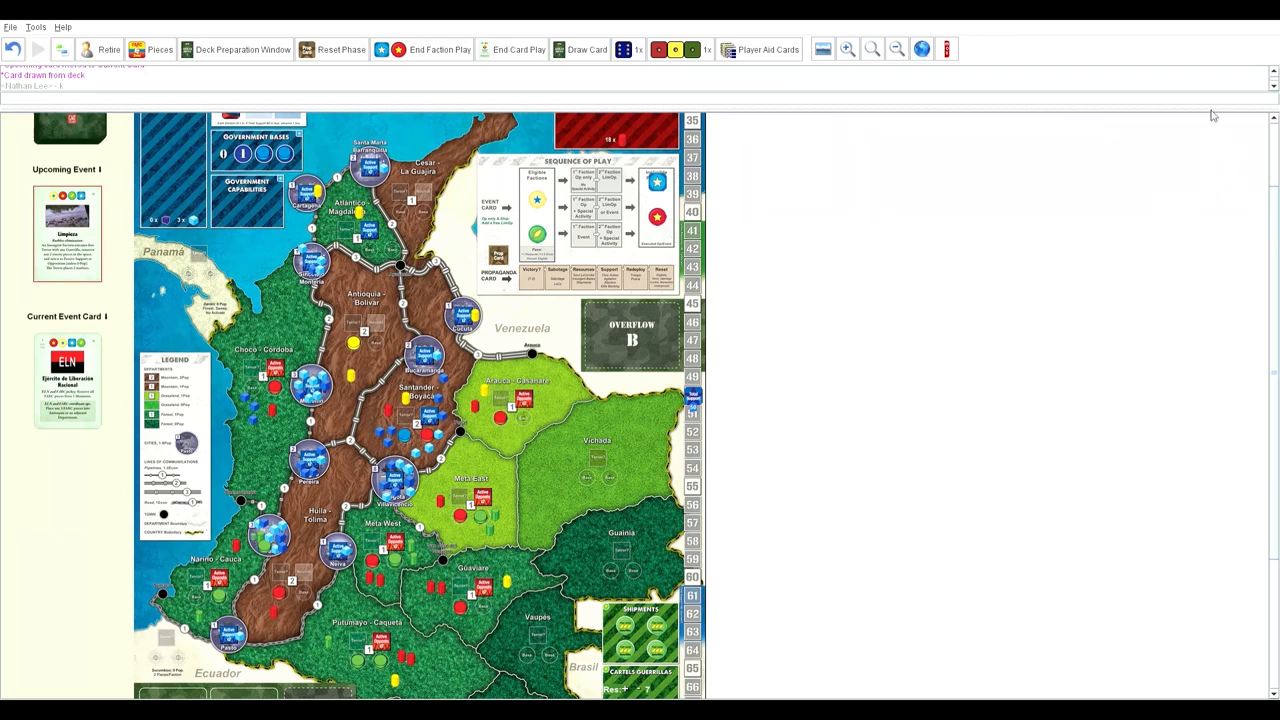